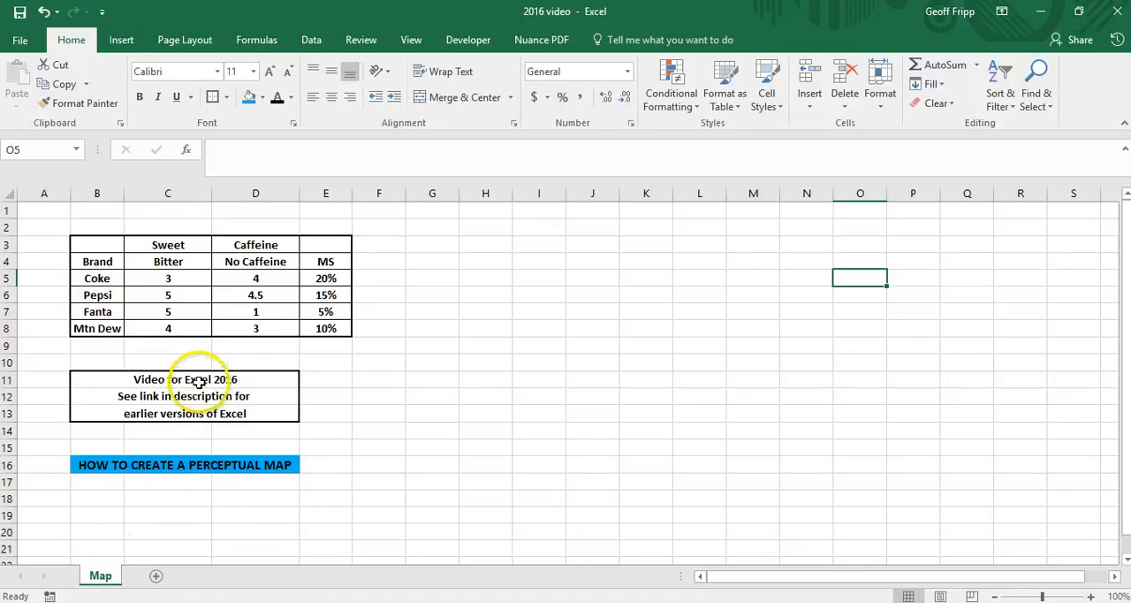
mouse_move(207, 385)
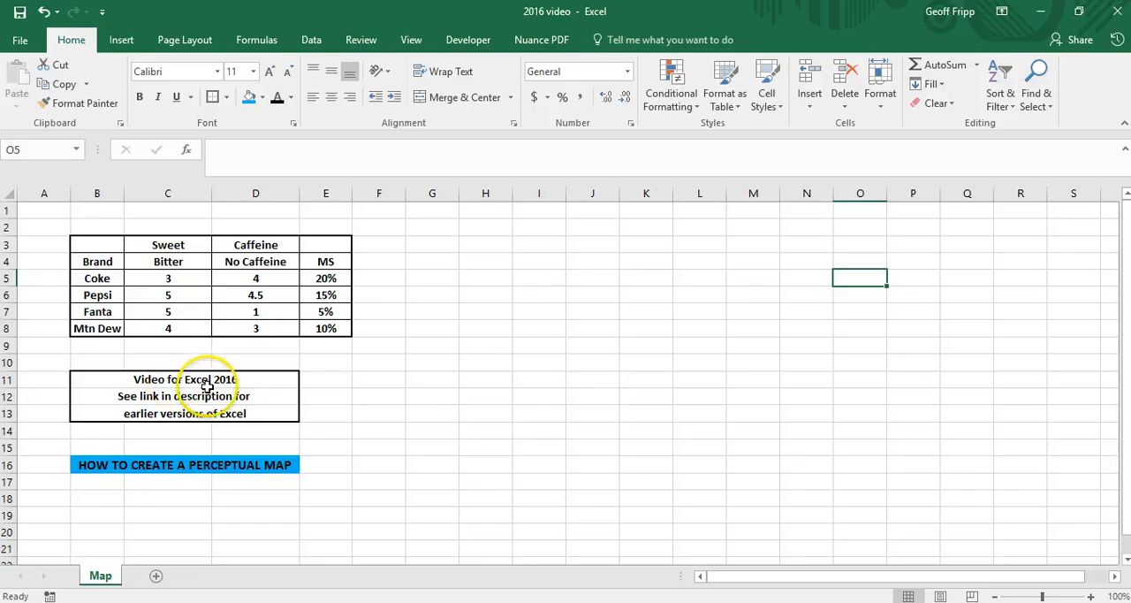
mouse_move(301, 403)
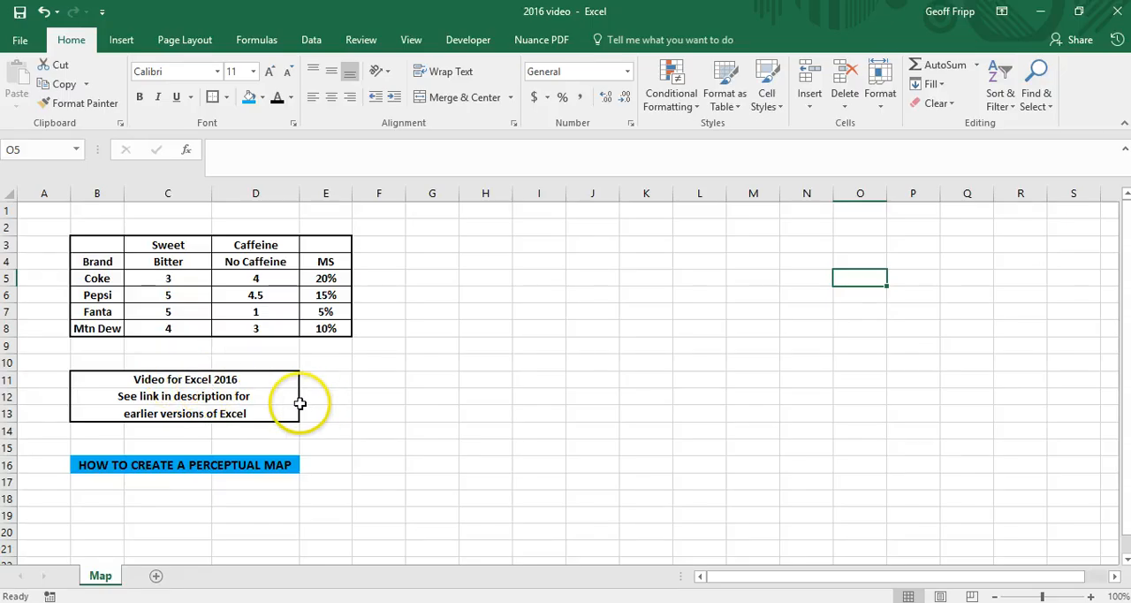
mouse_move(345, 424)
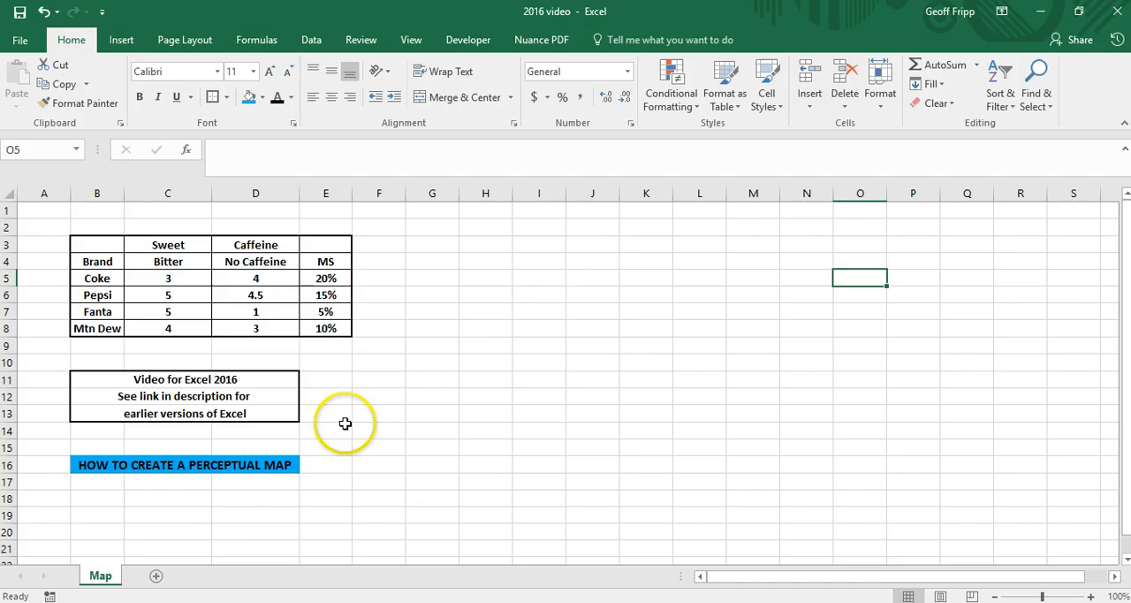
mouse_move(343, 421)
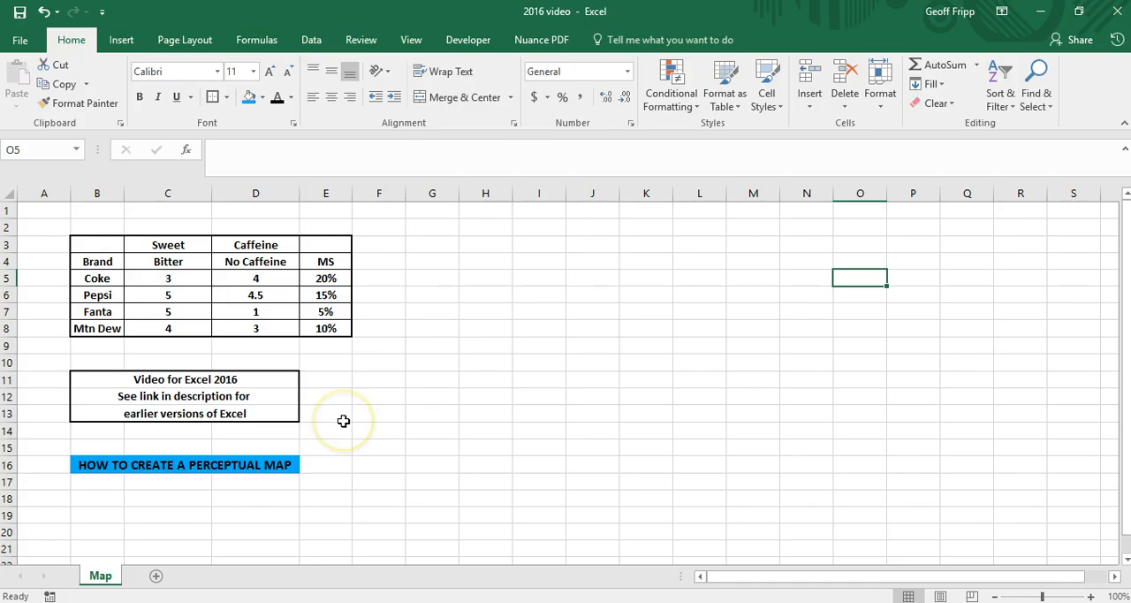
mouse_move(463, 396)
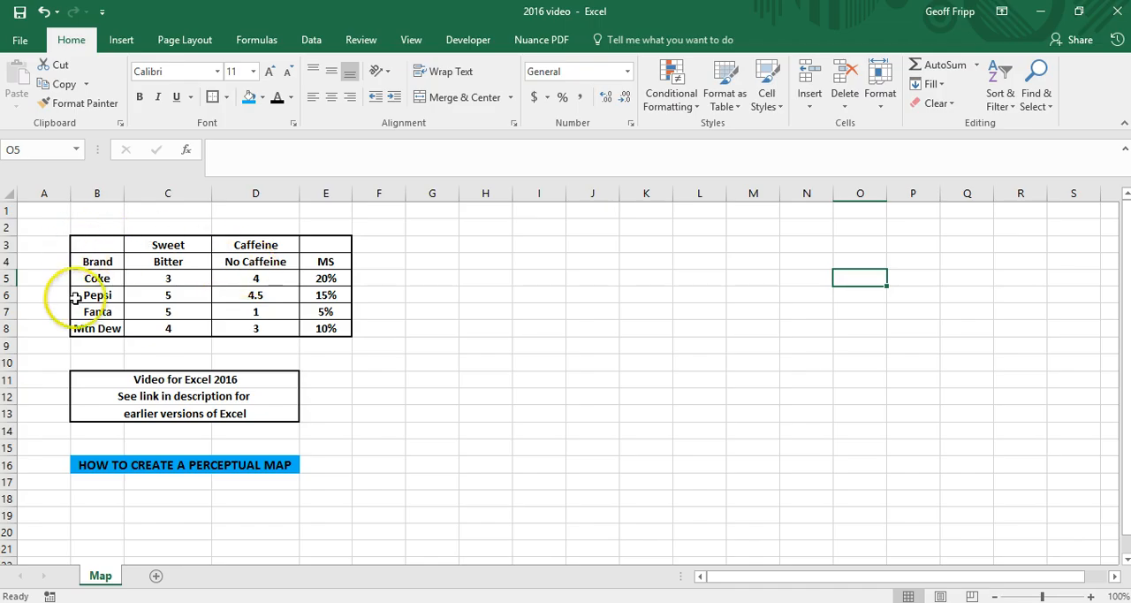
mouse_move(233, 341)
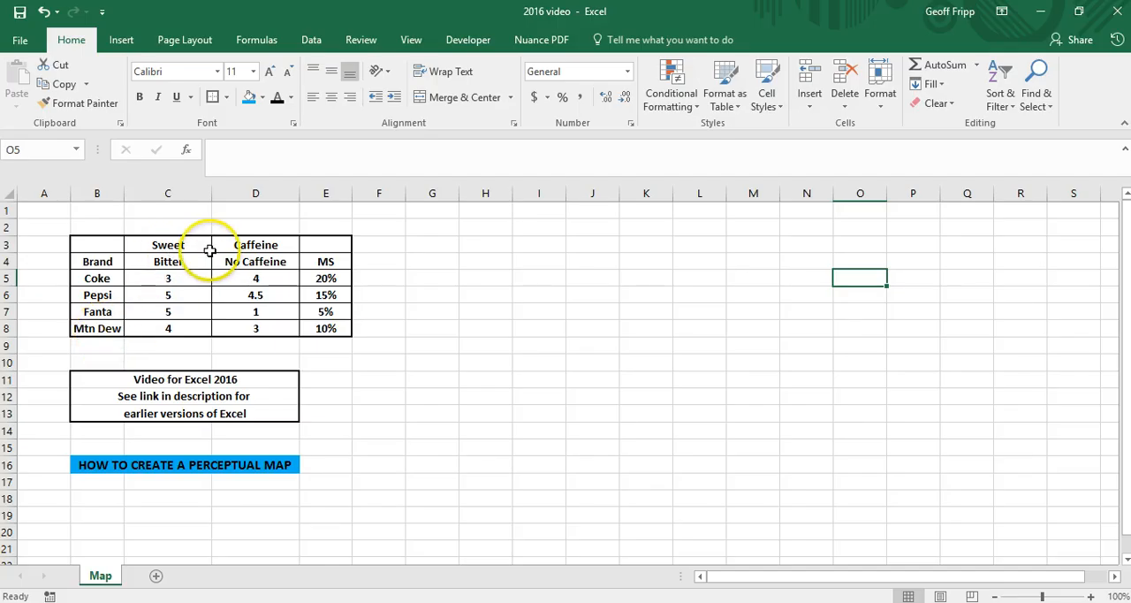
mouse_move(278, 226)
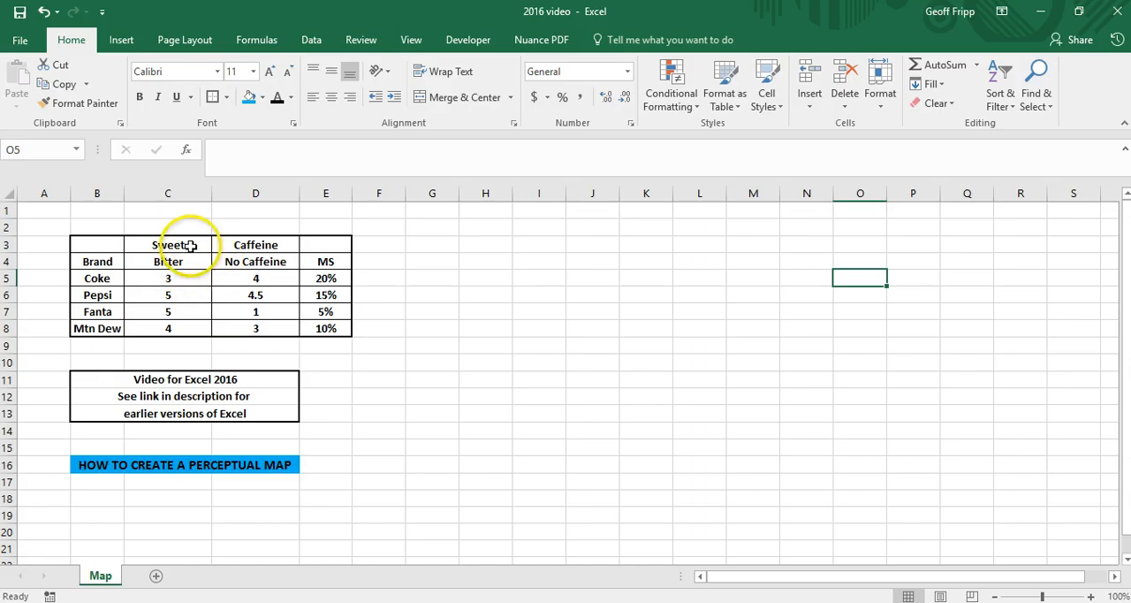
Review the table's Sweet, Bitter, Caffeine, No Caffeine headings and the MS market share column.
click(166, 244)
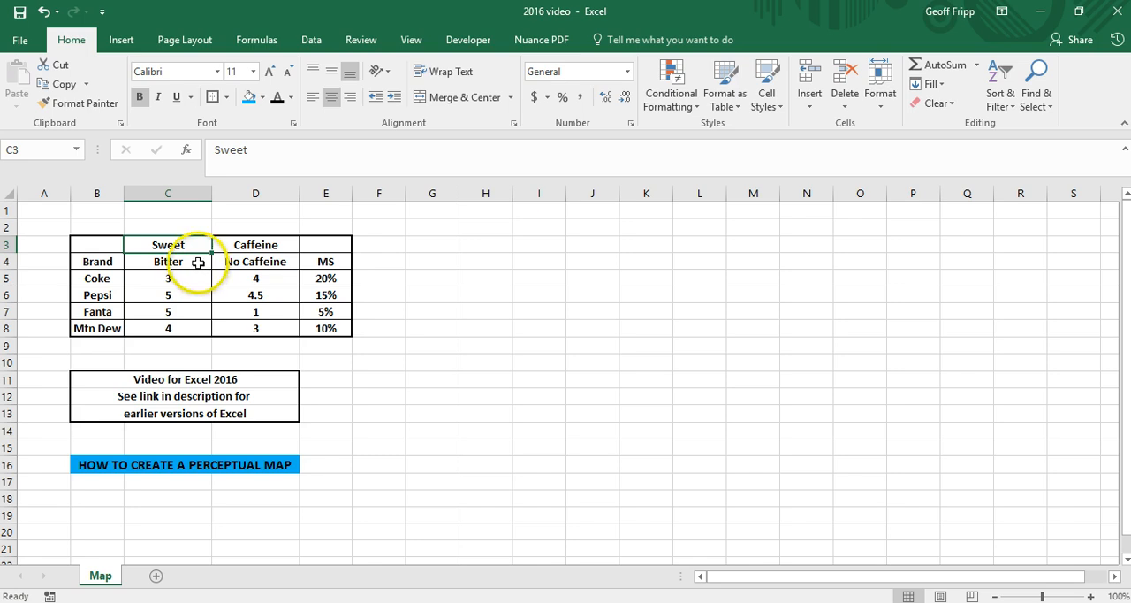
click(168, 261)
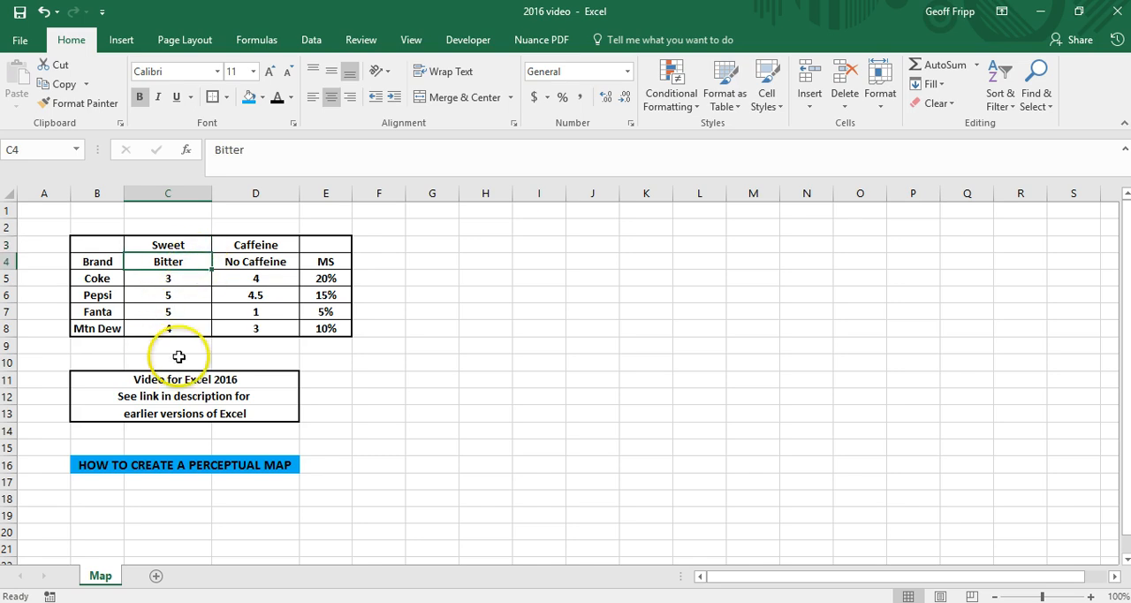
click(254, 244)
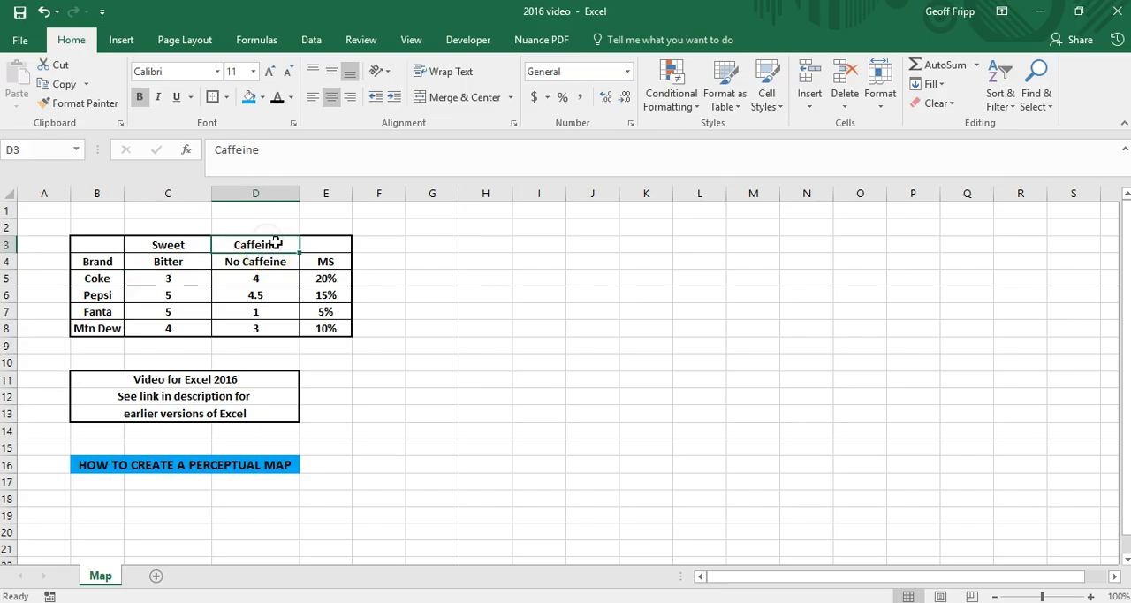
click(254, 262)
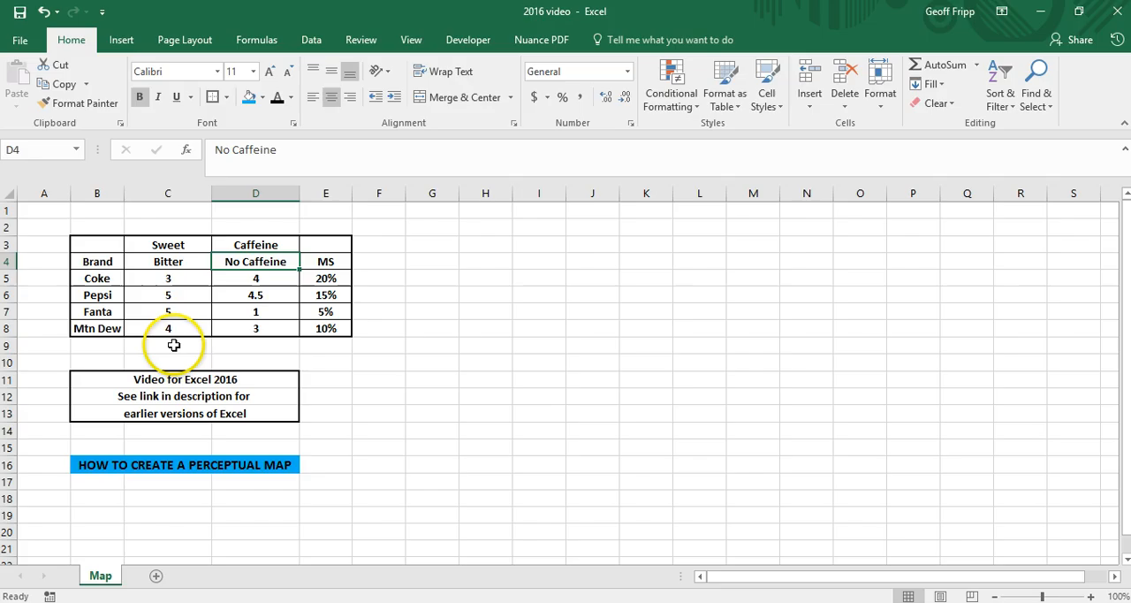
click(319, 261)
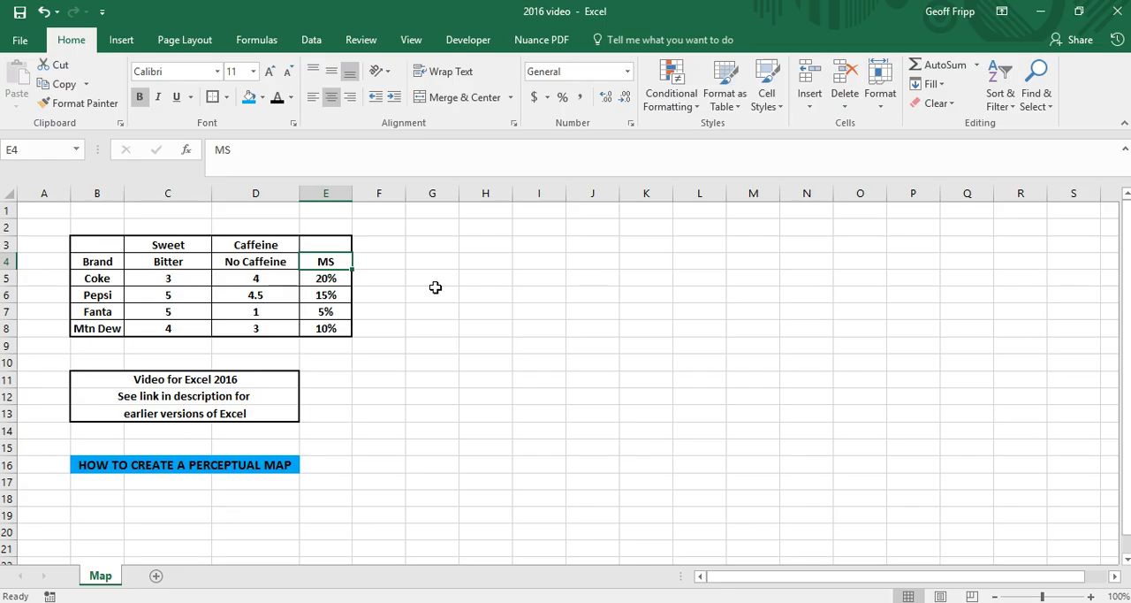
click(431, 278)
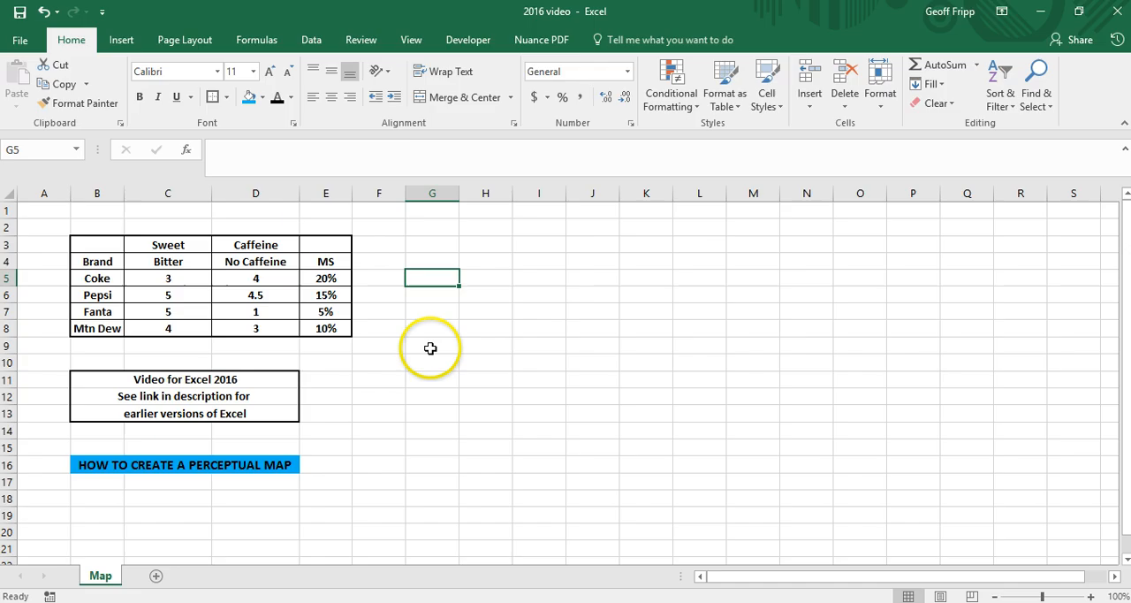
mouse_move(379, 331)
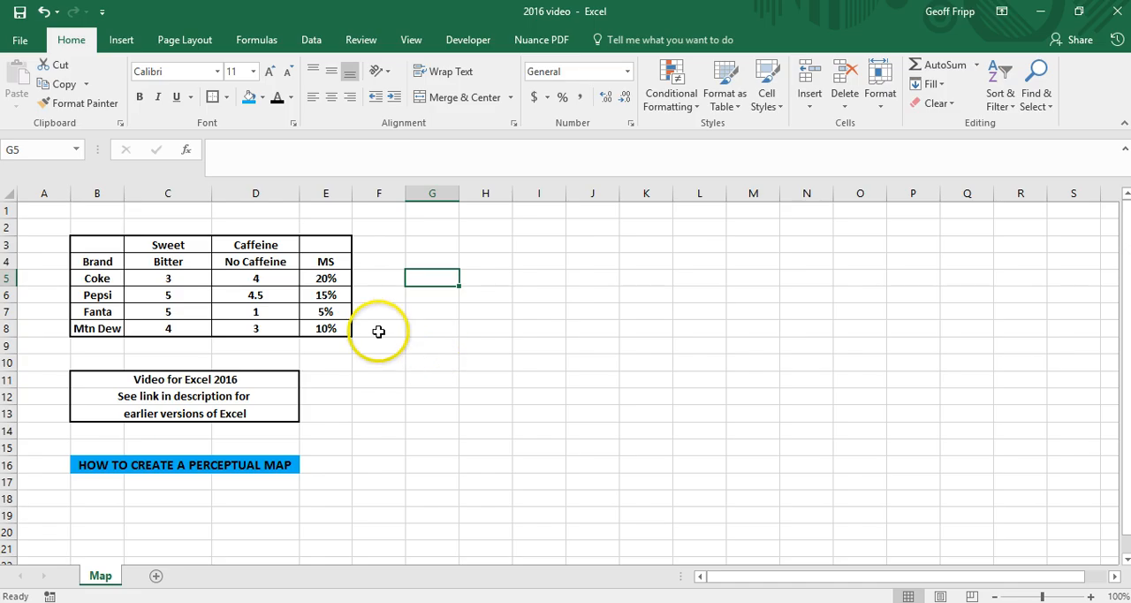
Insert a blank bubble chart from the Insert Scatter or Bubble Chart gallery.
click(120, 39)
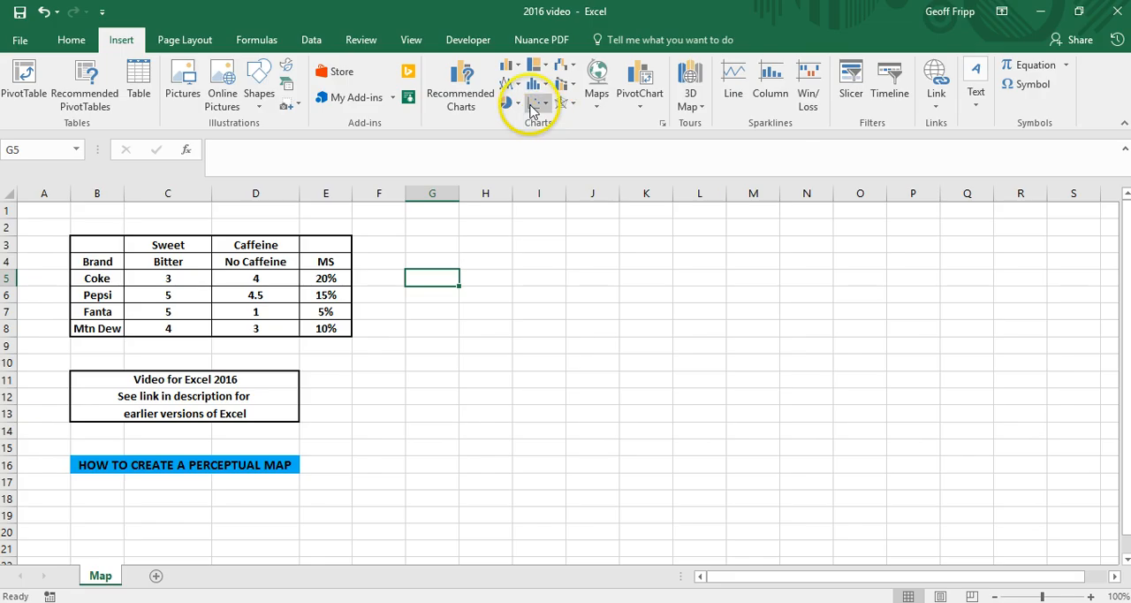
mouse_move(534, 102)
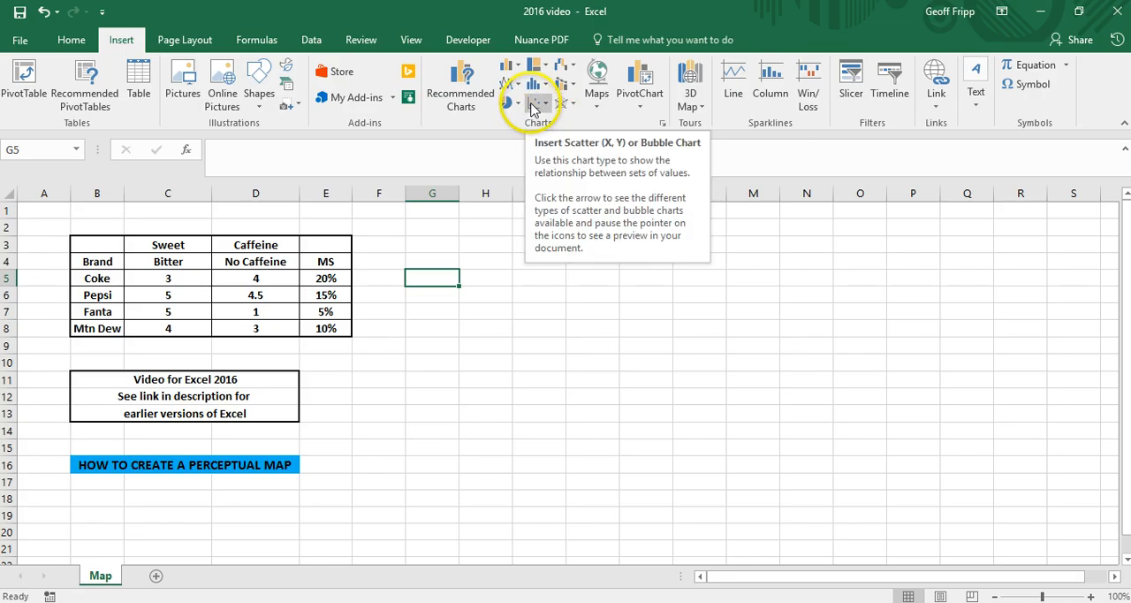
click(534, 96)
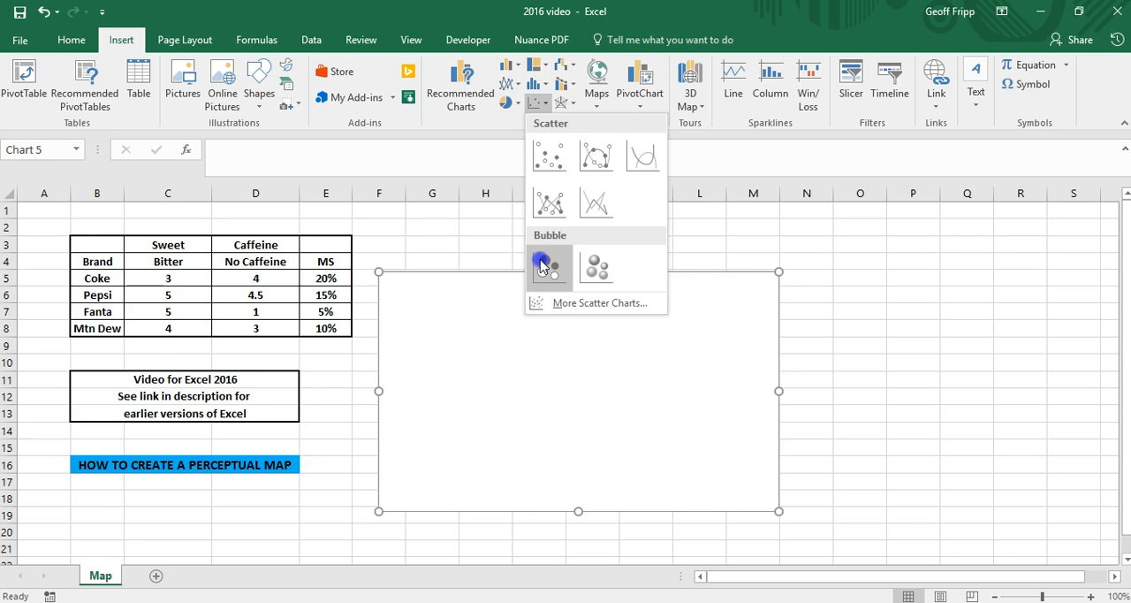
click(548, 265)
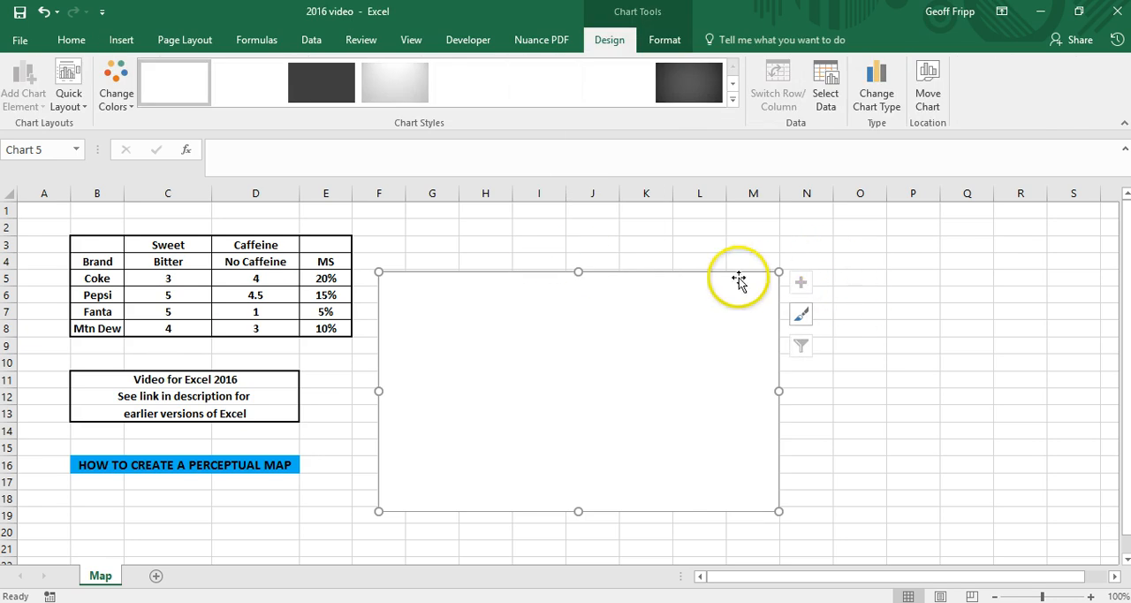
mouse_move(757, 279)
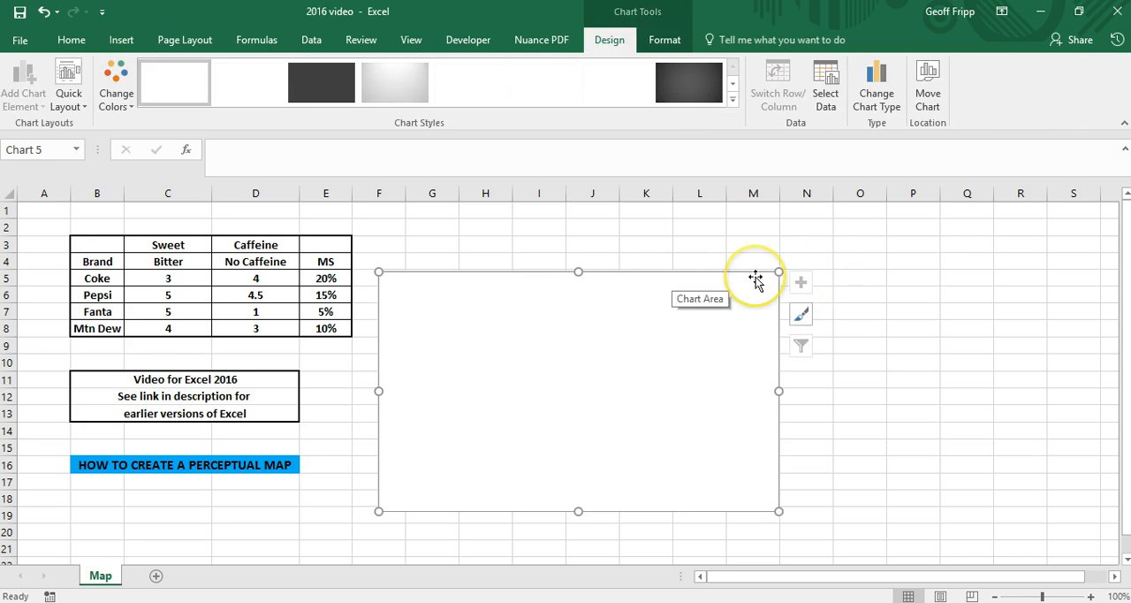
mouse_move(895, 277)
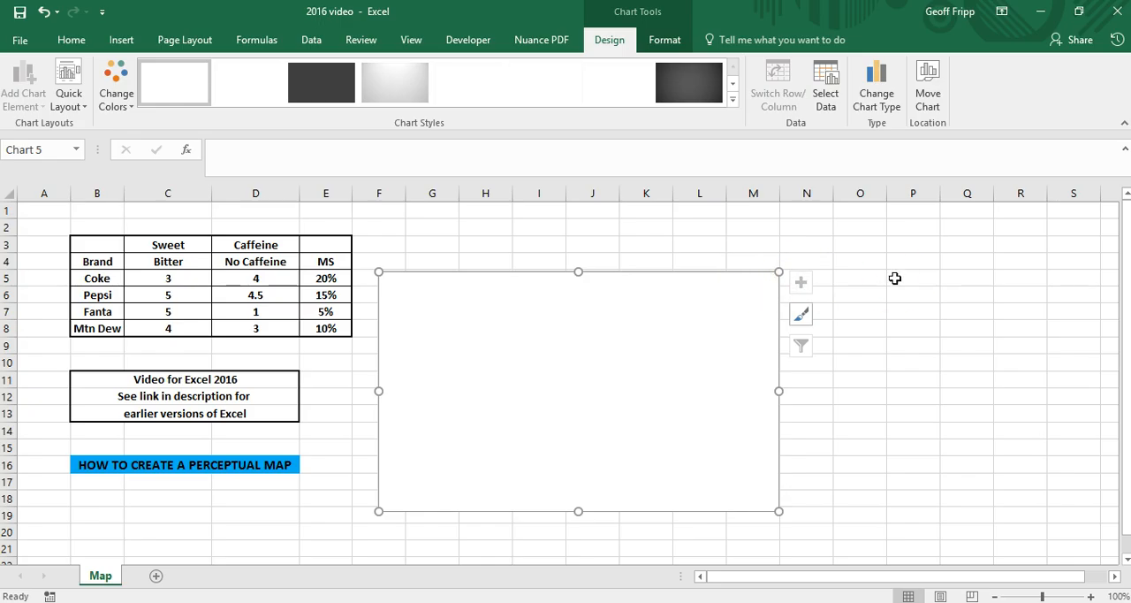
mouse_move(610, 85)
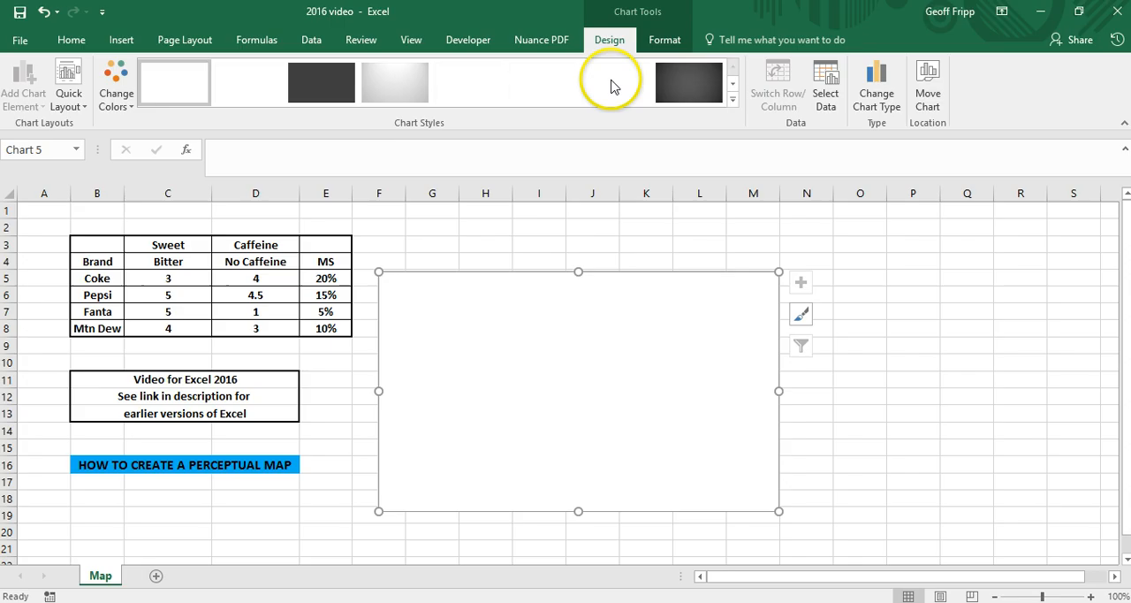
mouse_move(613, 85)
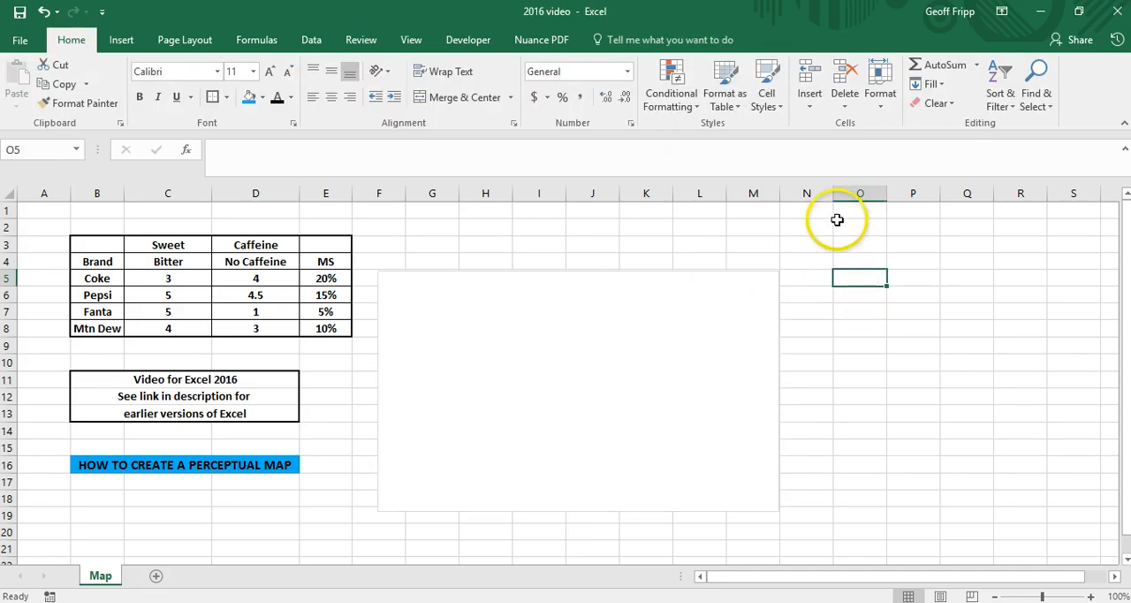
mouse_move(742, 283)
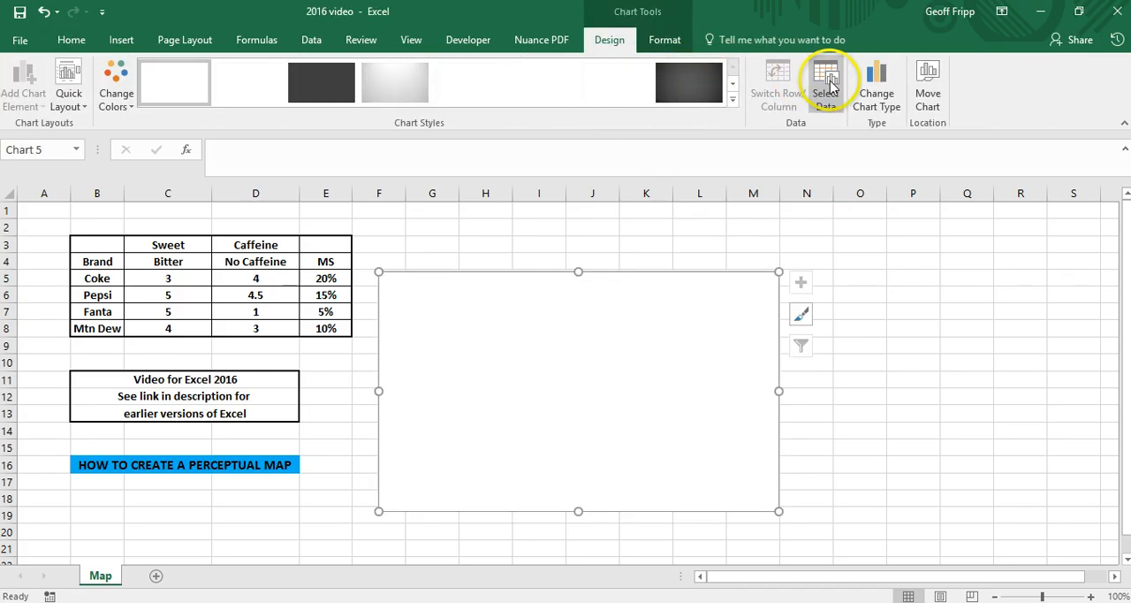
Add a Coke series named from B5 with X=C5, Y=D5 and bubble size E5 via Select Data.
click(826, 79)
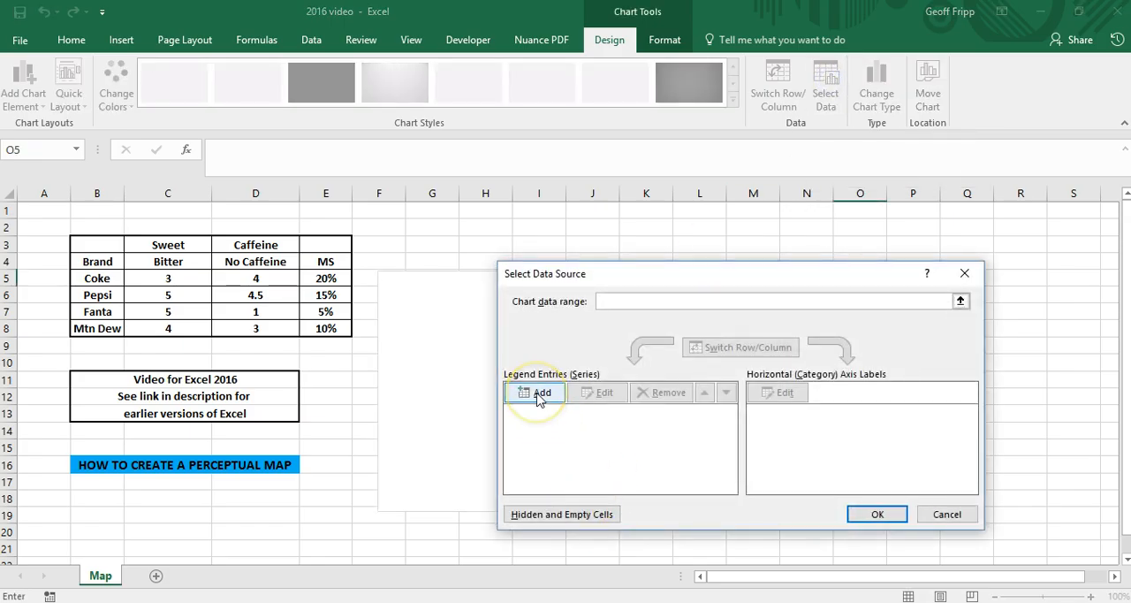
click(535, 392)
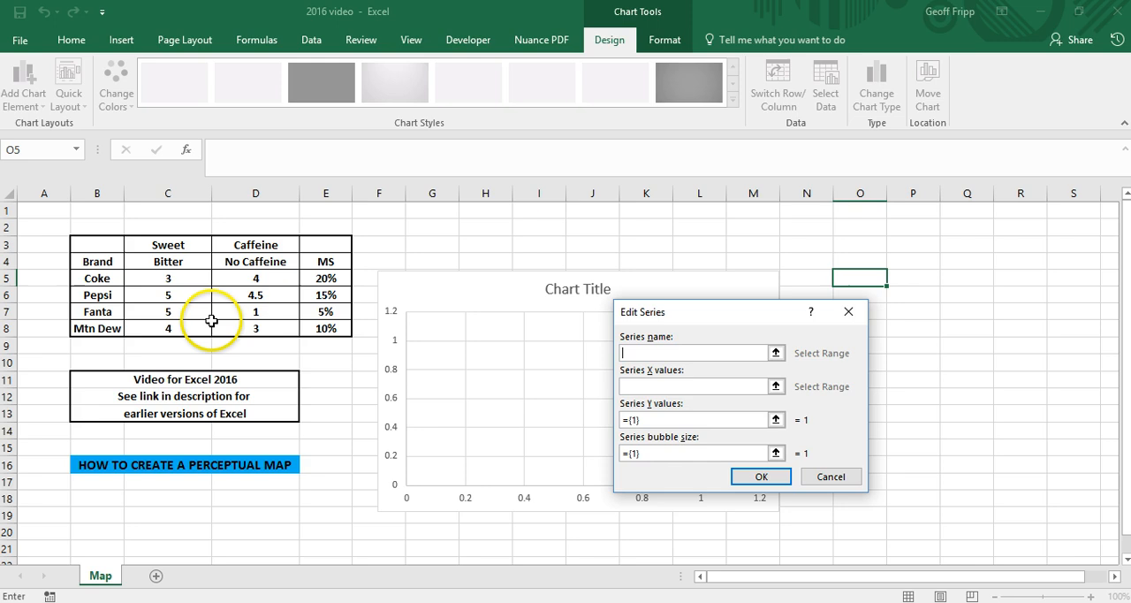
click(96, 277)
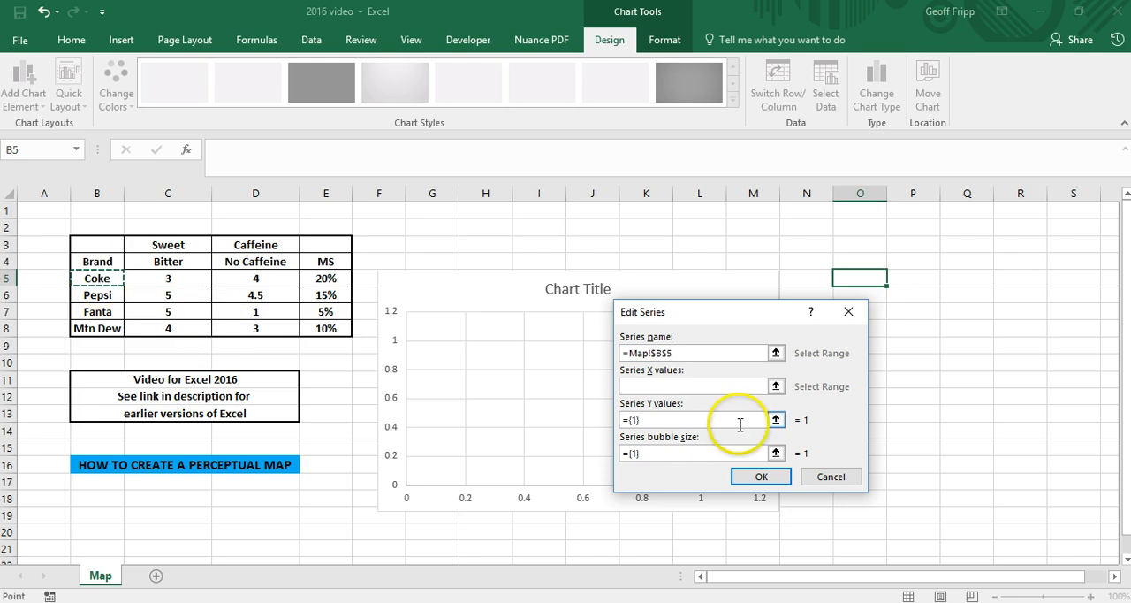
click(150, 277)
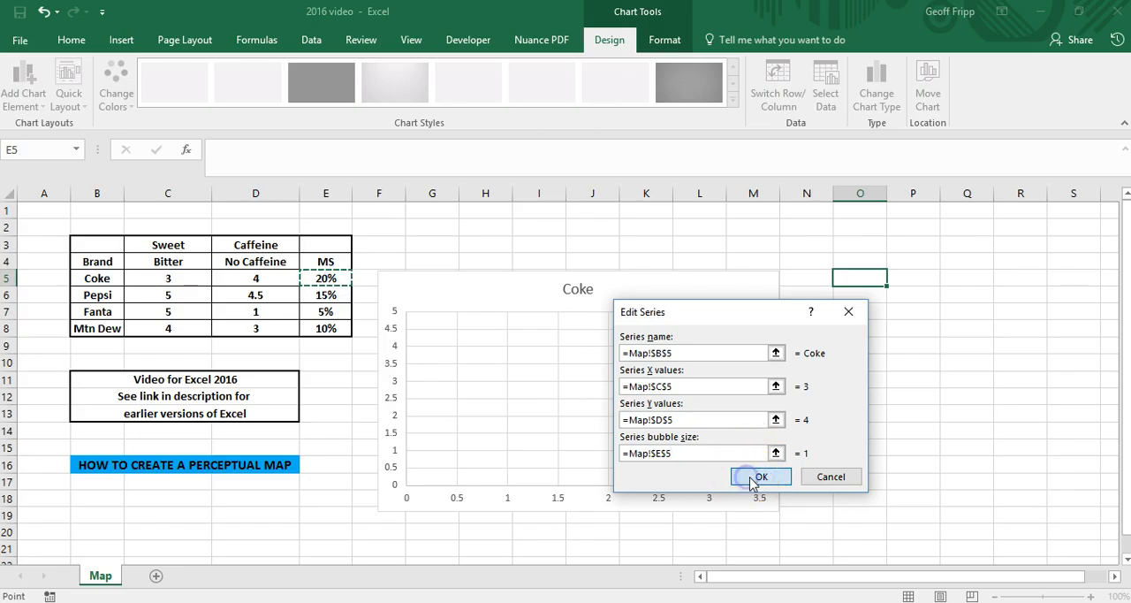
click(762, 478)
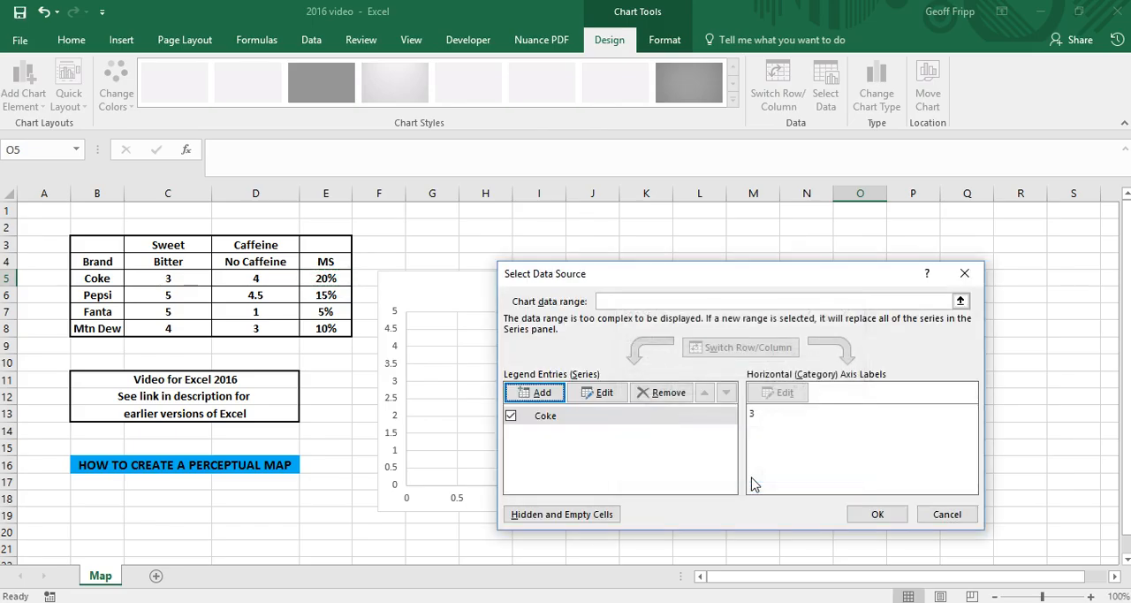
mouse_move(858, 505)
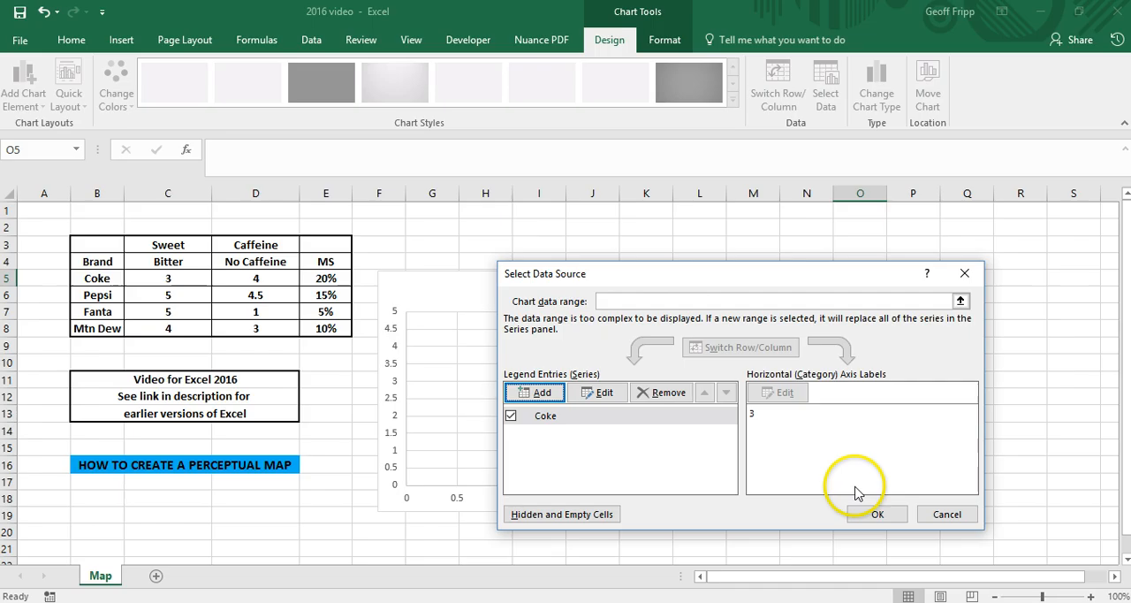
click(891, 513)
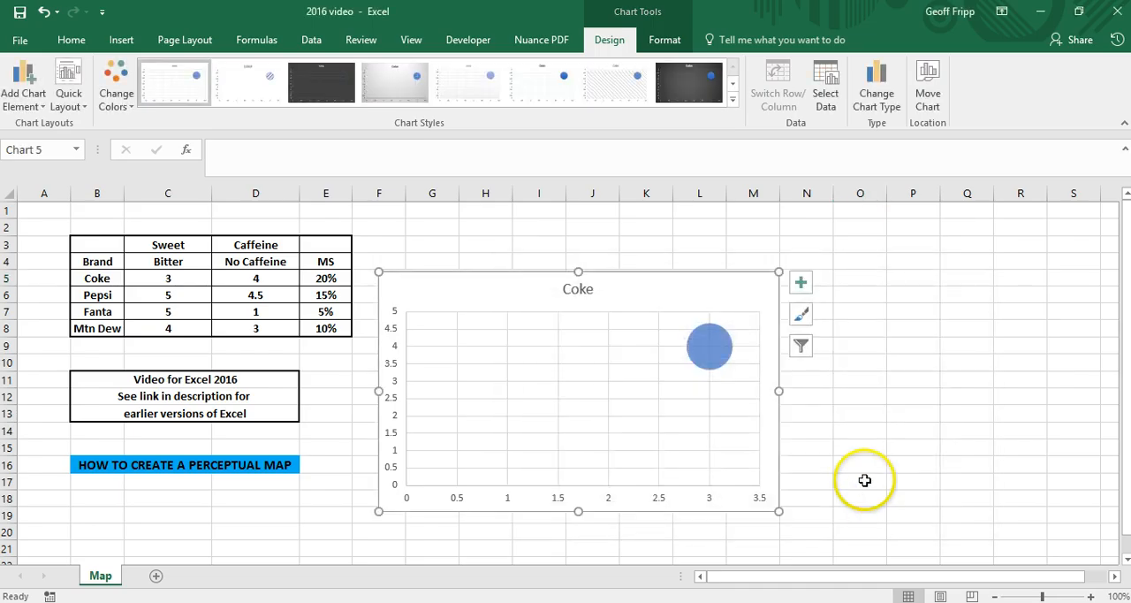
mouse_move(710, 344)
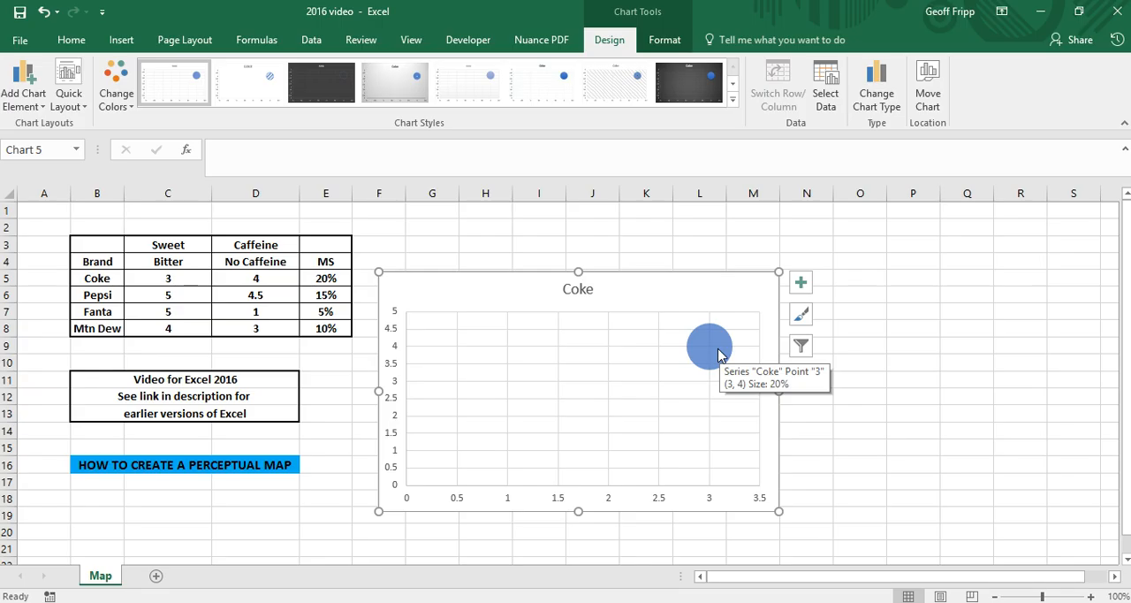
click(700, 348)
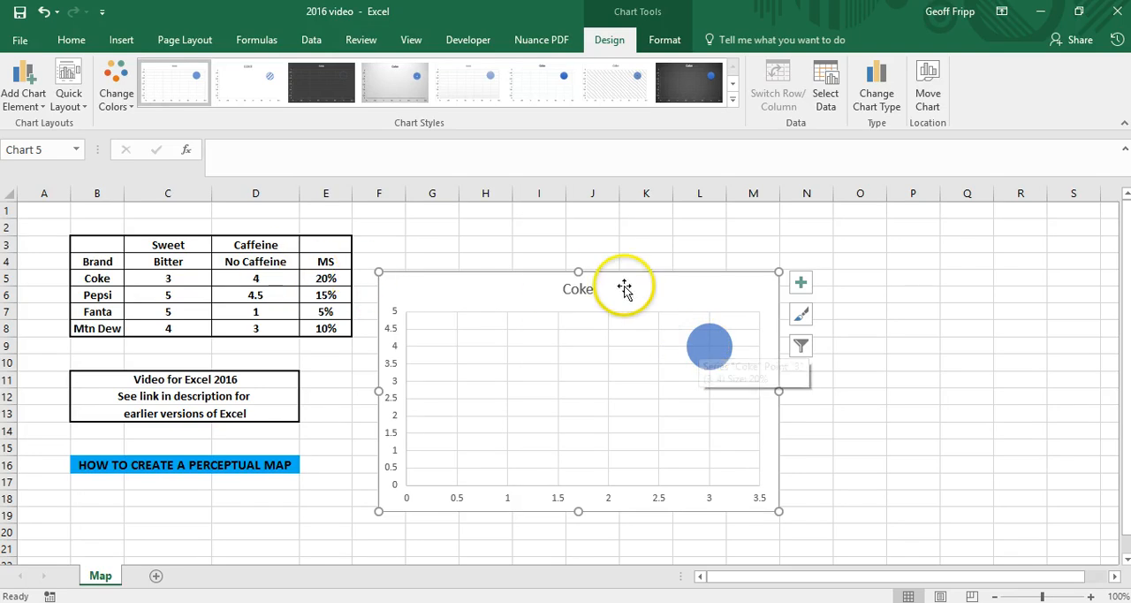
mouse_move(841, 131)
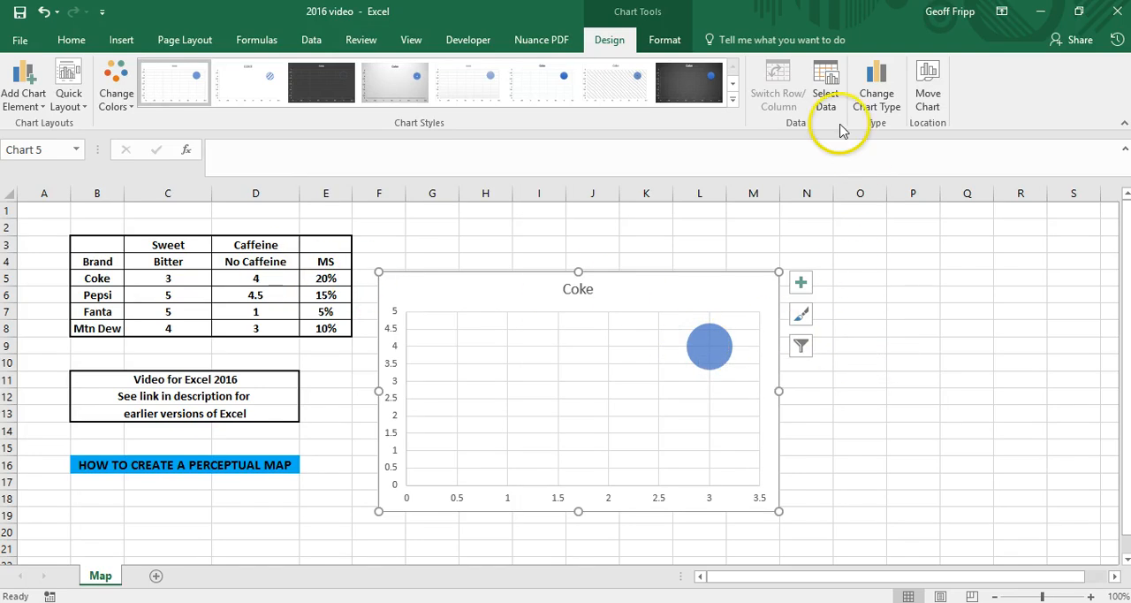
Add a Pepsi series named B6 with X=C6, Y=D6 and bubble size E6 via Select Data.
click(824, 78)
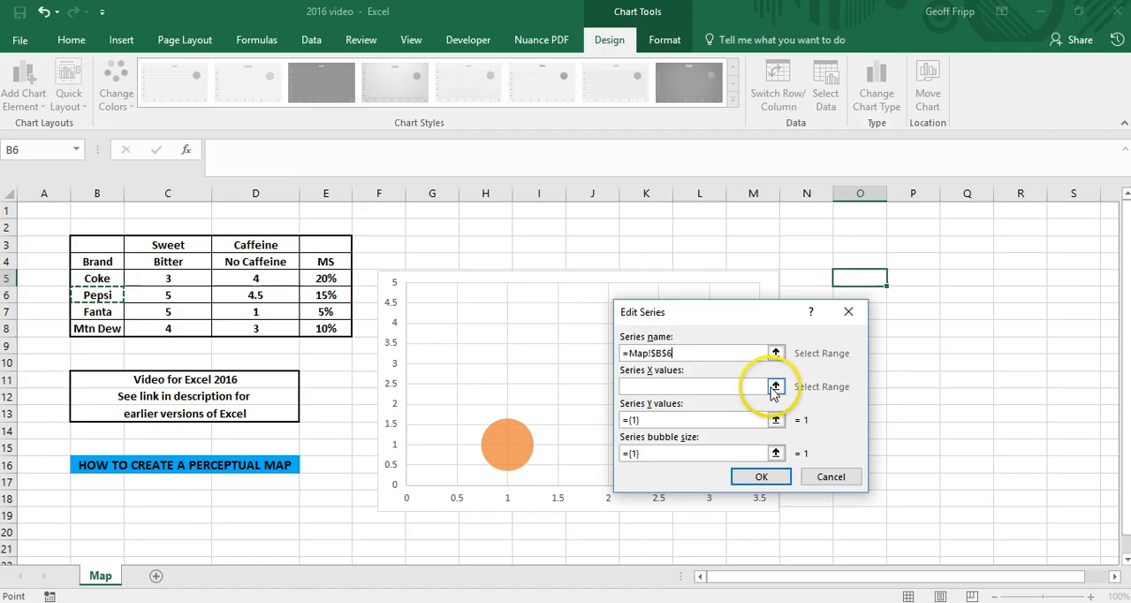
click(774, 386)
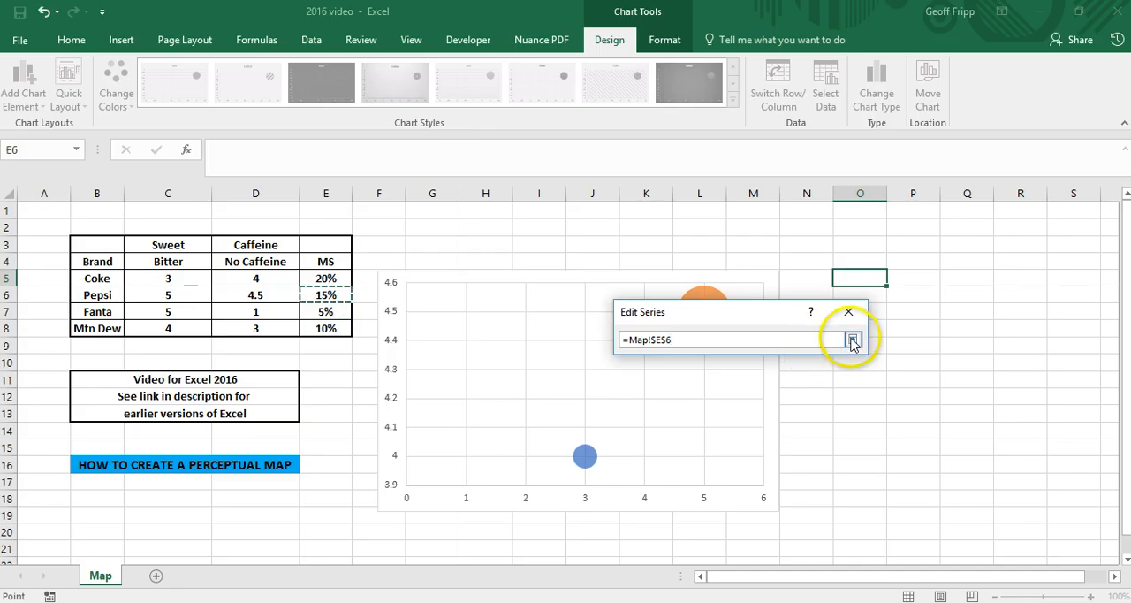
click(852, 338)
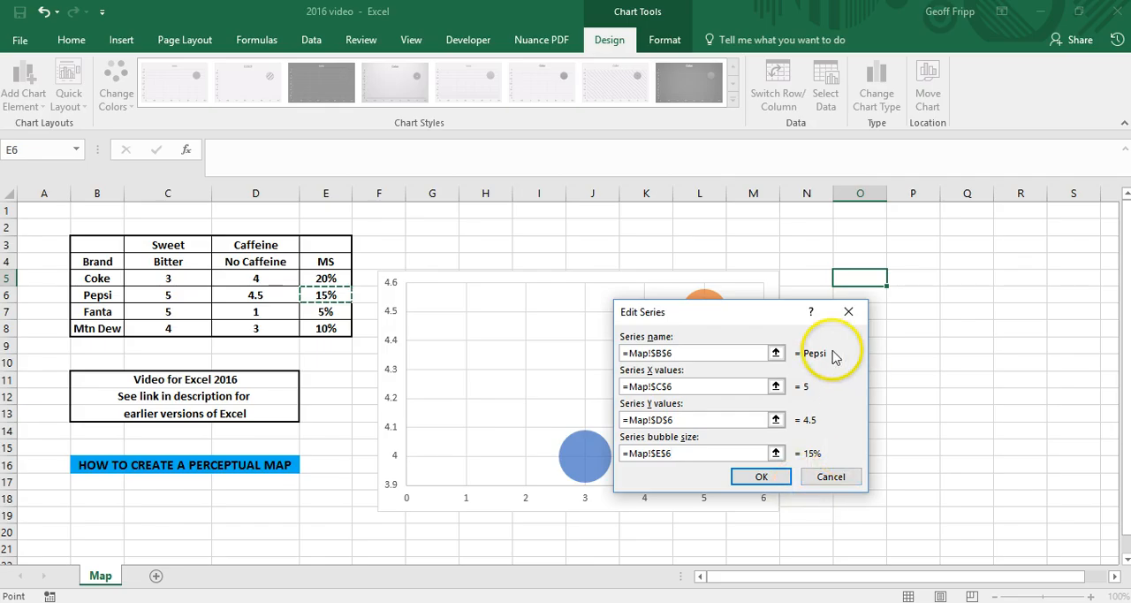
mouse_move(833, 427)
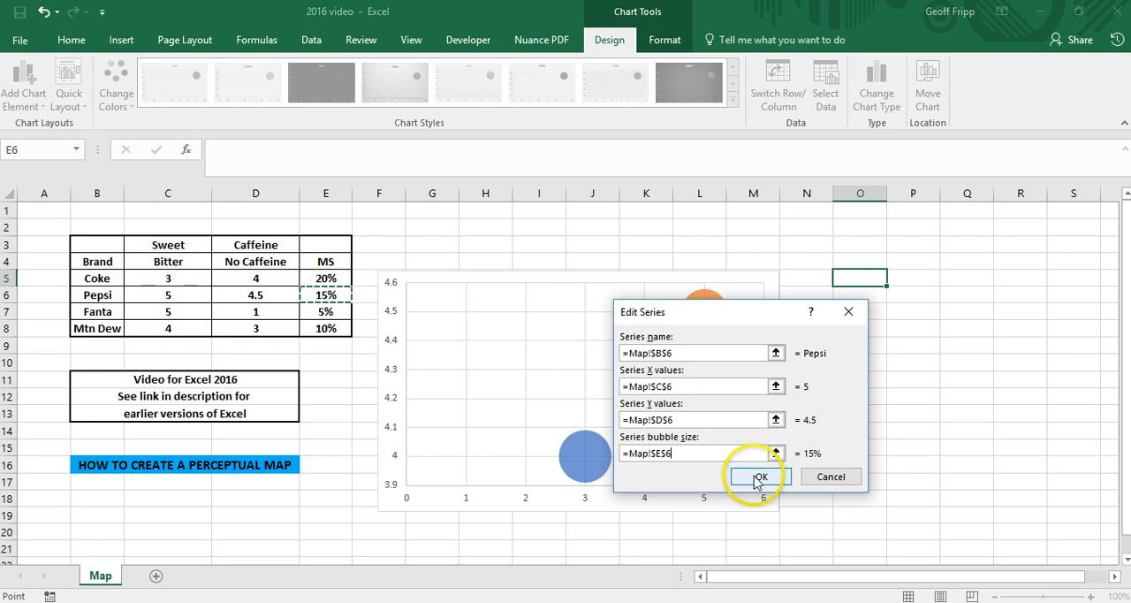
click(763, 477)
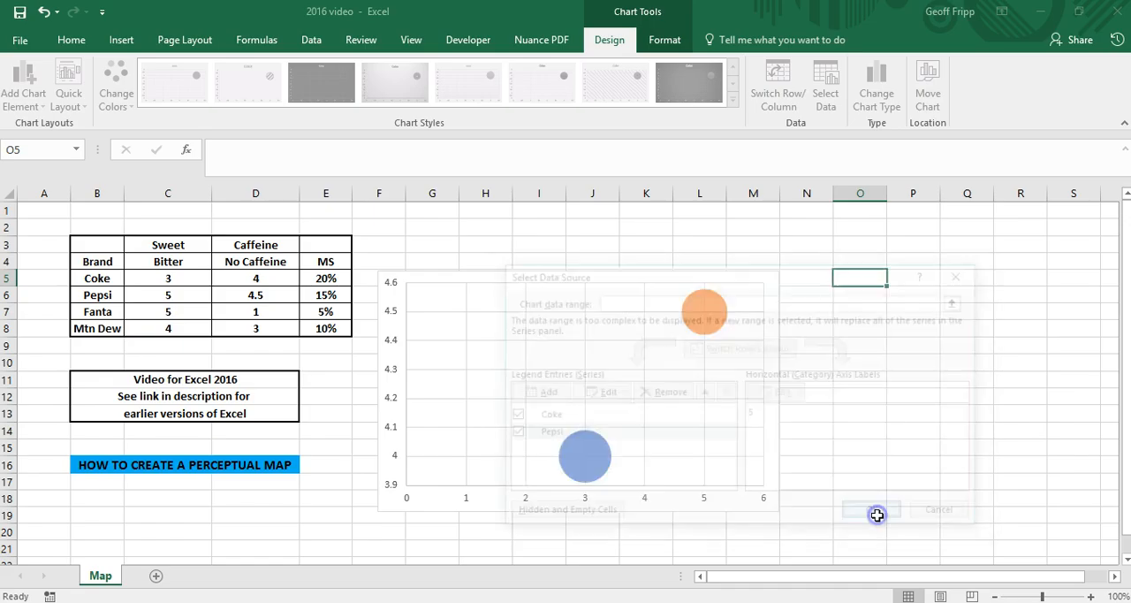
Confirm the Select Data Source changes so the new series appear on the chart.
click(877, 509)
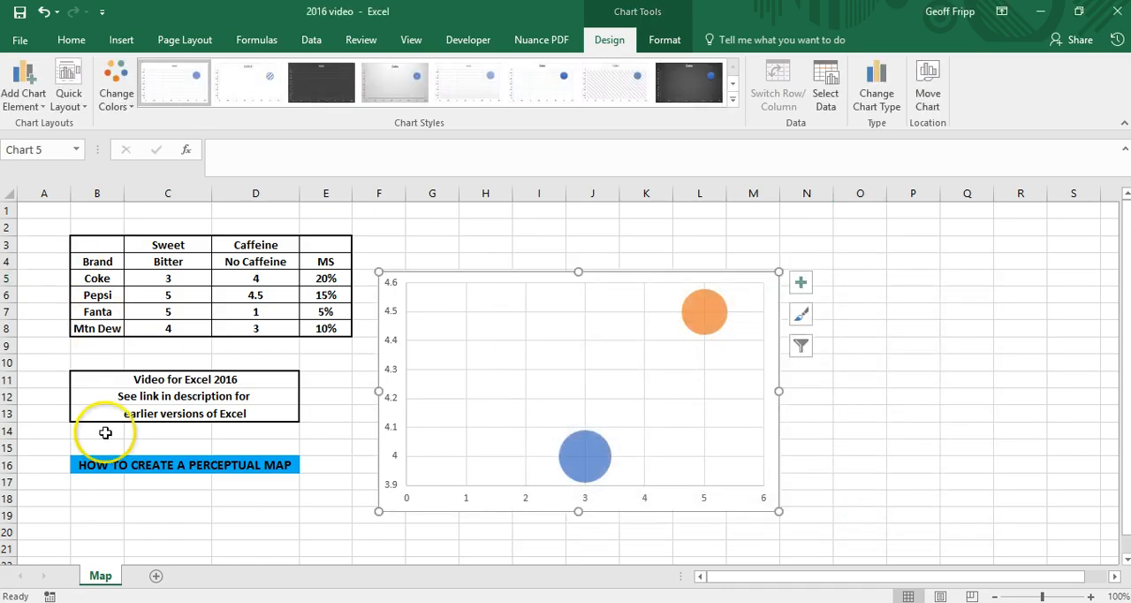
click(880, 428)
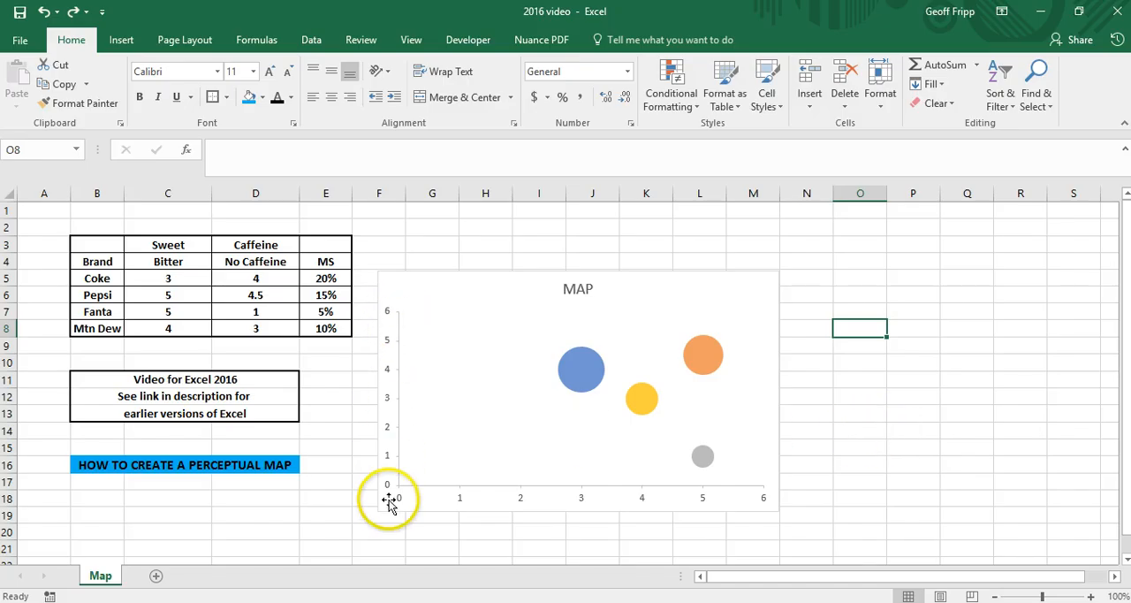
mouse_move(714, 498)
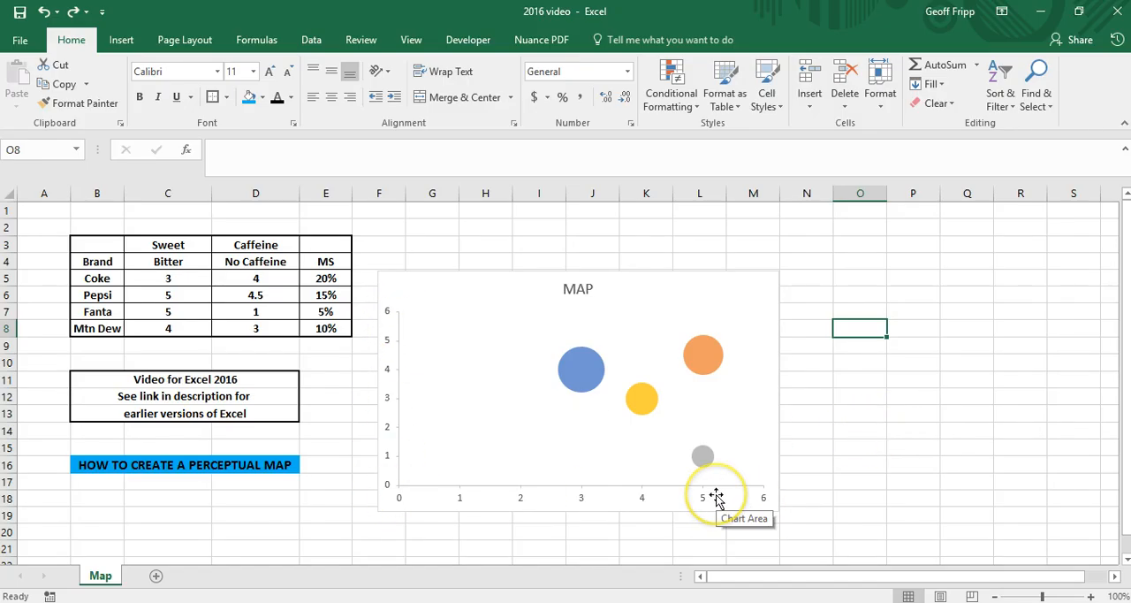
mouse_move(562, 295)
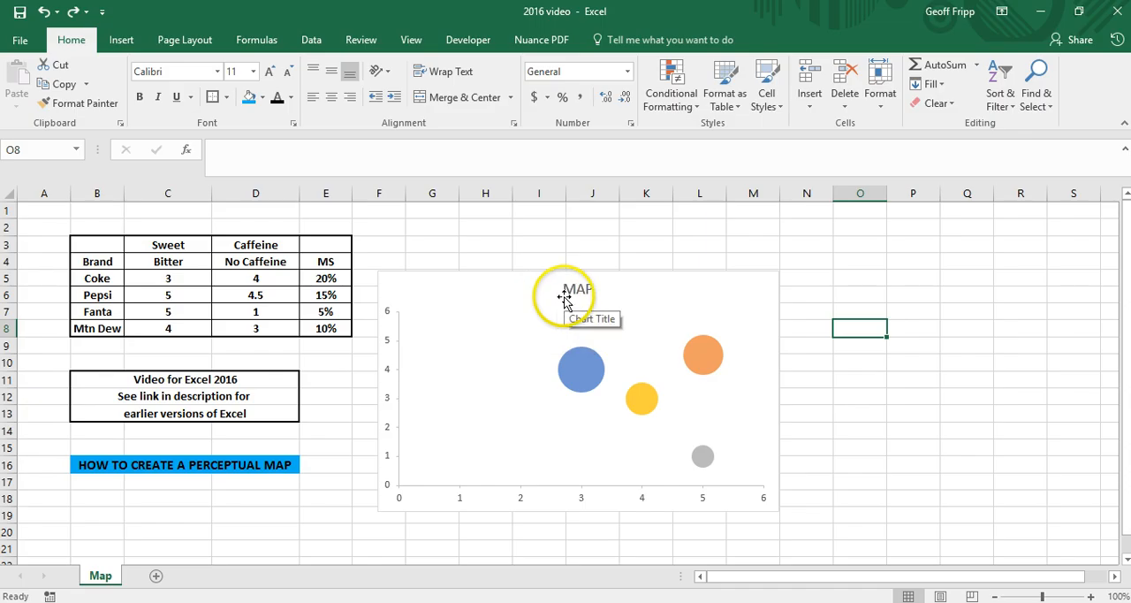
mouse_move(750, 400)
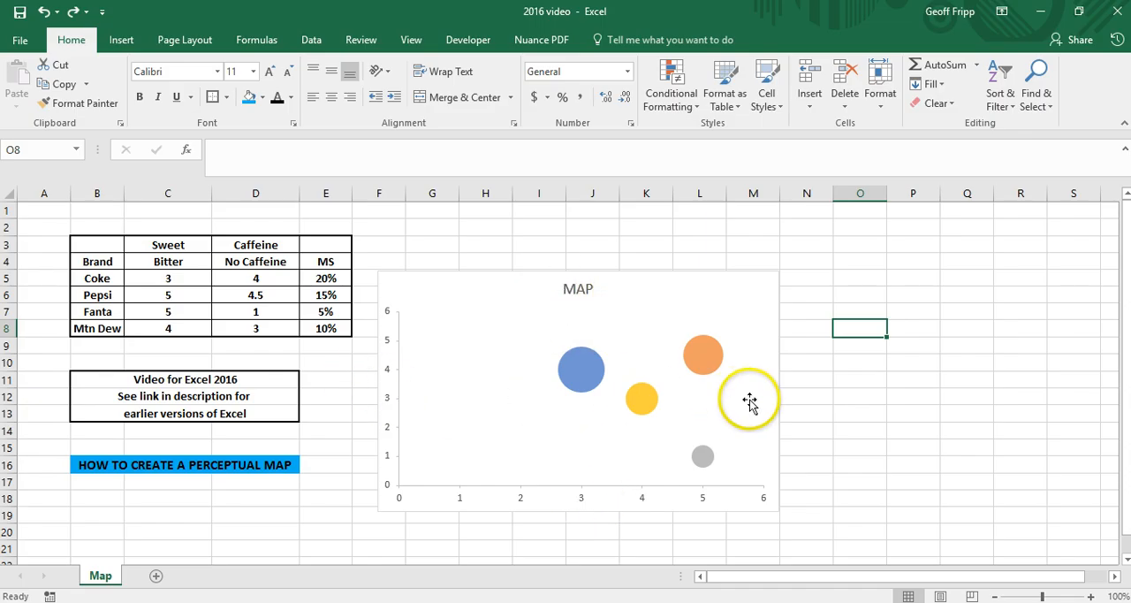
Open axis formatting for the chart from the Chart Elements axes options.
click(749, 400)
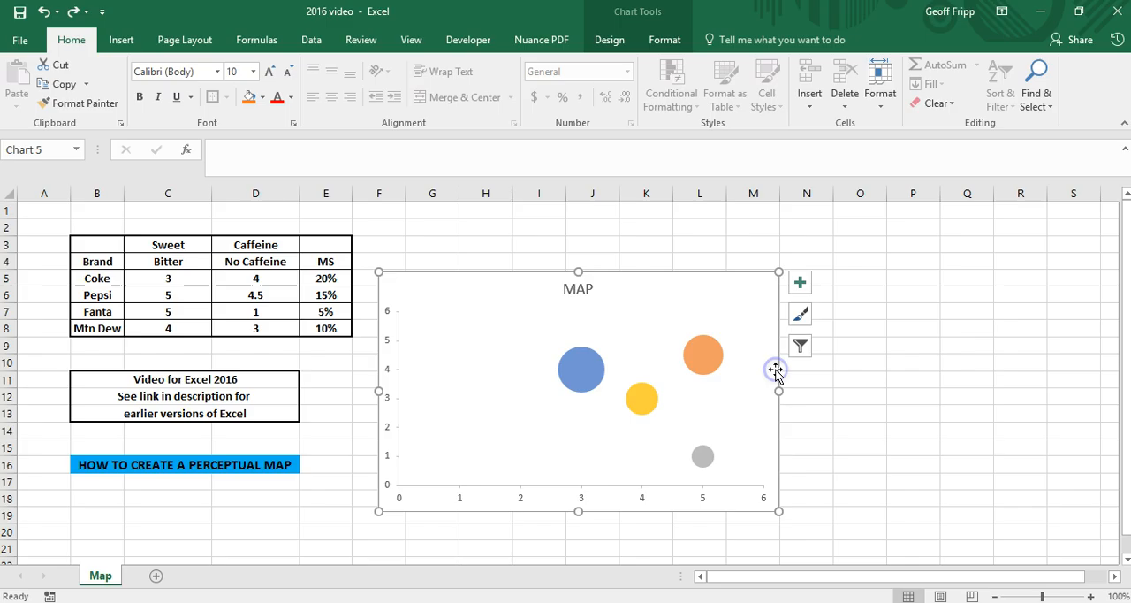
mouse_move(798, 347)
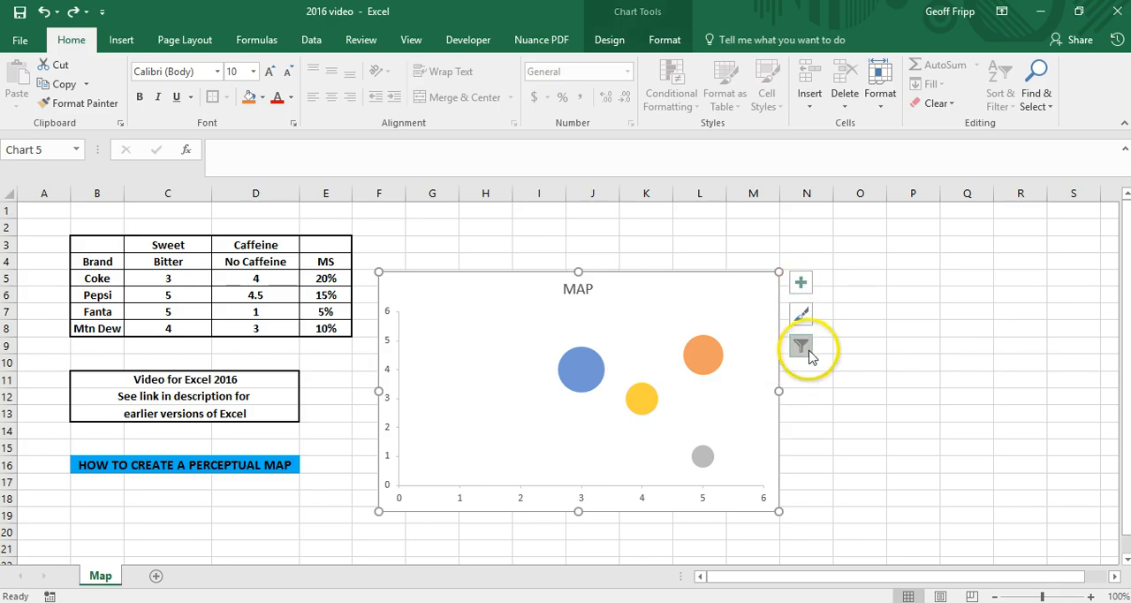
click(800, 283)
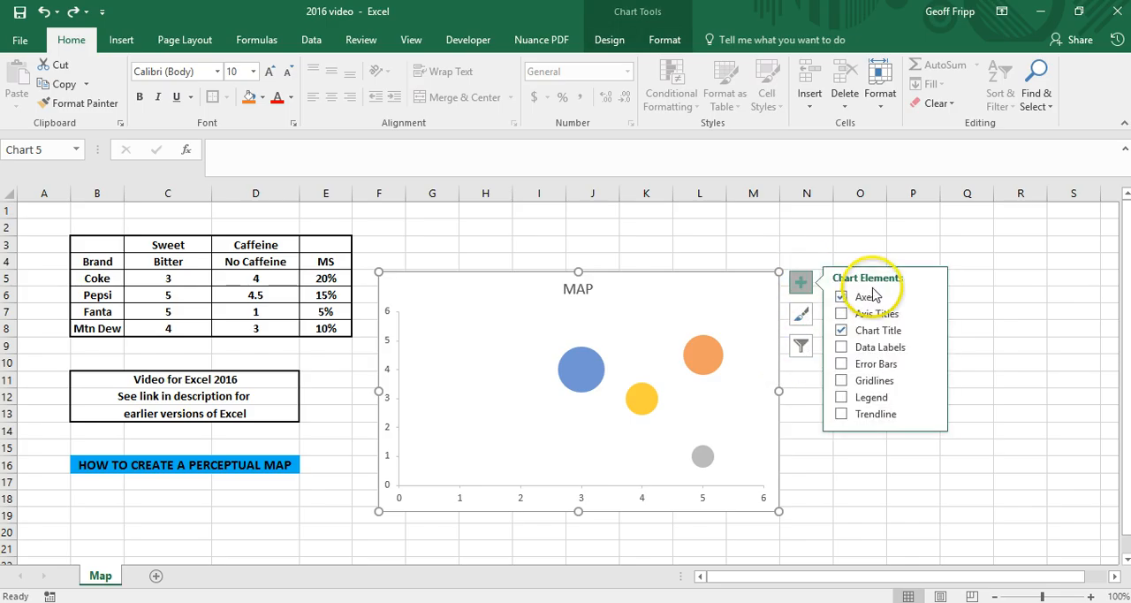
mouse_move(933, 301)
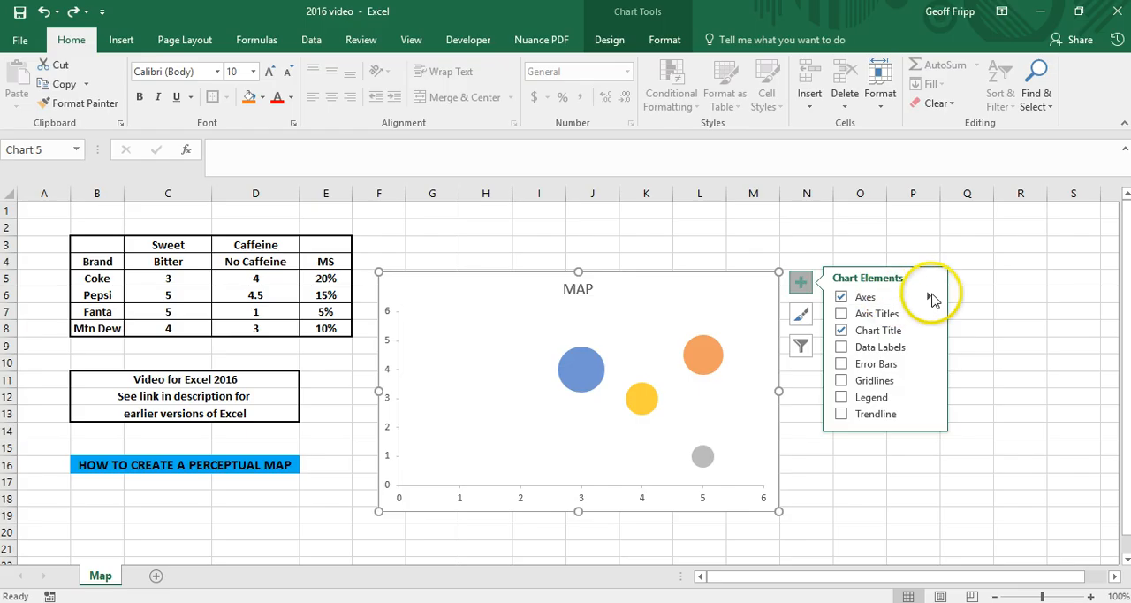
click(929, 297)
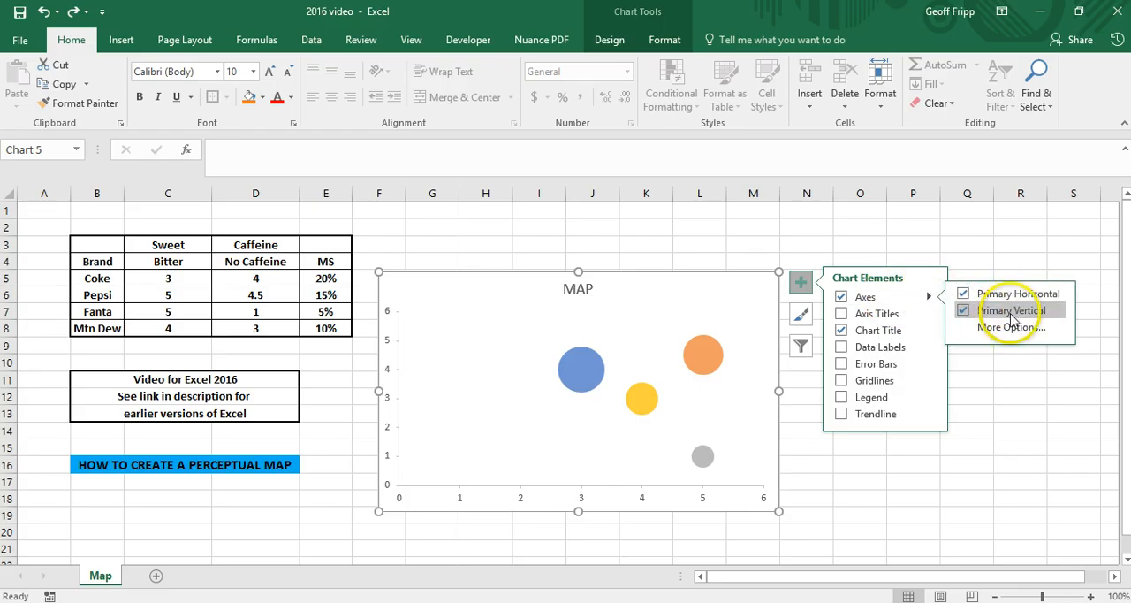
click(1011, 325)
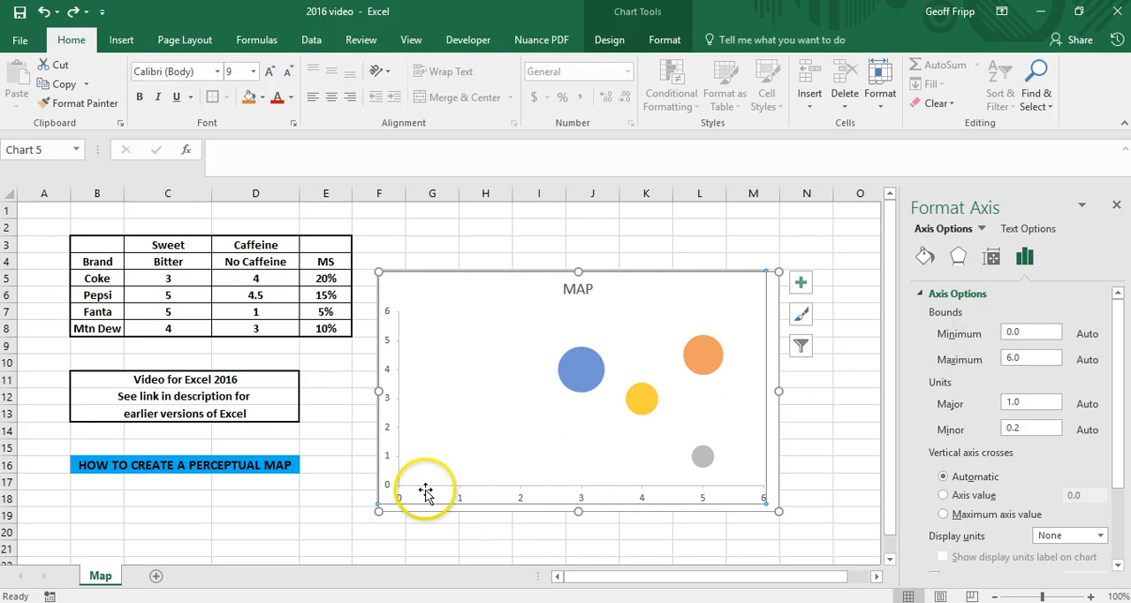
mouse_move(760, 502)
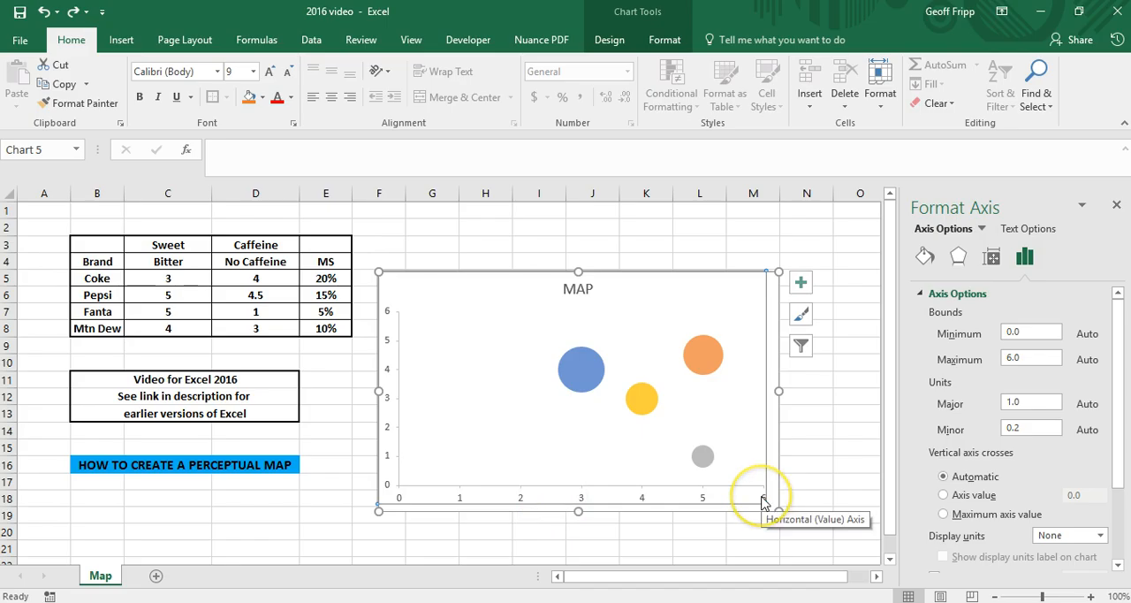
mouse_move(1004, 350)
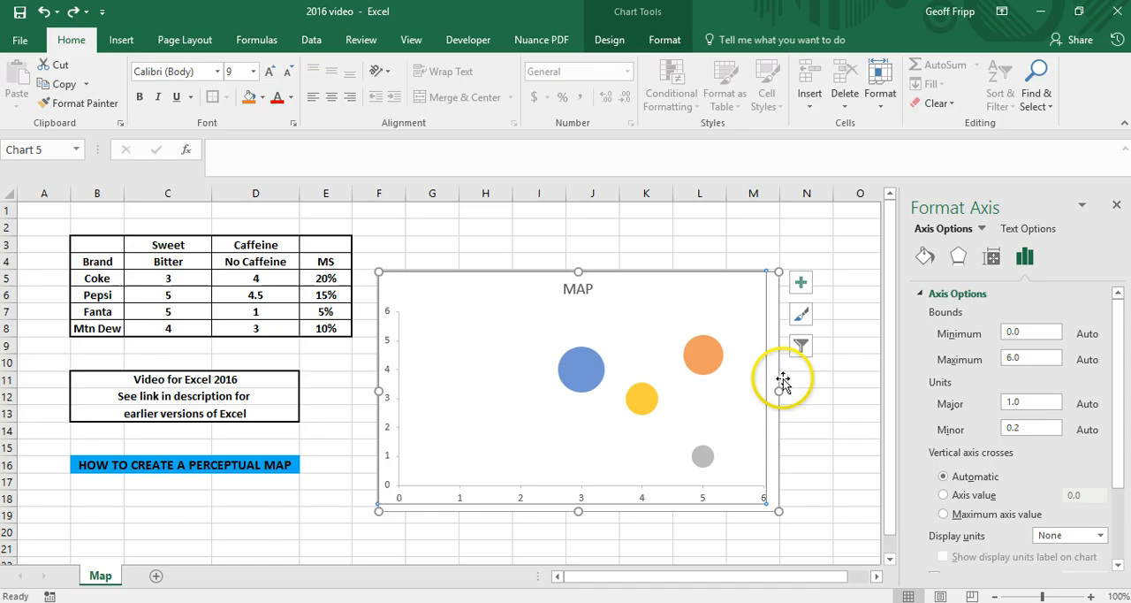
mouse_move(237, 319)
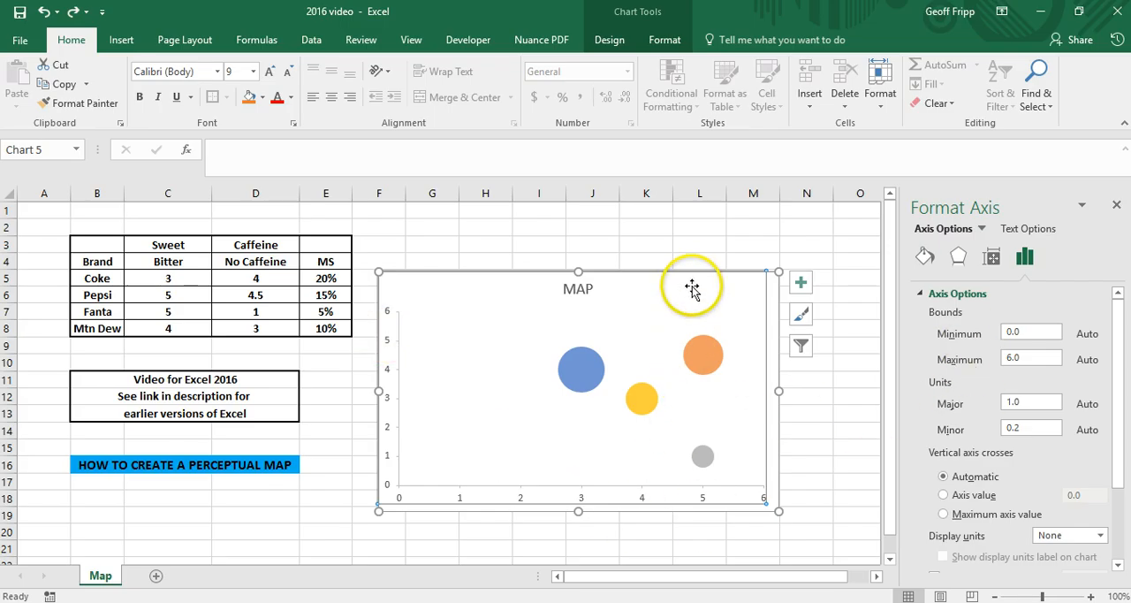
mouse_move(714, 474)
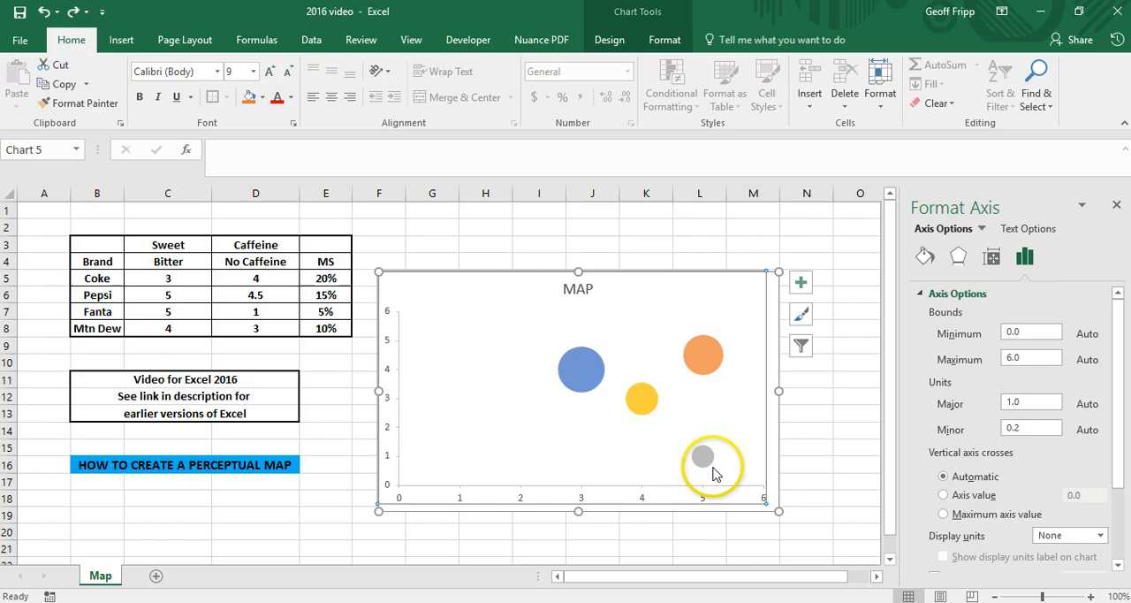
mouse_move(693, 348)
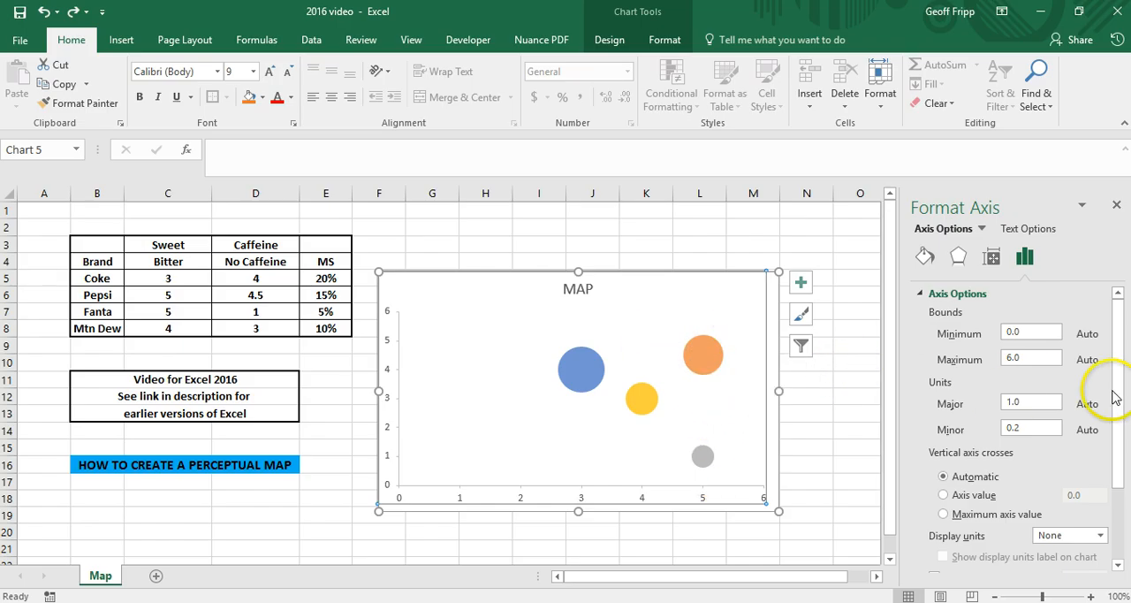
Set Vertical axis crosses at value 3, Major tick type None and Label Position None on the horizontal axis.
scroll(down, 3)
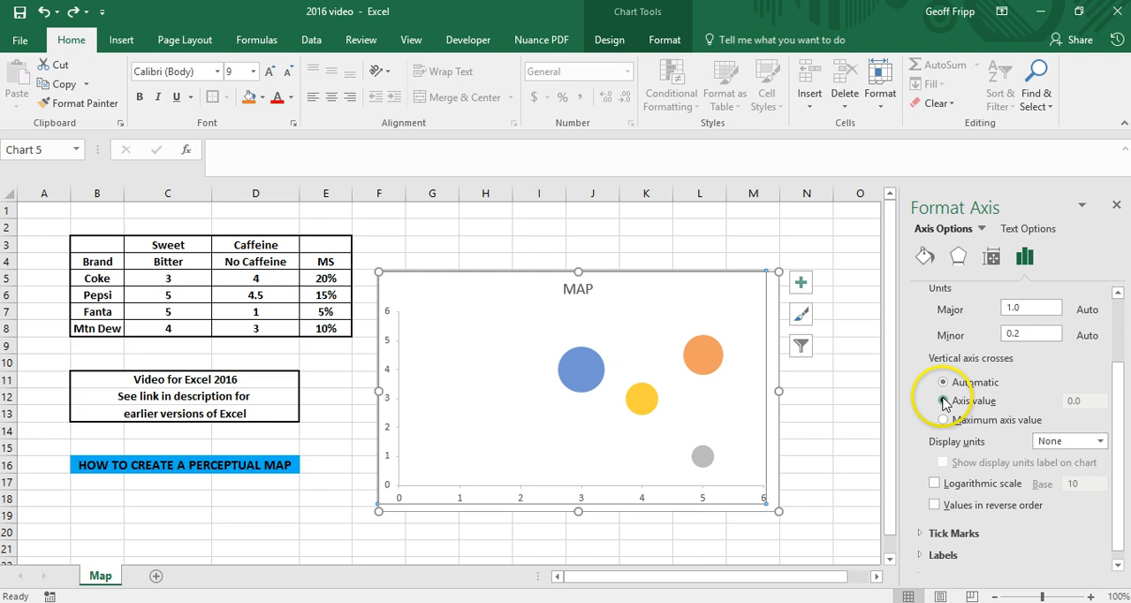
click(942, 399)
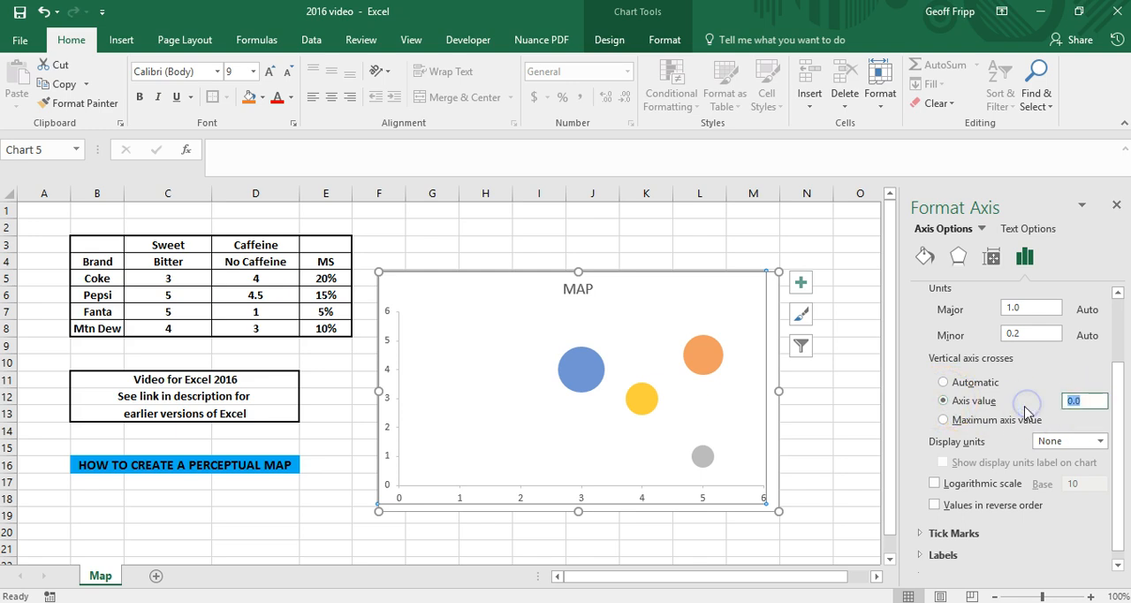
text(3)
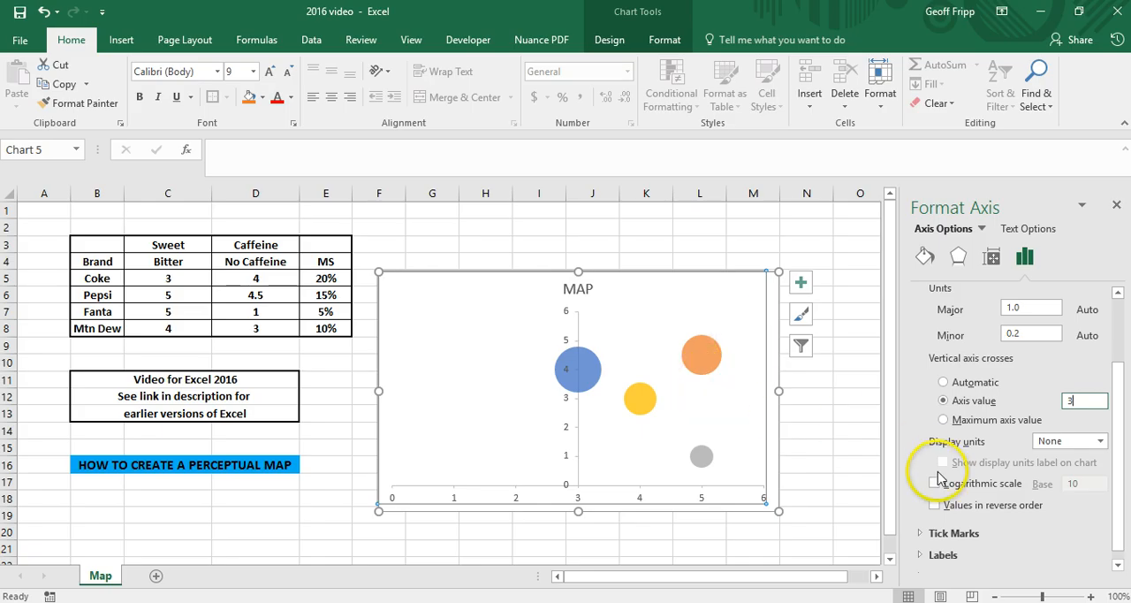
mouse_move(714, 511)
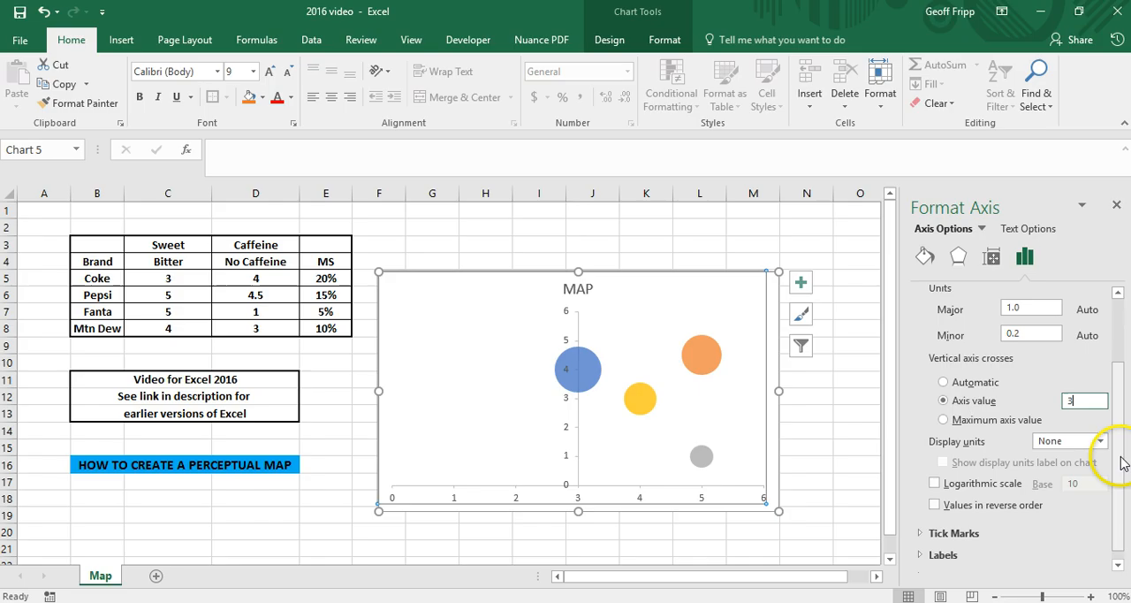
scroll(down, 3)
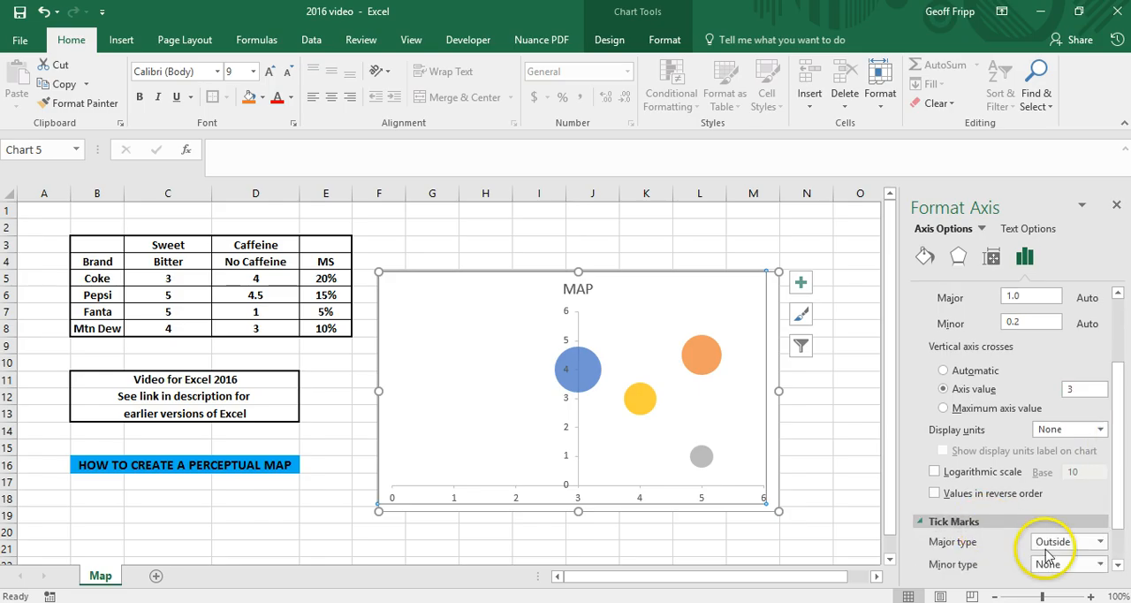
click(1099, 541)
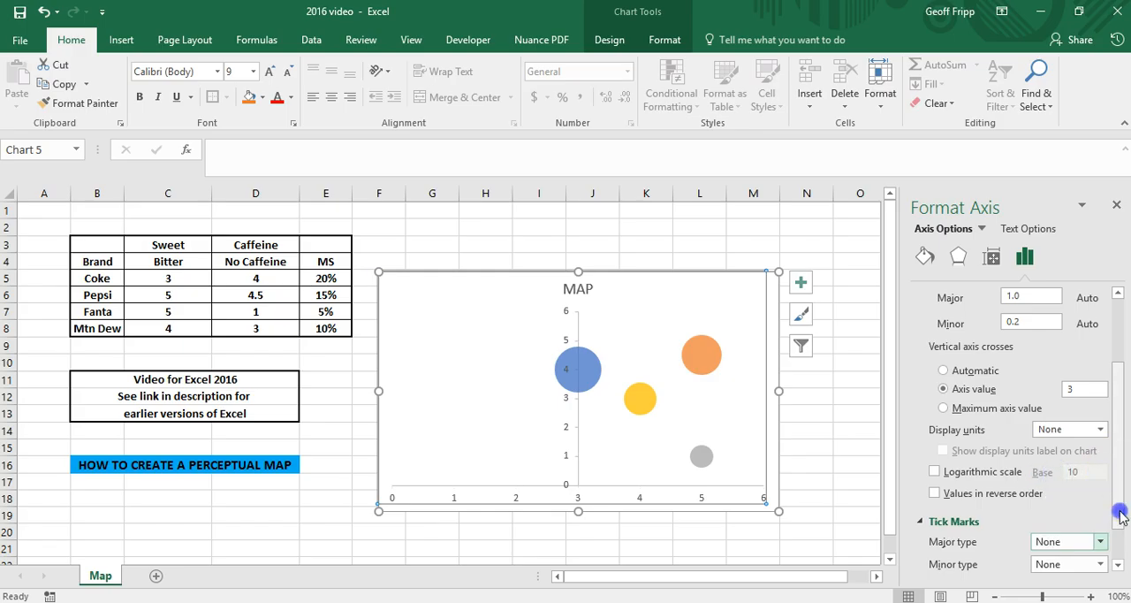
scroll(down, 3)
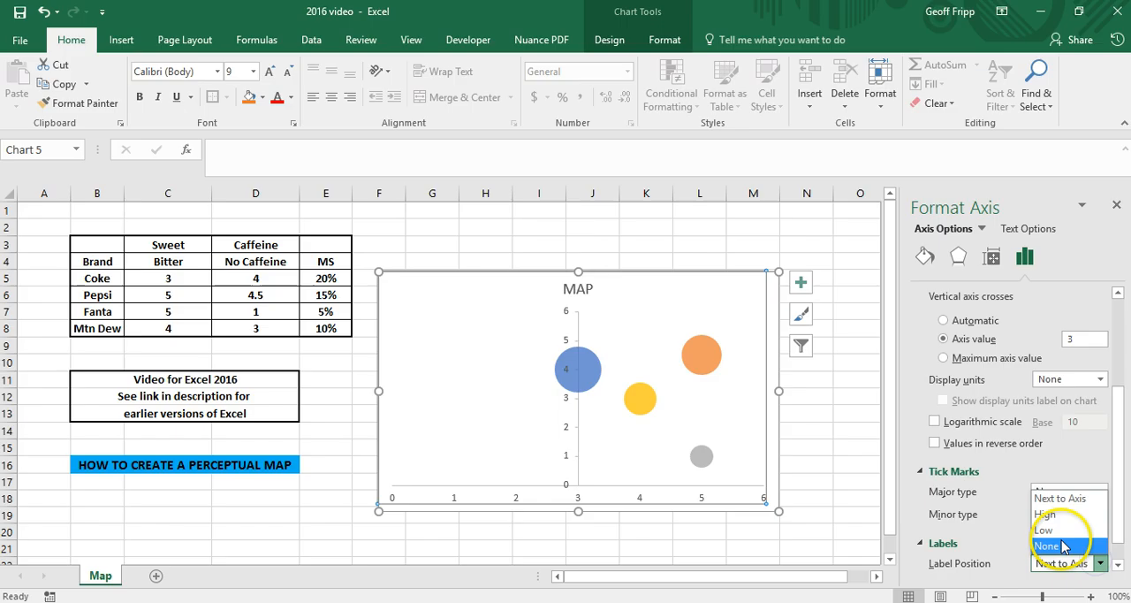
click(1056, 543)
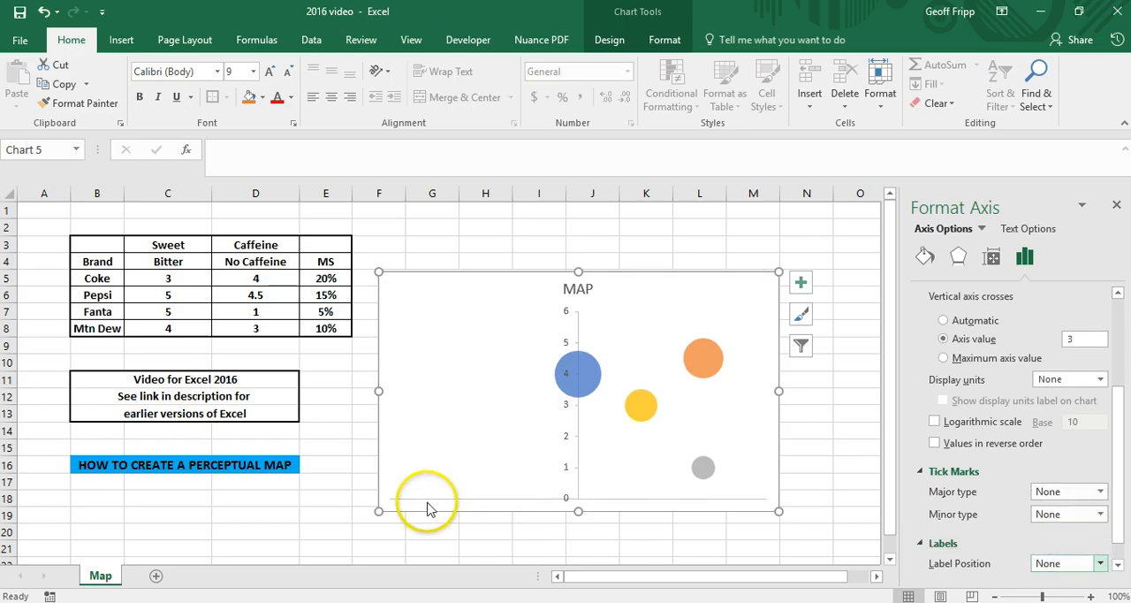
mouse_move(781, 516)
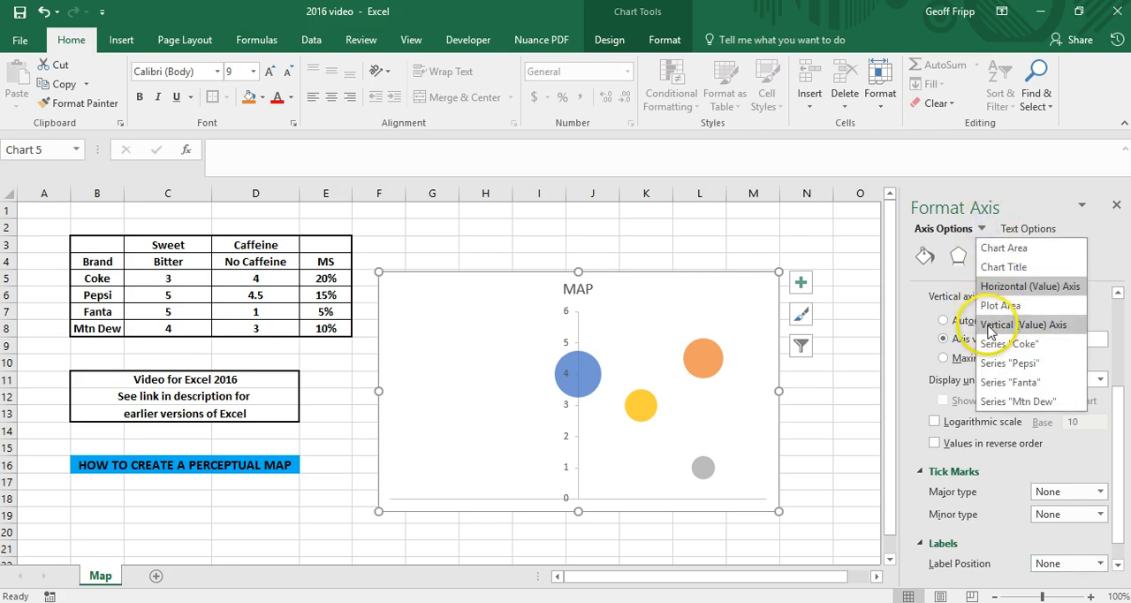
On the vertical axis, set Horizontal axis crosses at value 3 and close the Format Axis pane.
click(1014, 324)
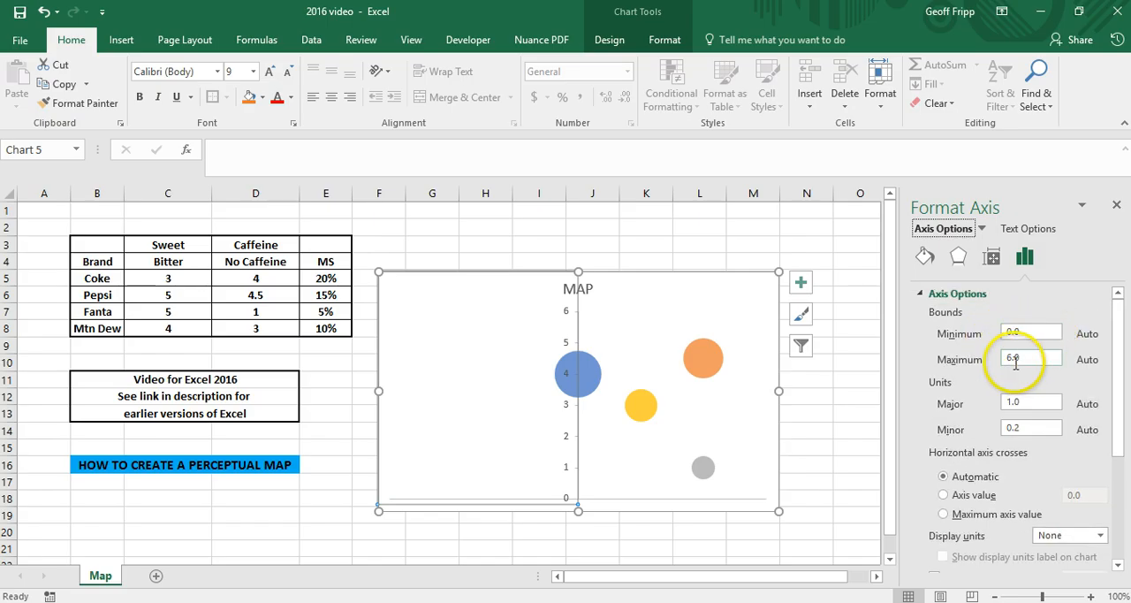
scroll(down, 3)
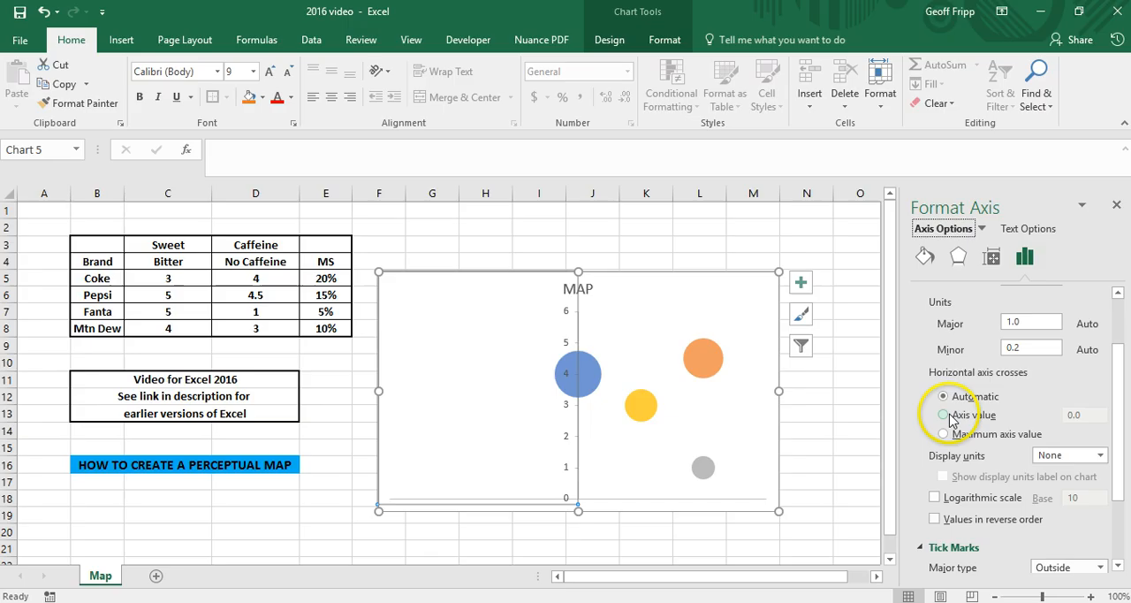
click(943, 415)
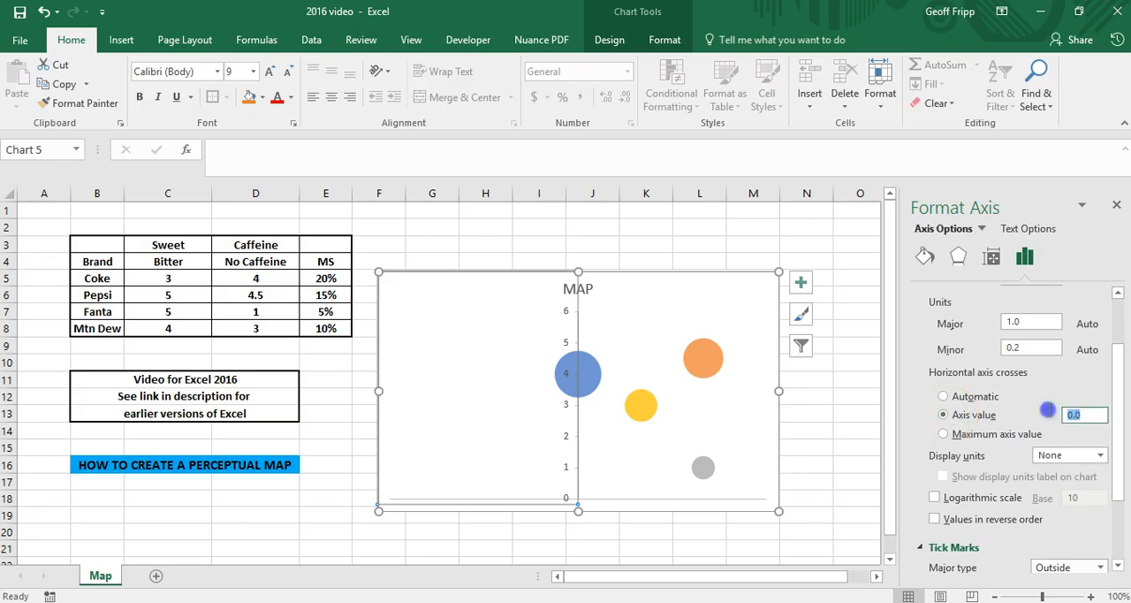
text(3)
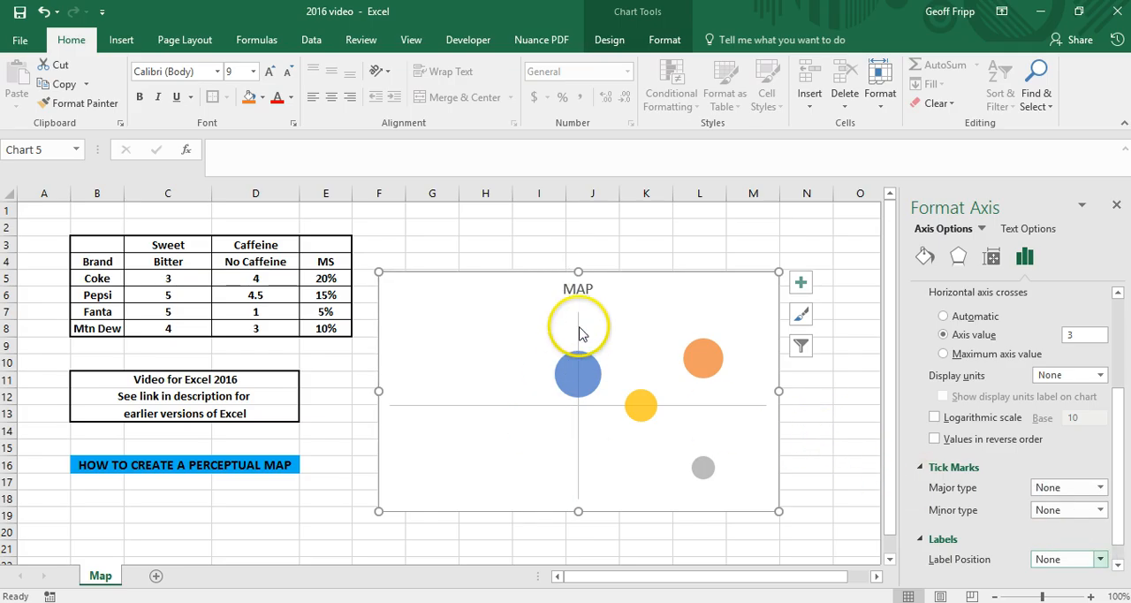
mouse_move(1110, 282)
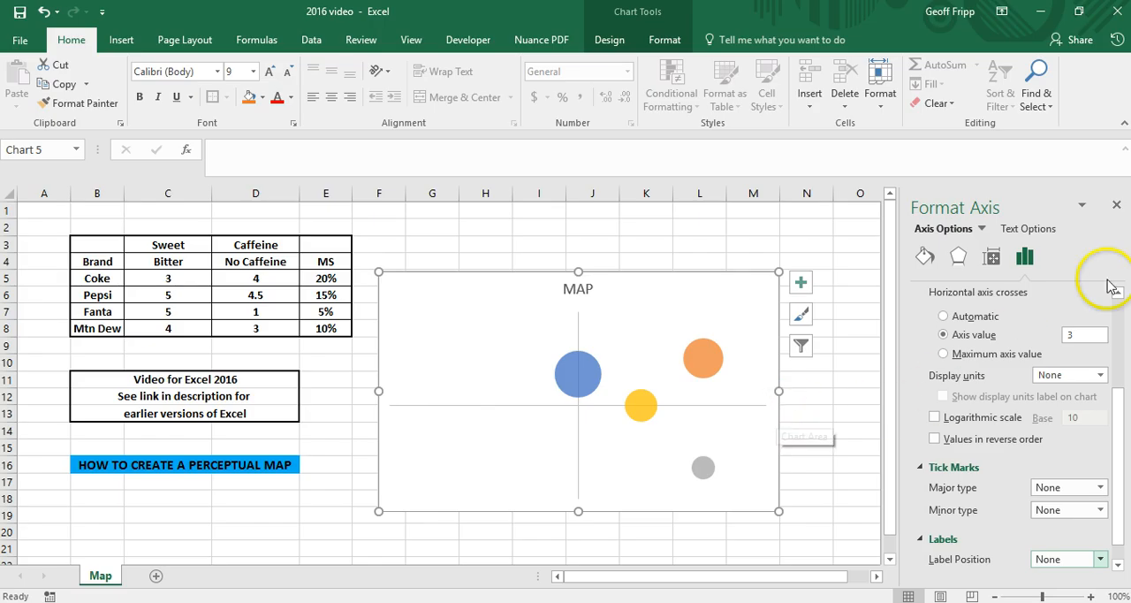
click(1117, 203)
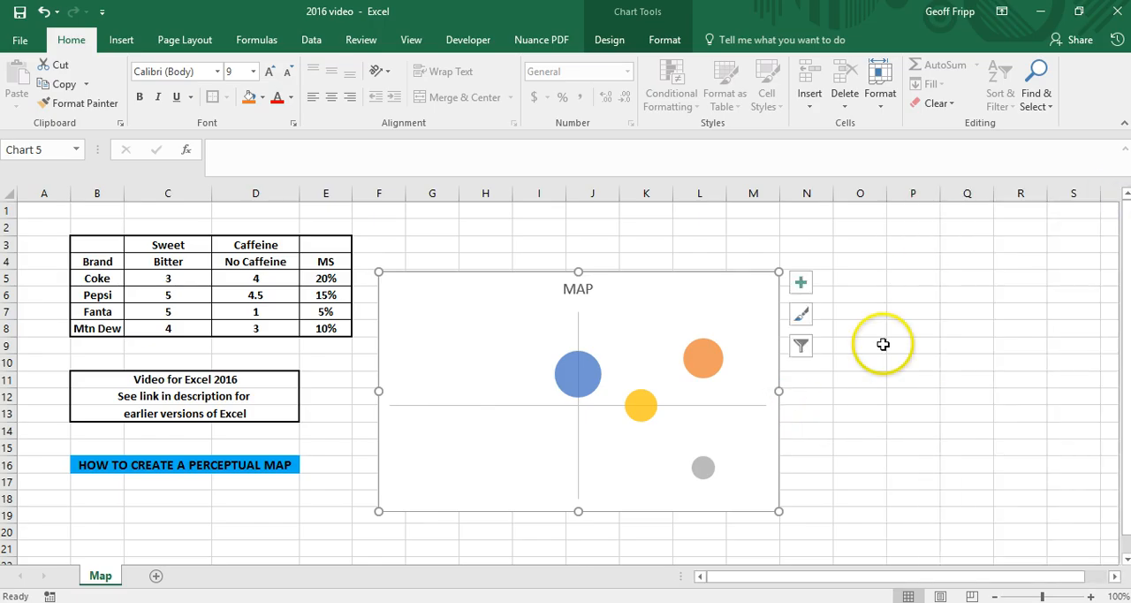
Start drawing a rectangle shape from Insert > Shapes for the Sweet label.
click(911, 365)
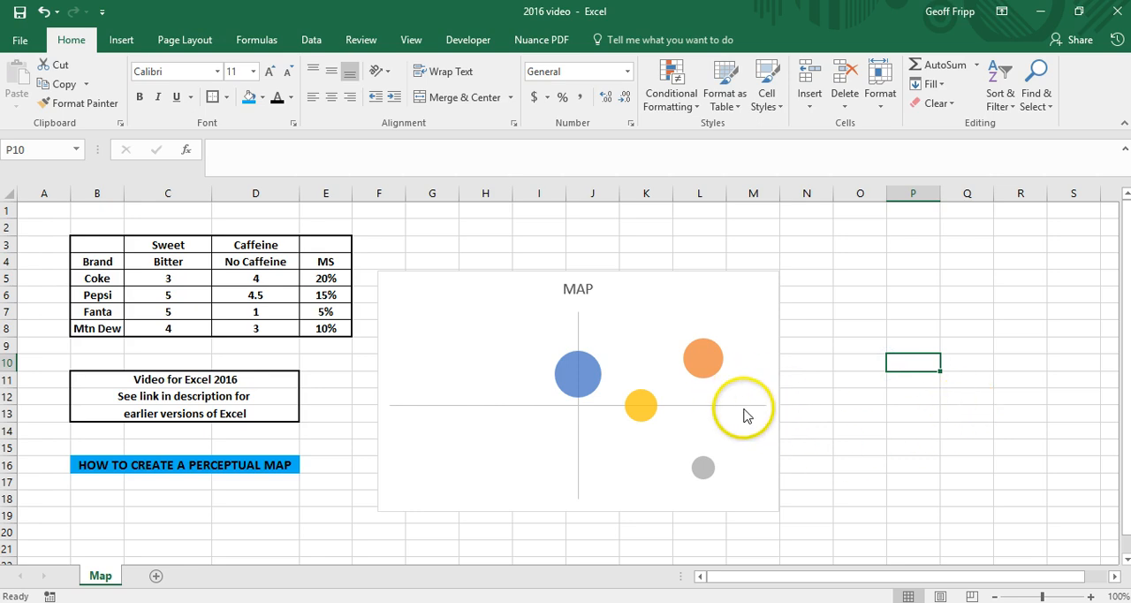
mouse_move(742, 417)
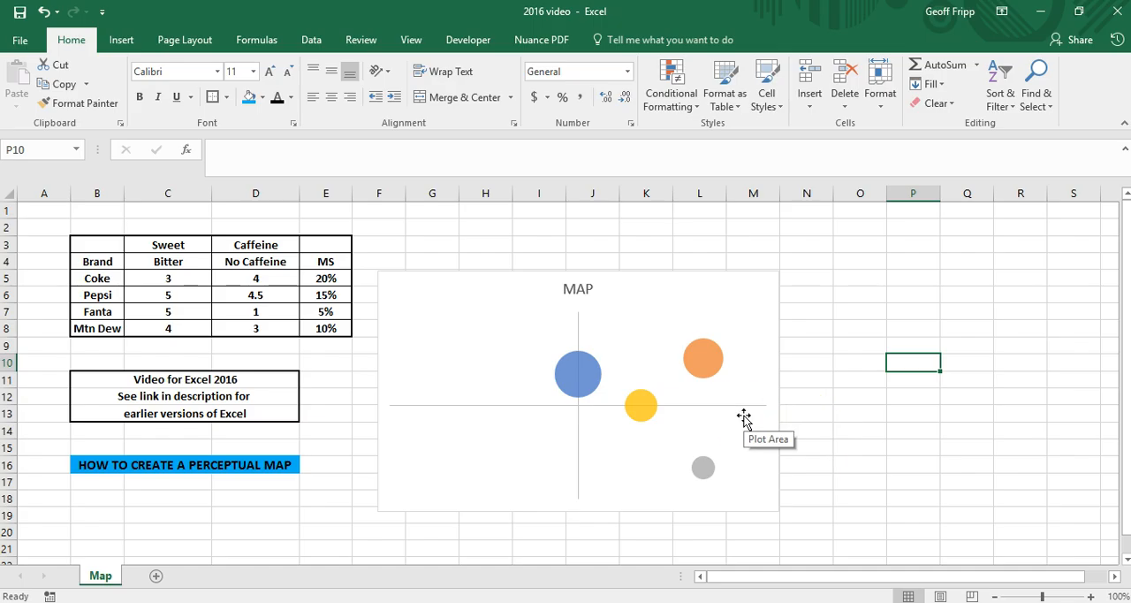
mouse_move(778, 343)
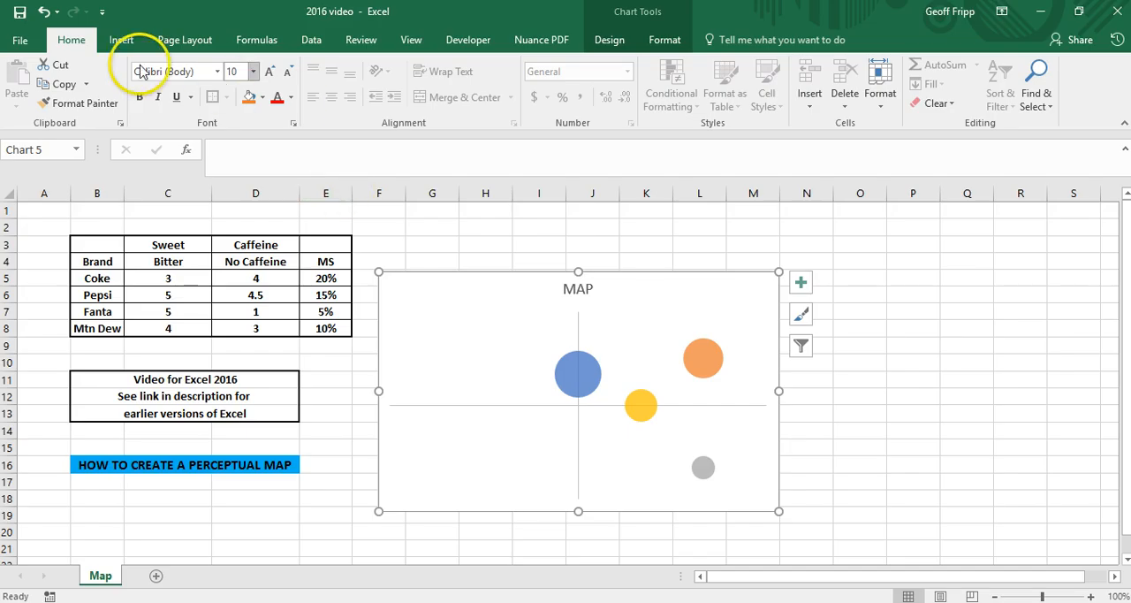
click(131, 39)
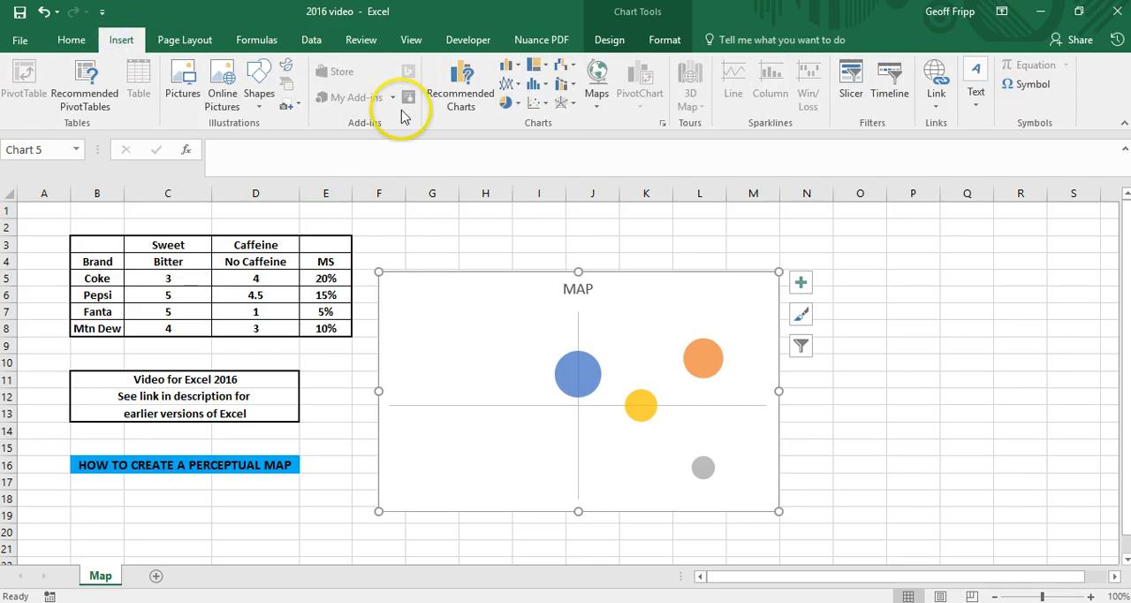
mouse_move(771, 145)
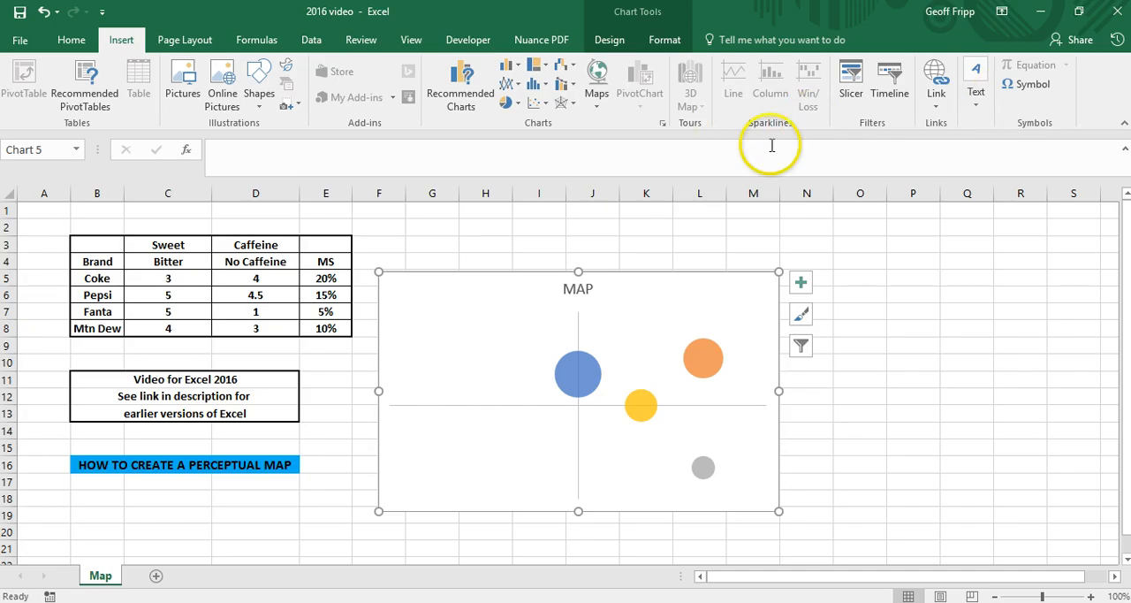
click(256, 79)
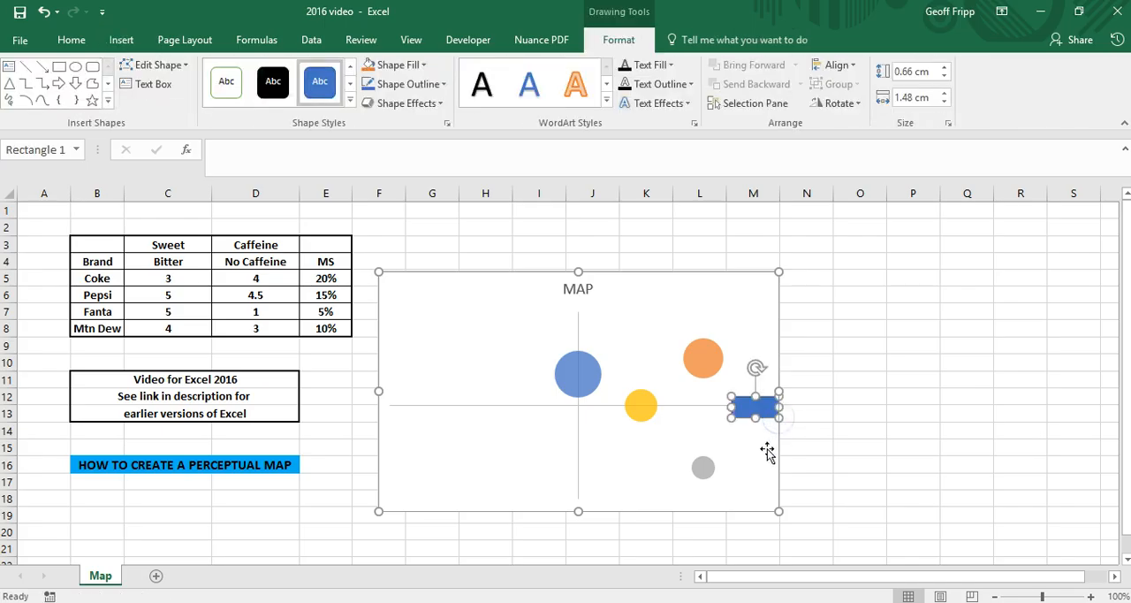
mouse_move(304, 181)
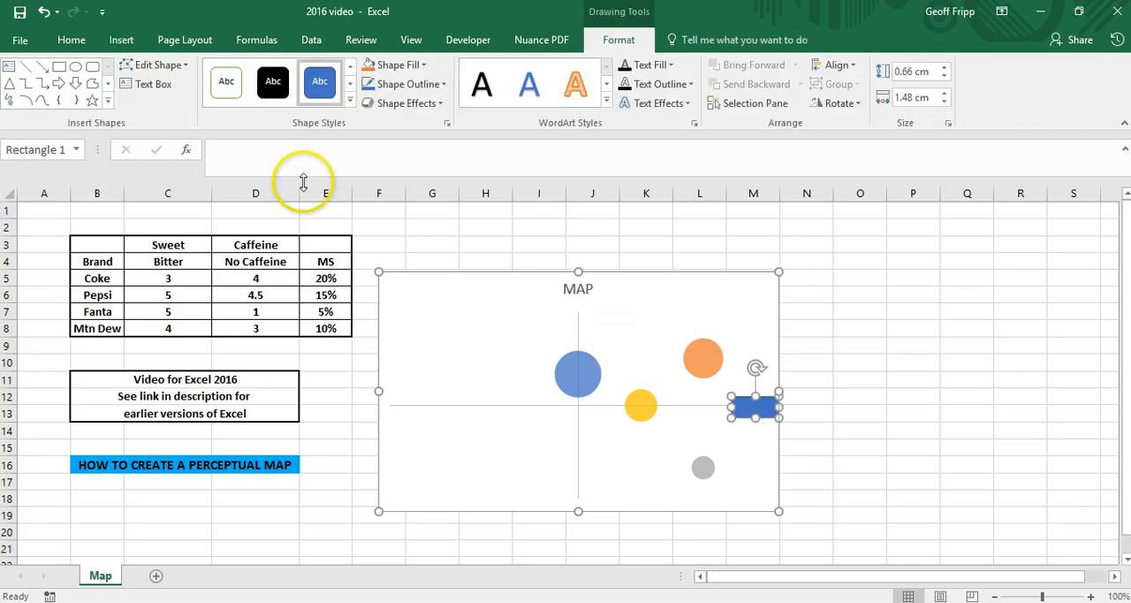
mouse_move(307, 149)
text(=)
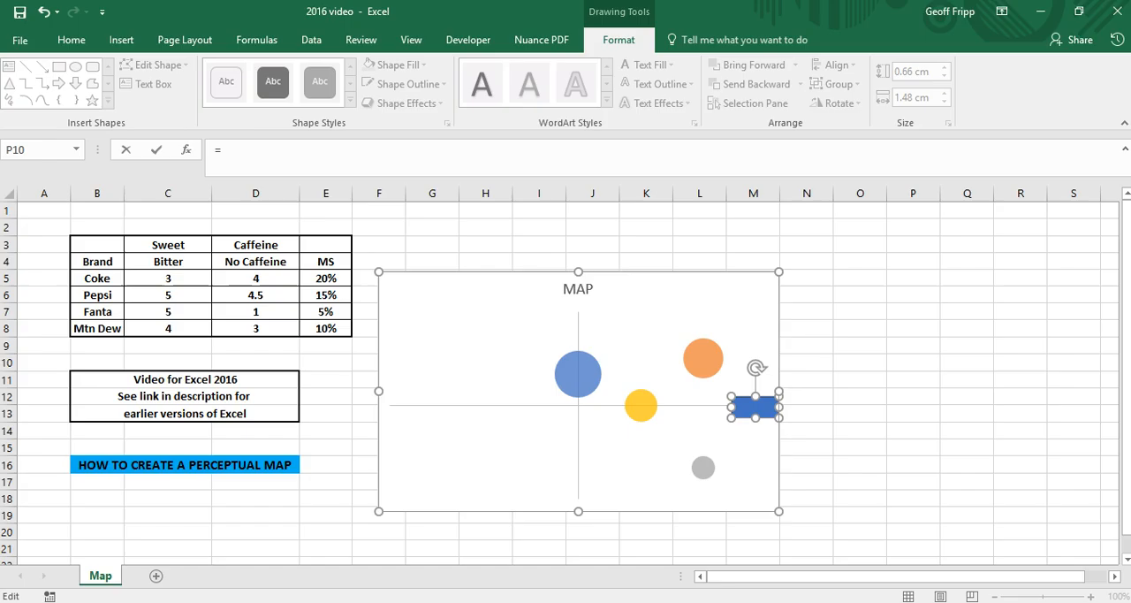
mouse_move(891, 435)
text(Map!$C$3)
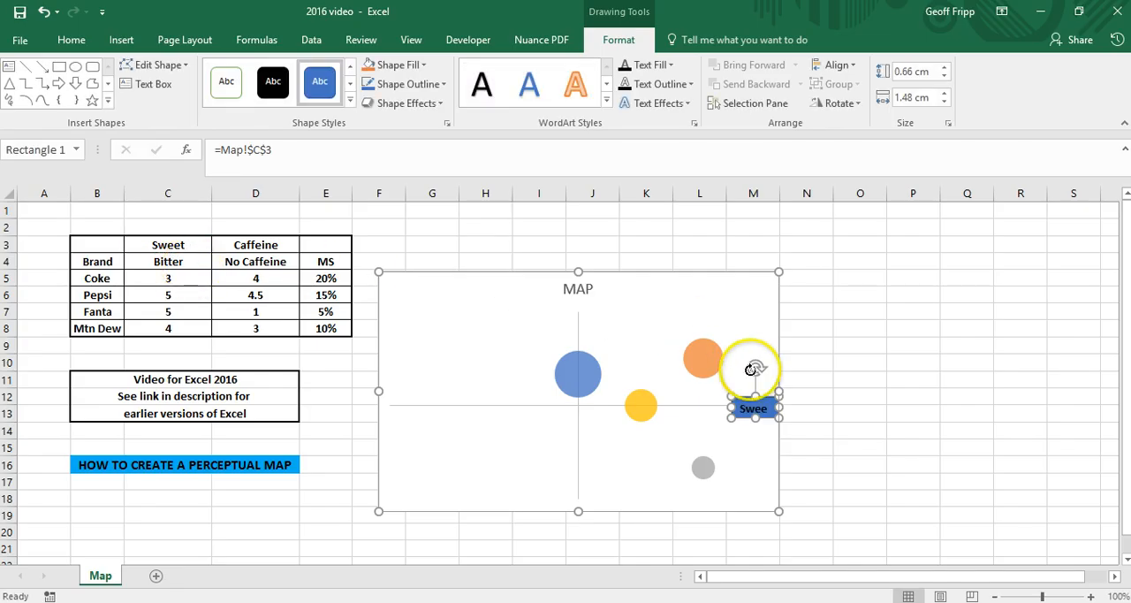
mouse_move(70, 39)
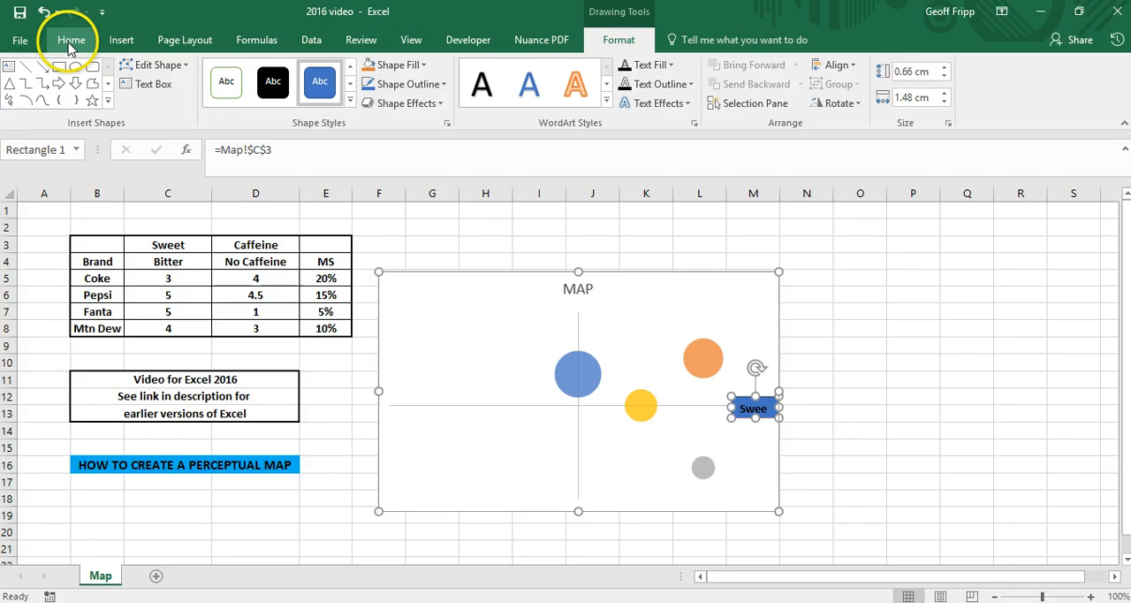
Give the Sweet label box a white fill and black font from the Home formatting controls.
click(71, 41)
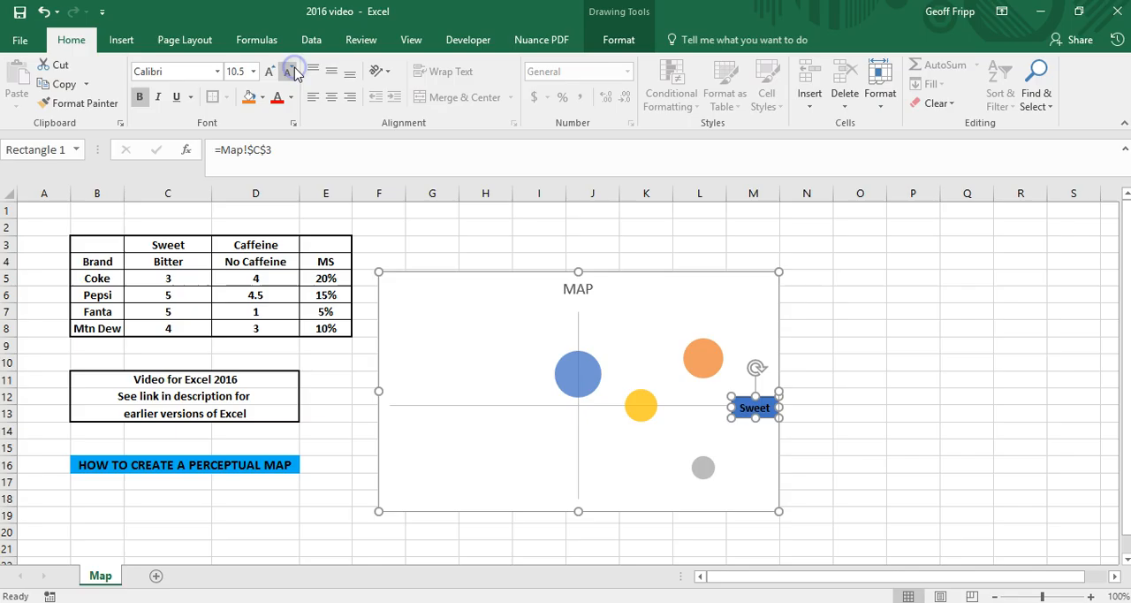
mouse_move(254, 102)
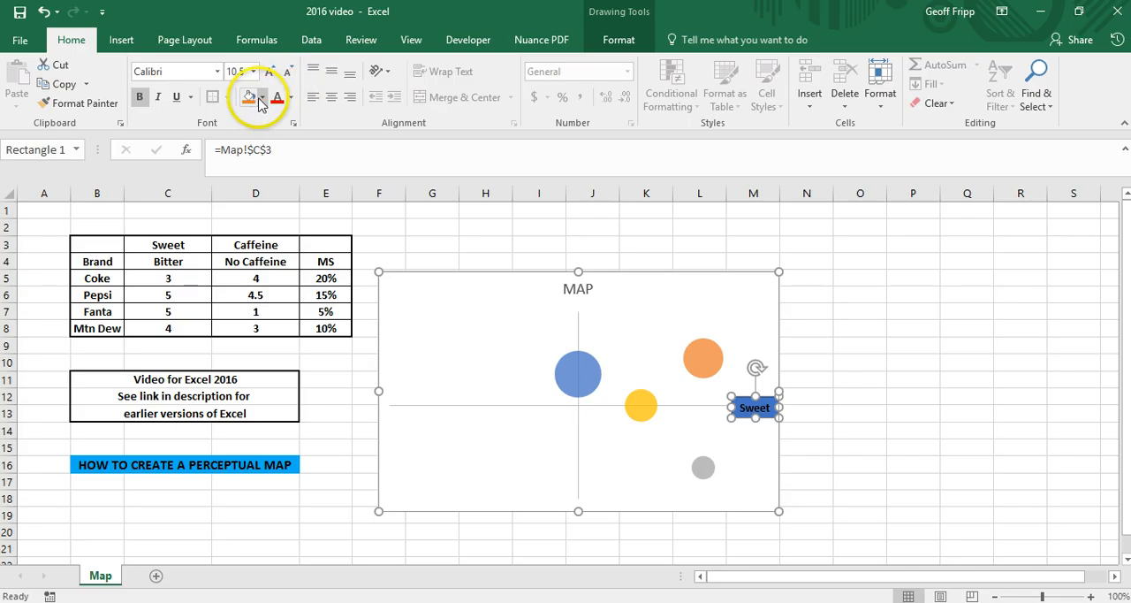
click(261, 96)
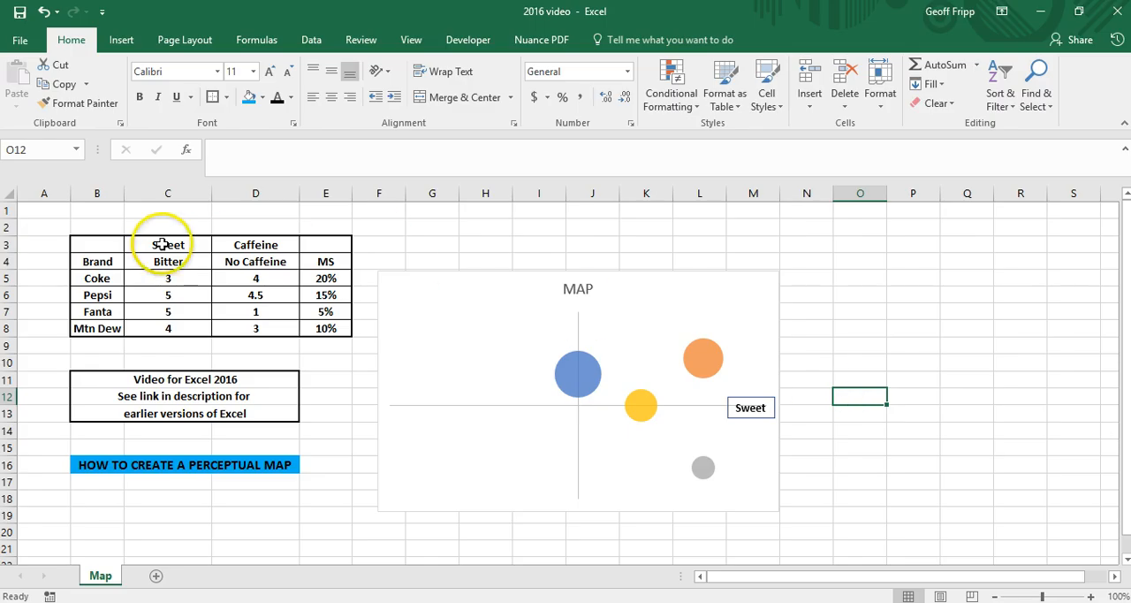
Select the Sweet heading cell C3, enter text there, and deselect the label box.
click(168, 244)
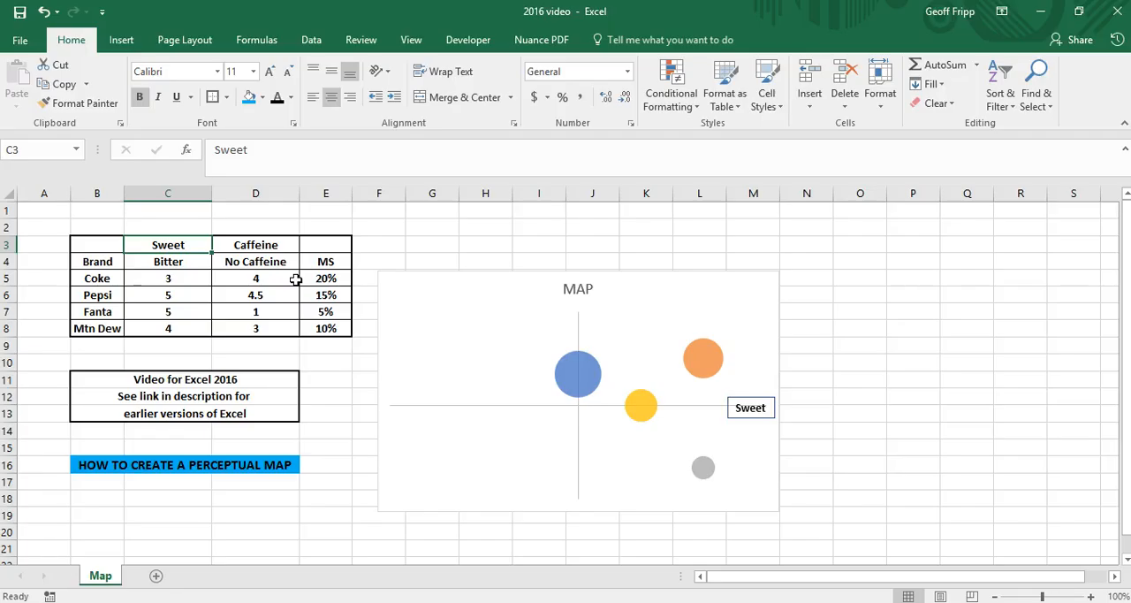
text(Nic)
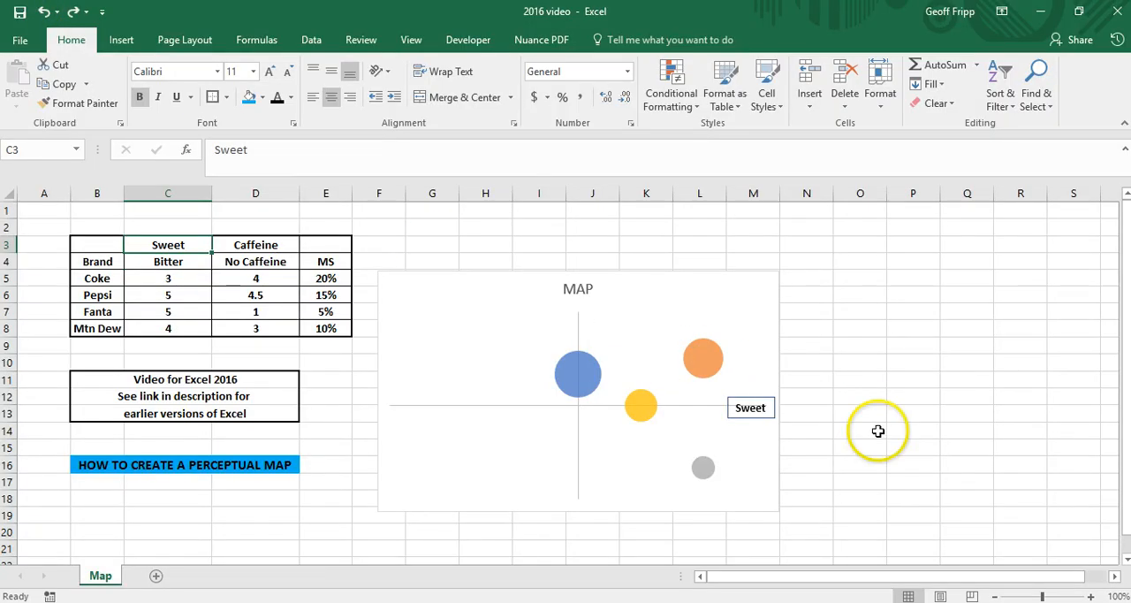
mouse_move(393, 330)
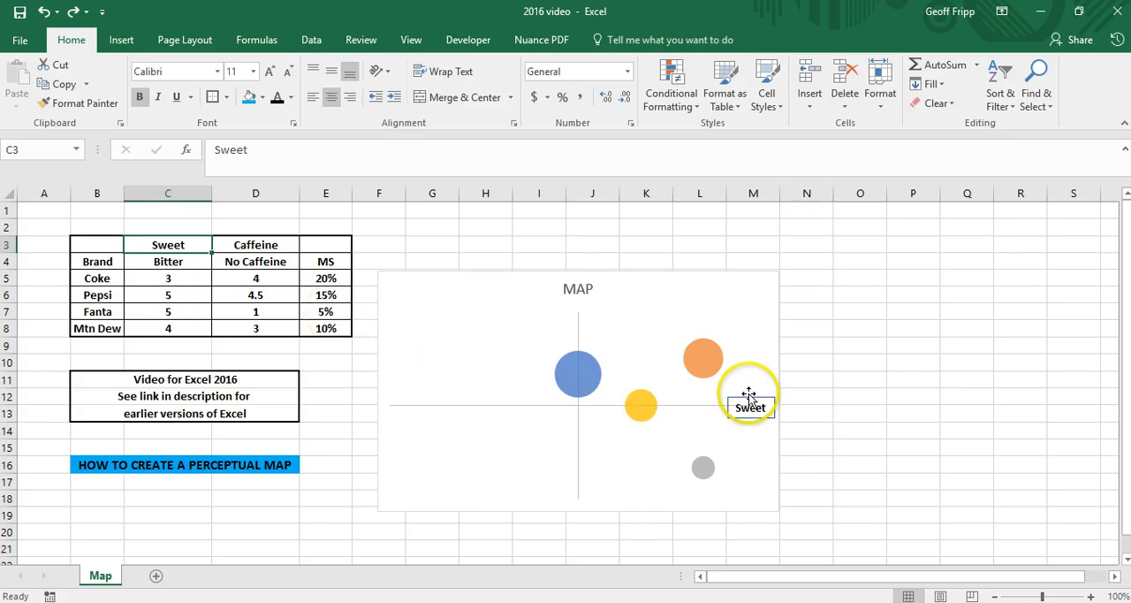
mouse_move(626, 294)
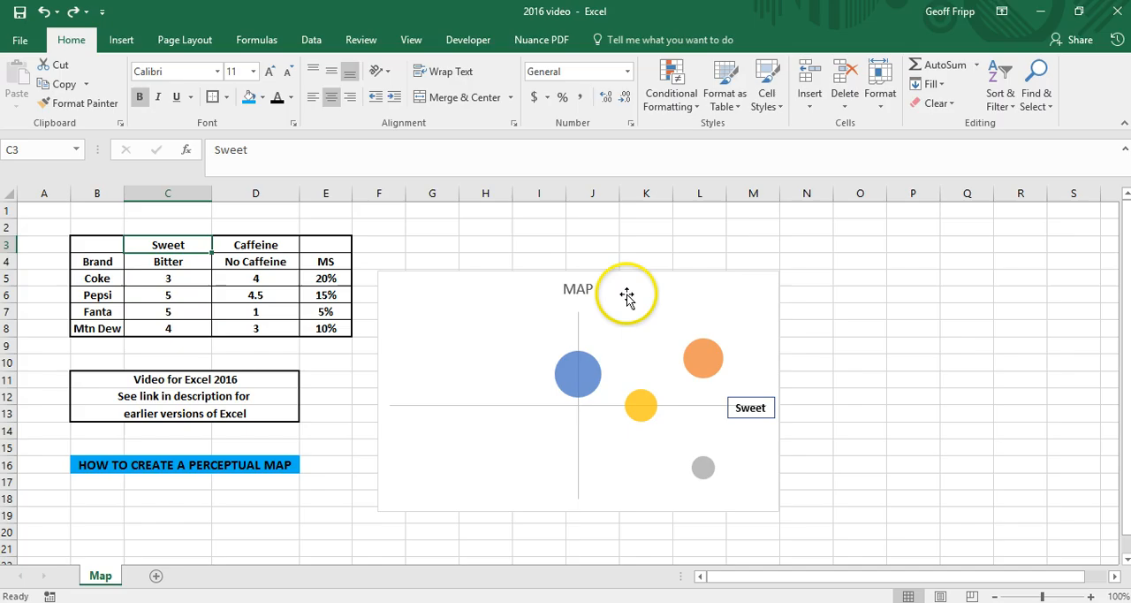
mouse_move(760, 307)
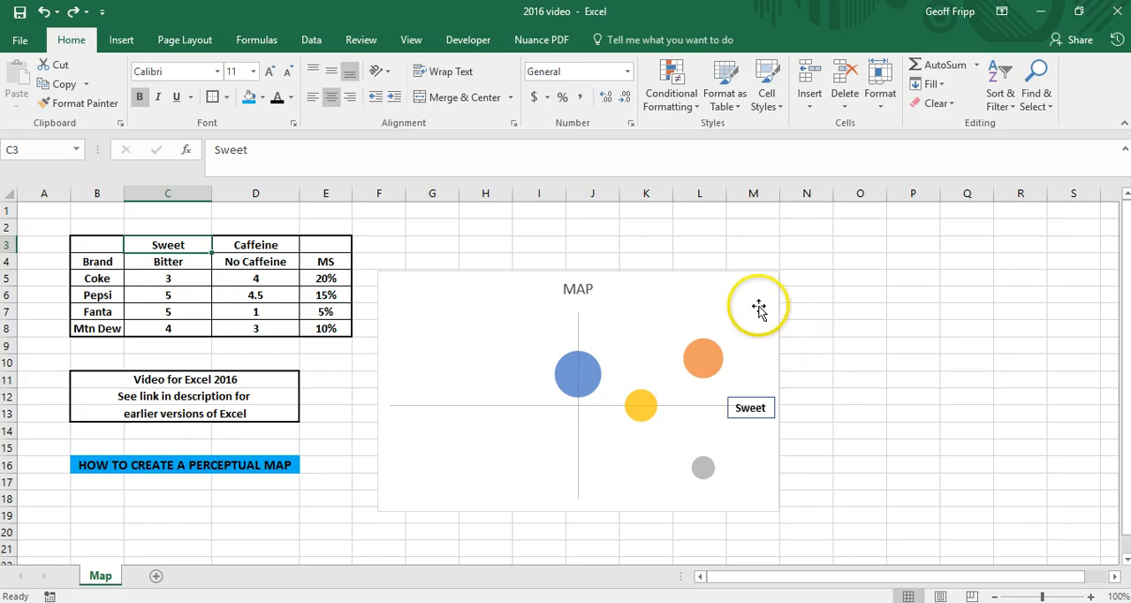
mouse_move(605, 265)
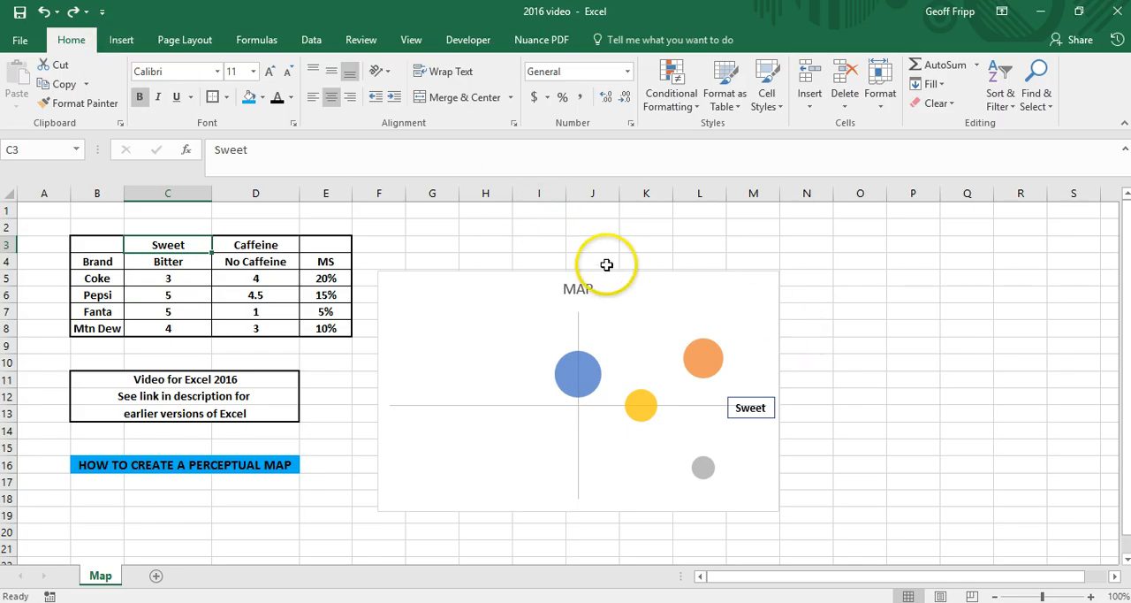
click(606, 265)
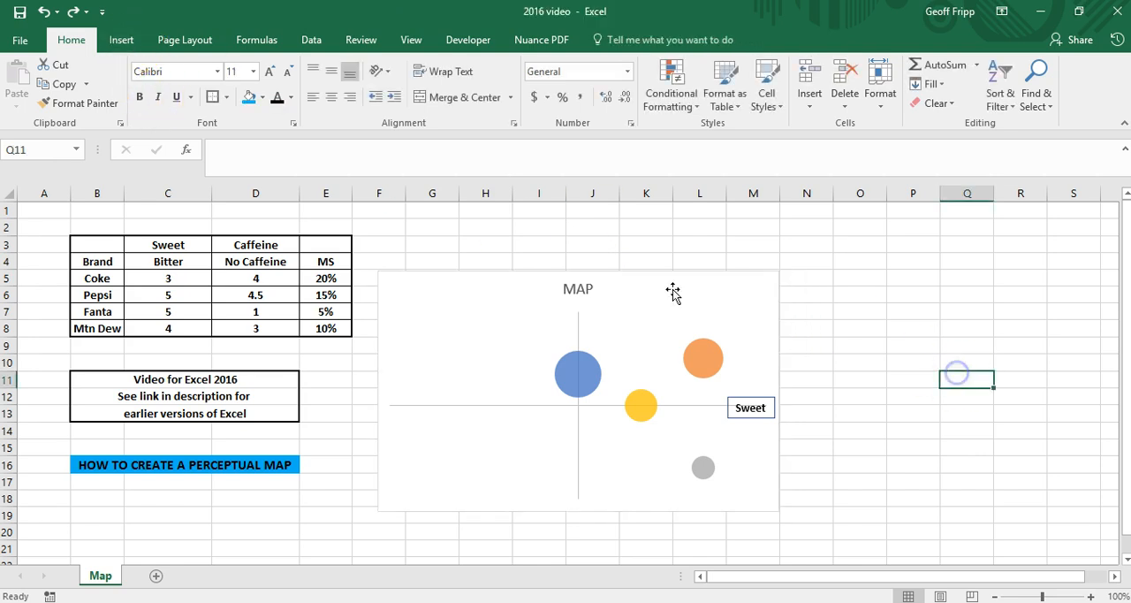
Draw a rectangle label box left of the chart for the Bitter label.
click(120, 39)
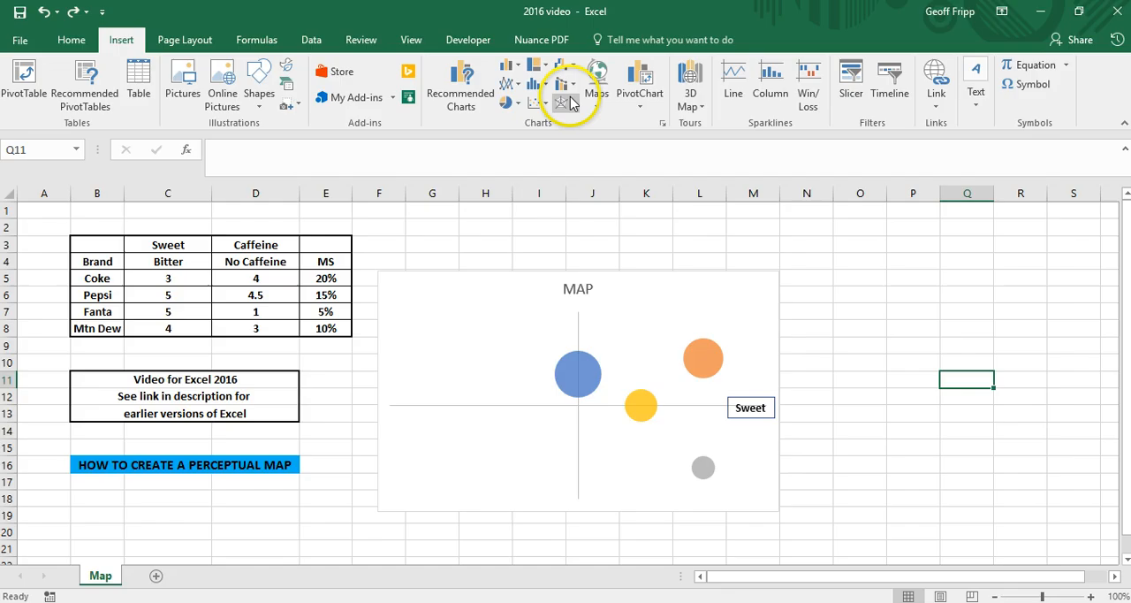
click(258, 79)
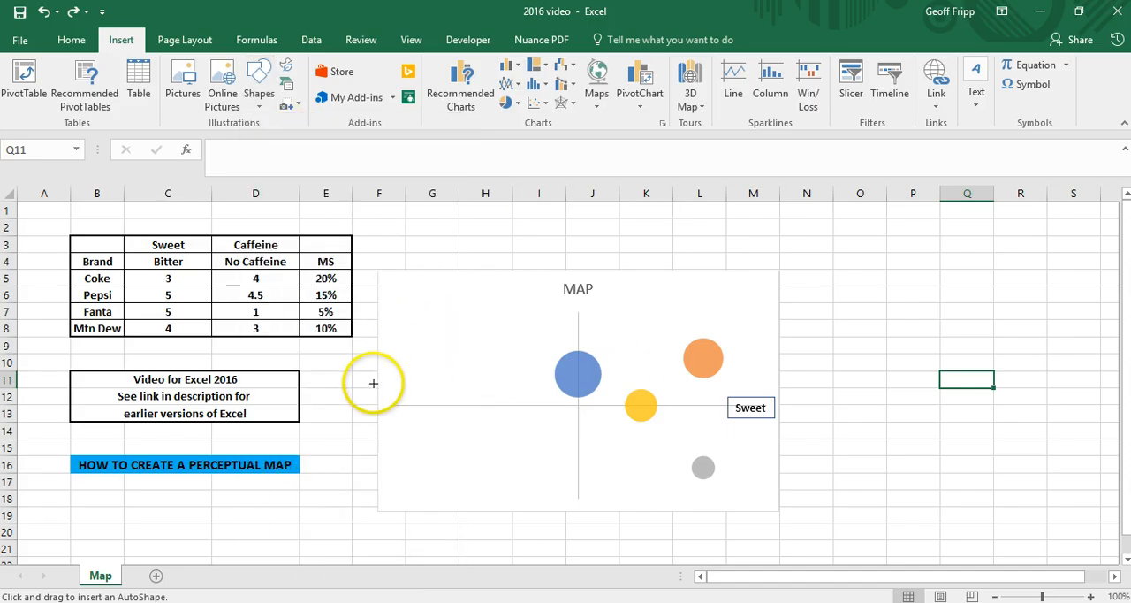
drag(382, 387, 445, 410)
text(=$C$4)
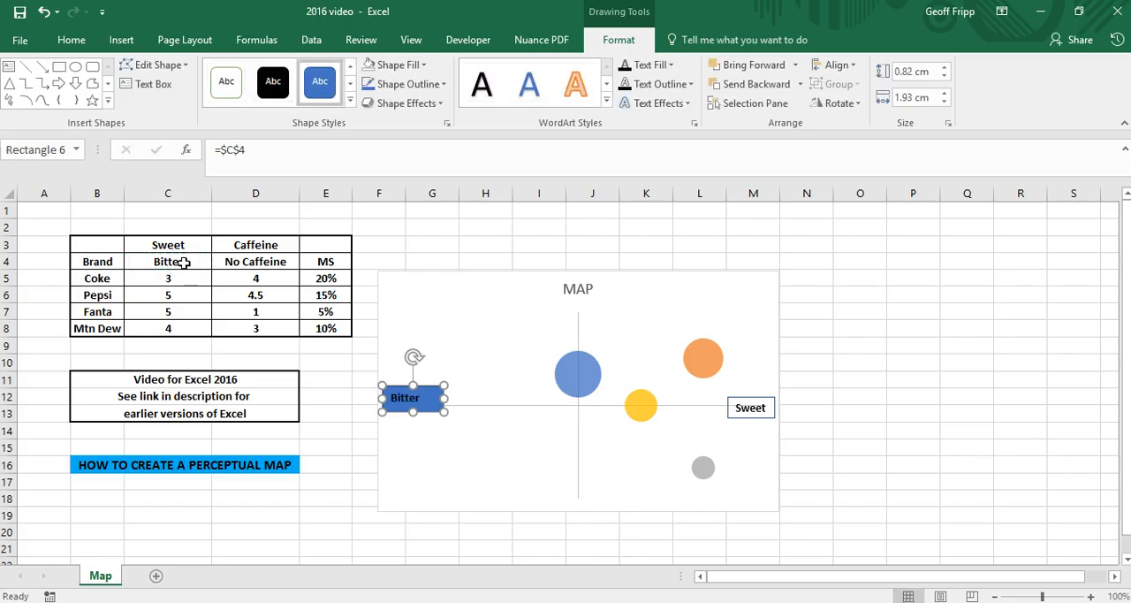
Move the chart to the right to align it with the Bitter box.
click(912, 412)
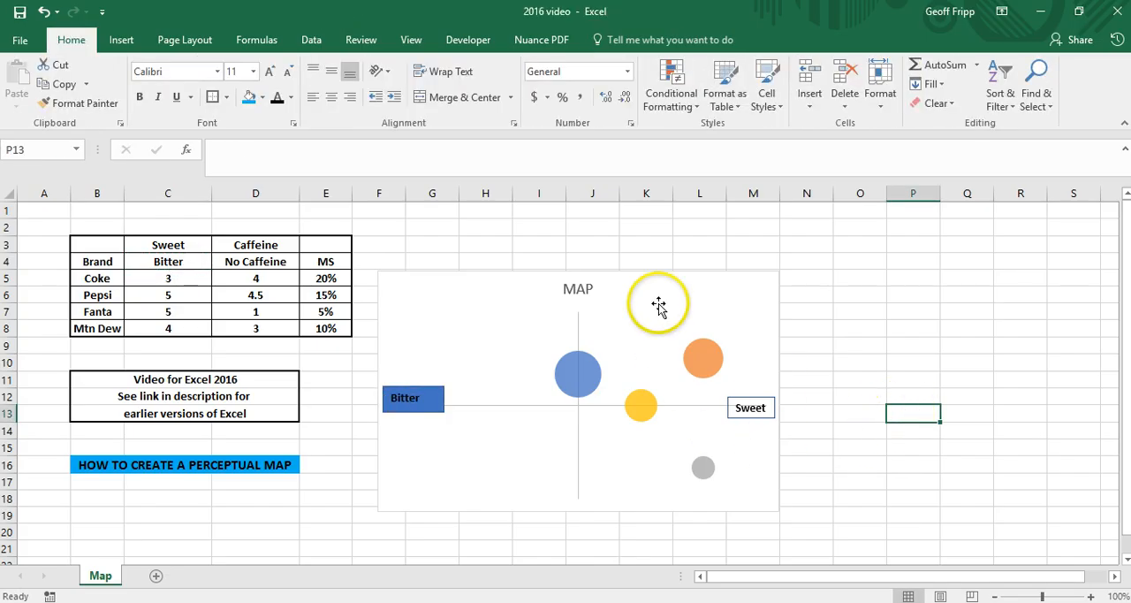
drag(657, 304, 728, 272)
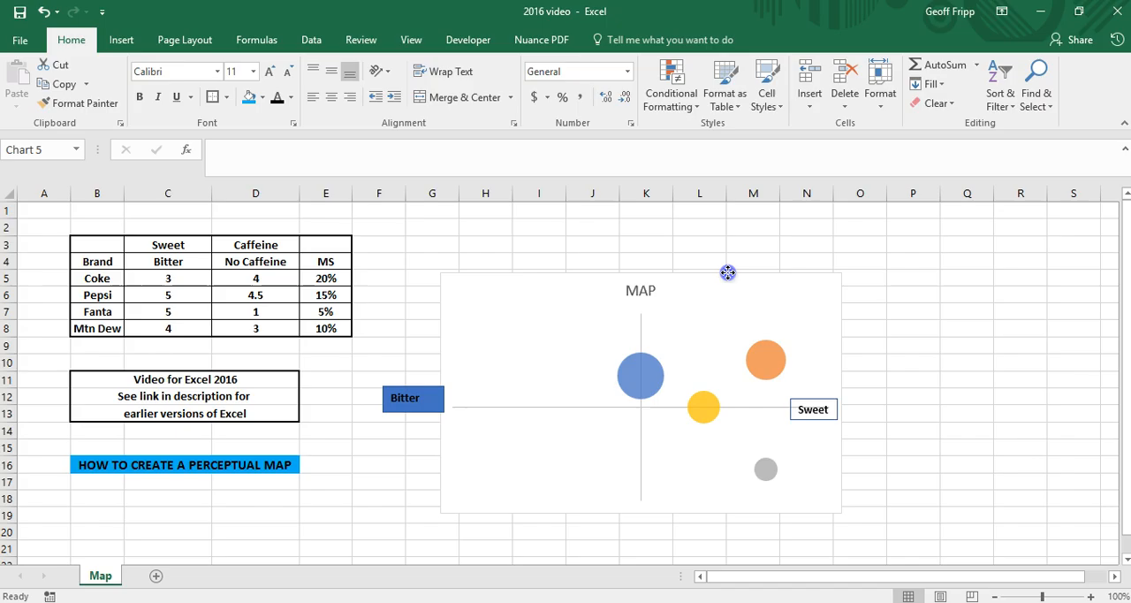
click(729, 272)
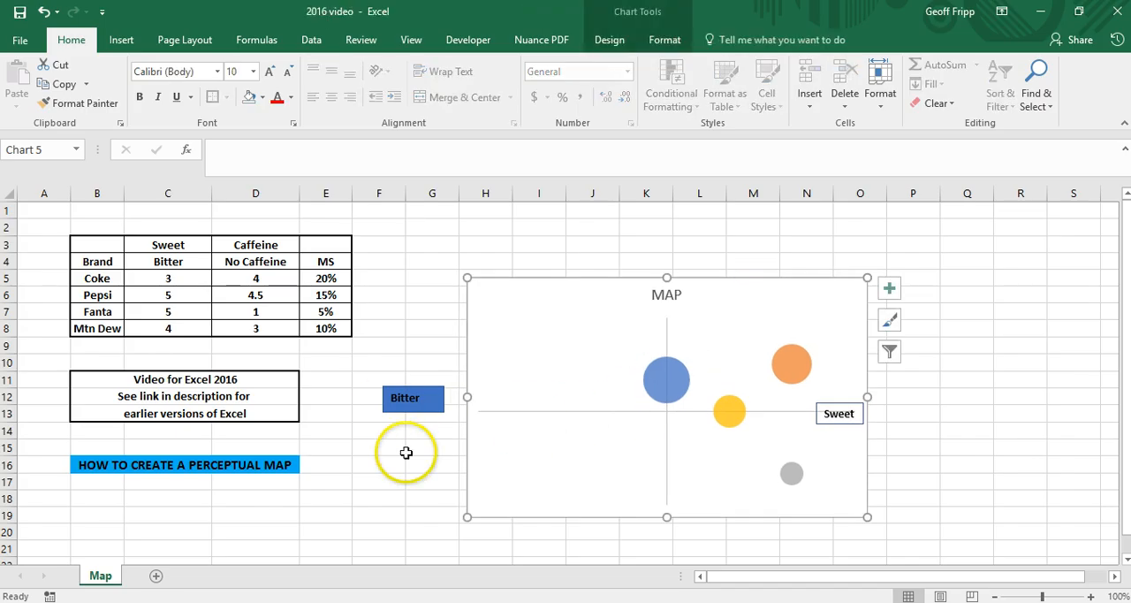
mouse_move(530, 286)
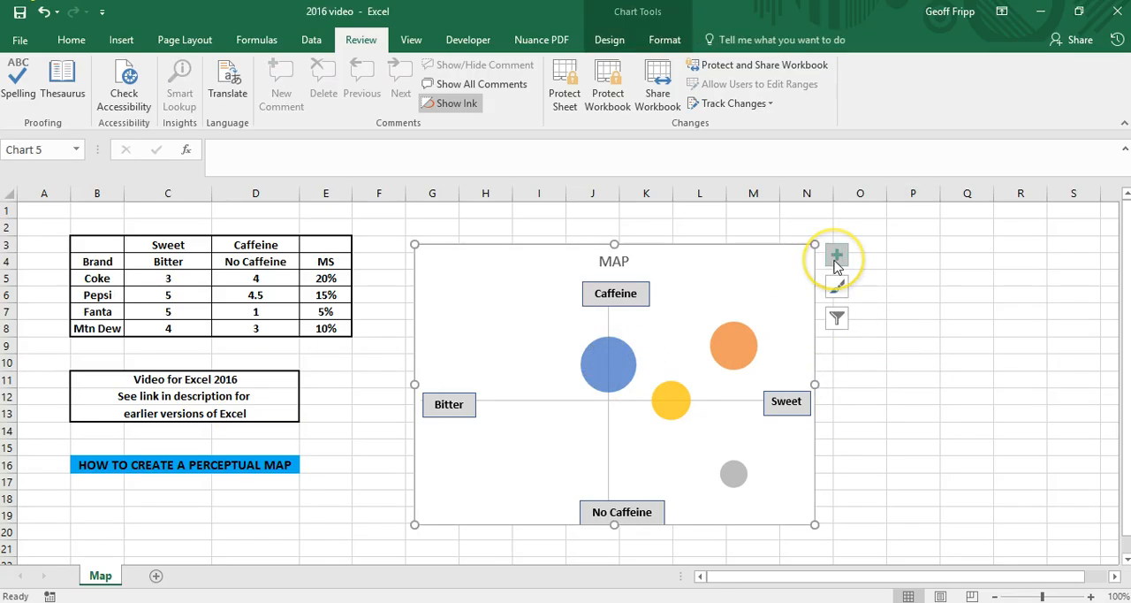
Show Coke's label as Series Name only, without the Y value, positioned at Center.
click(836, 254)
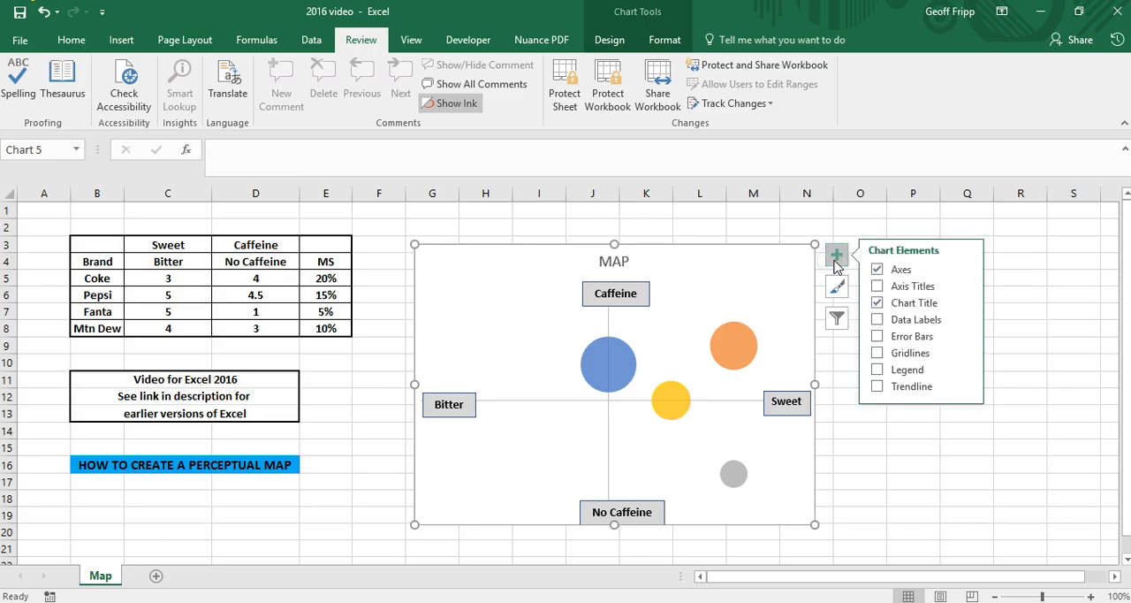
mouse_move(884, 354)
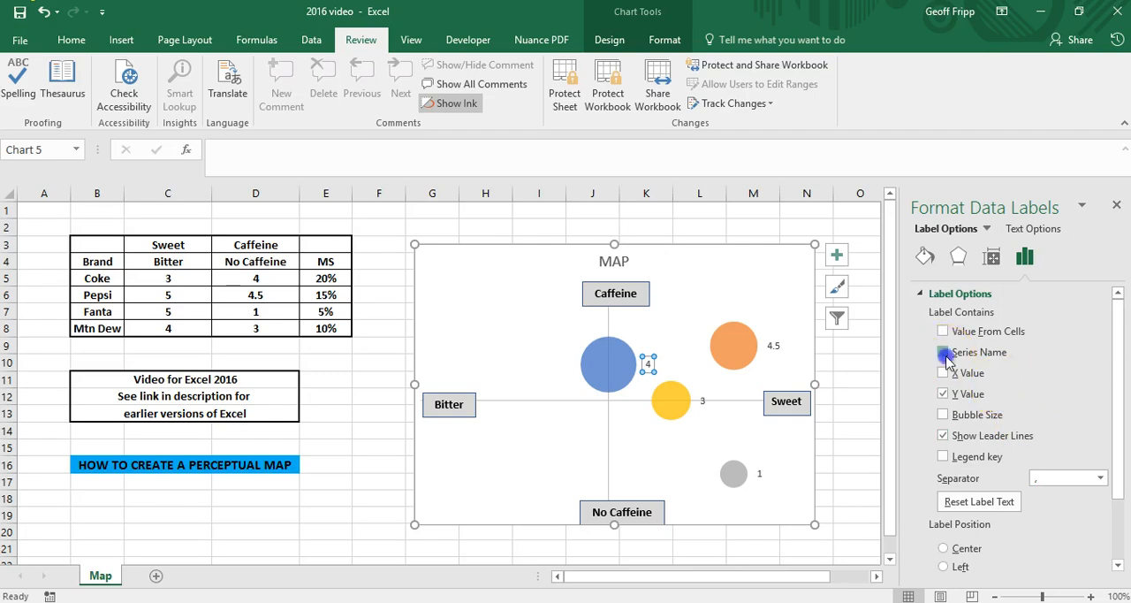
click(944, 351)
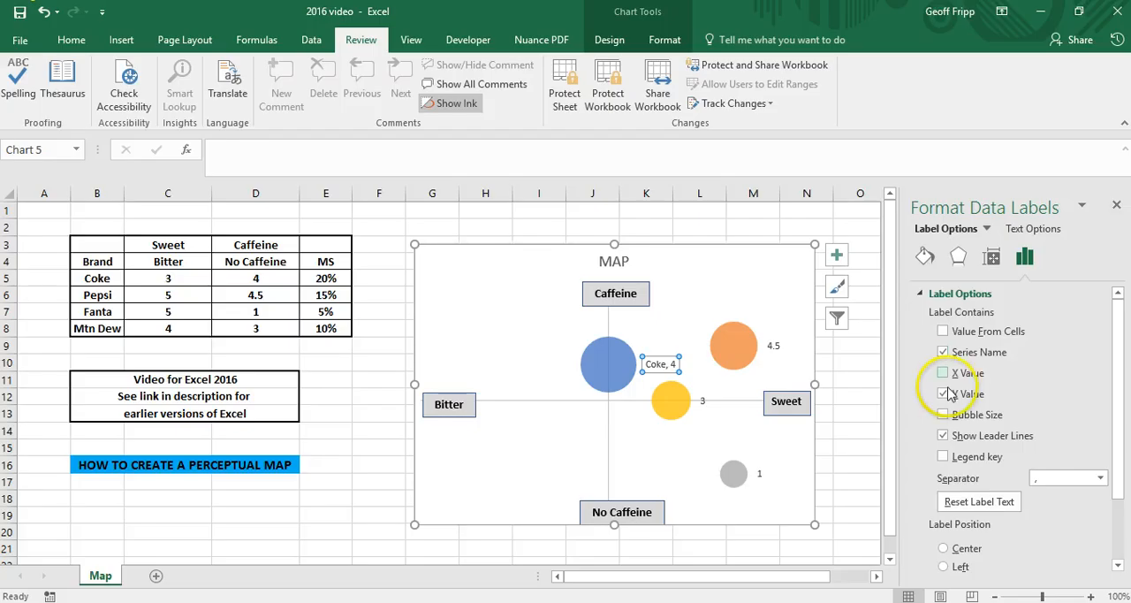
click(944, 393)
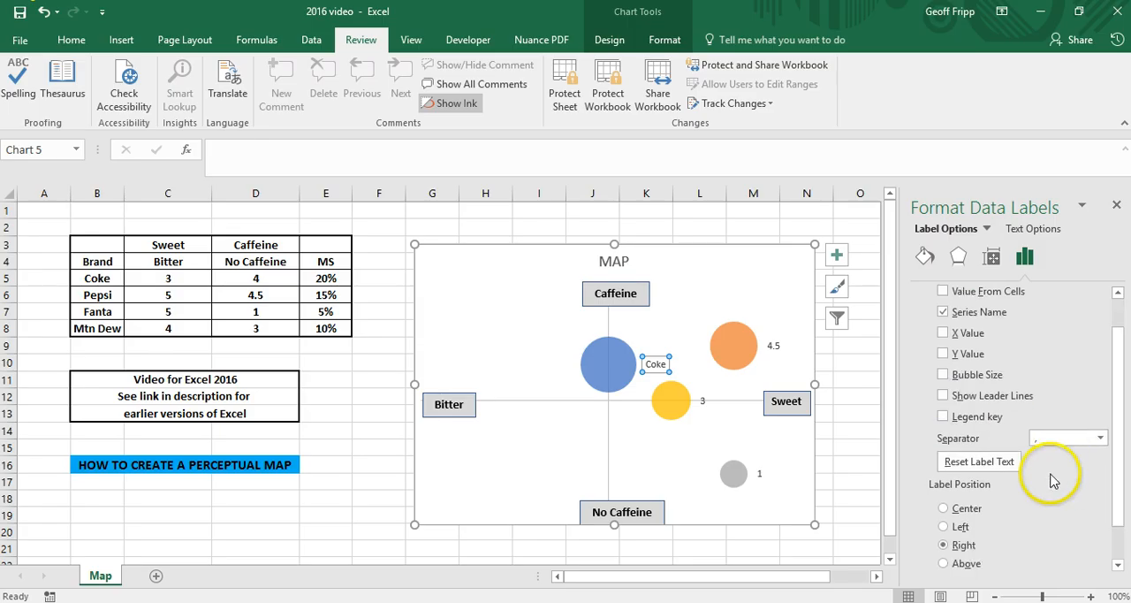
click(940, 507)
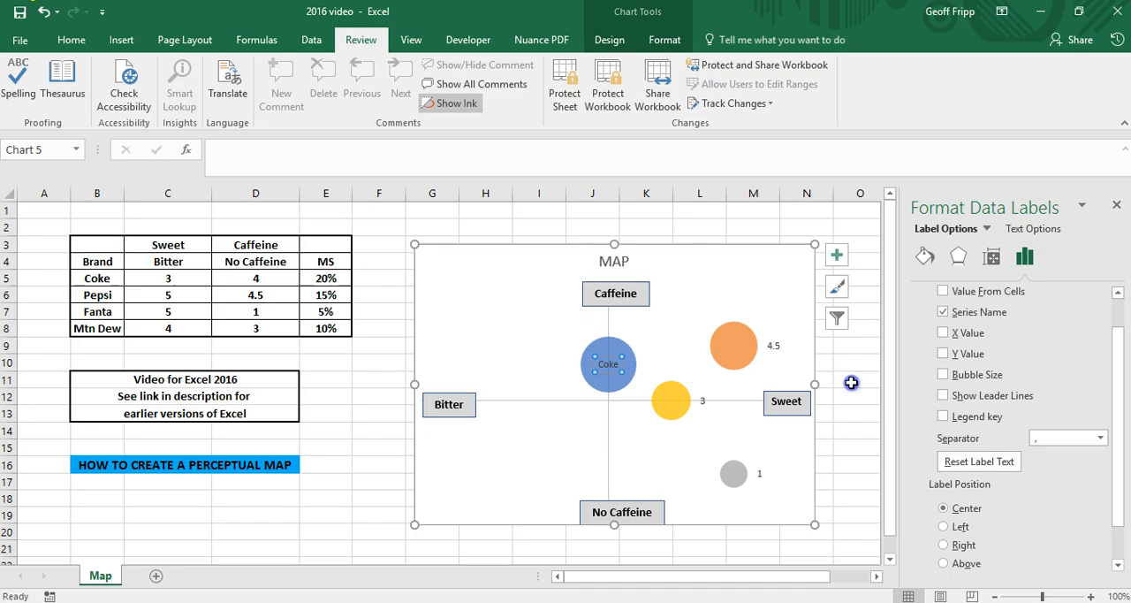
click(608, 364)
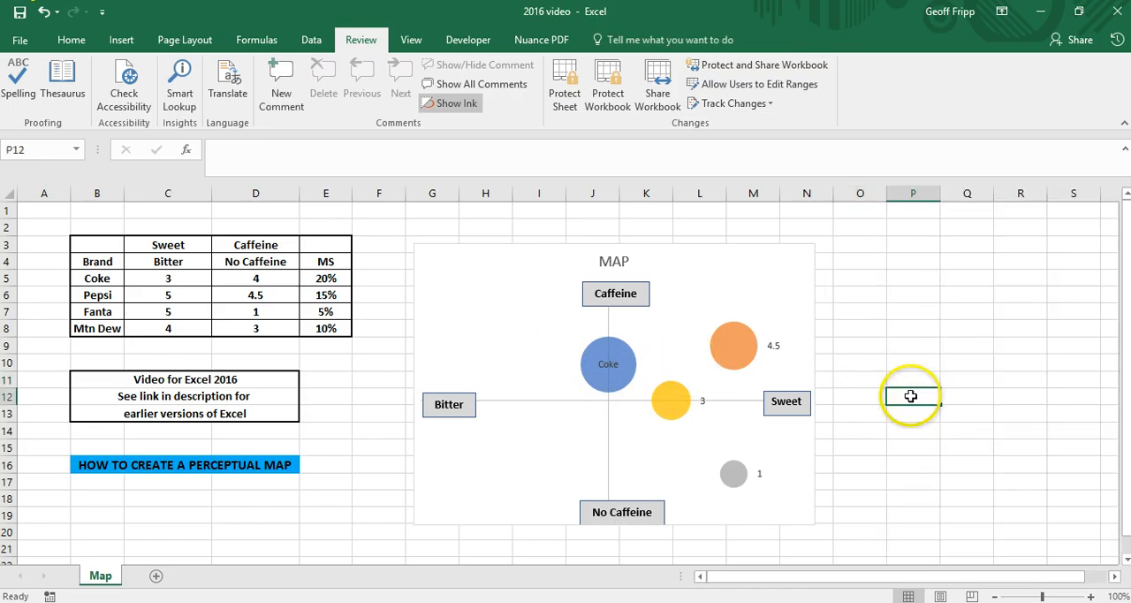
Label the orange Pepsi bubble with Series Name and Bubble Size (15% share) instead of the Y value.
click(733, 345)
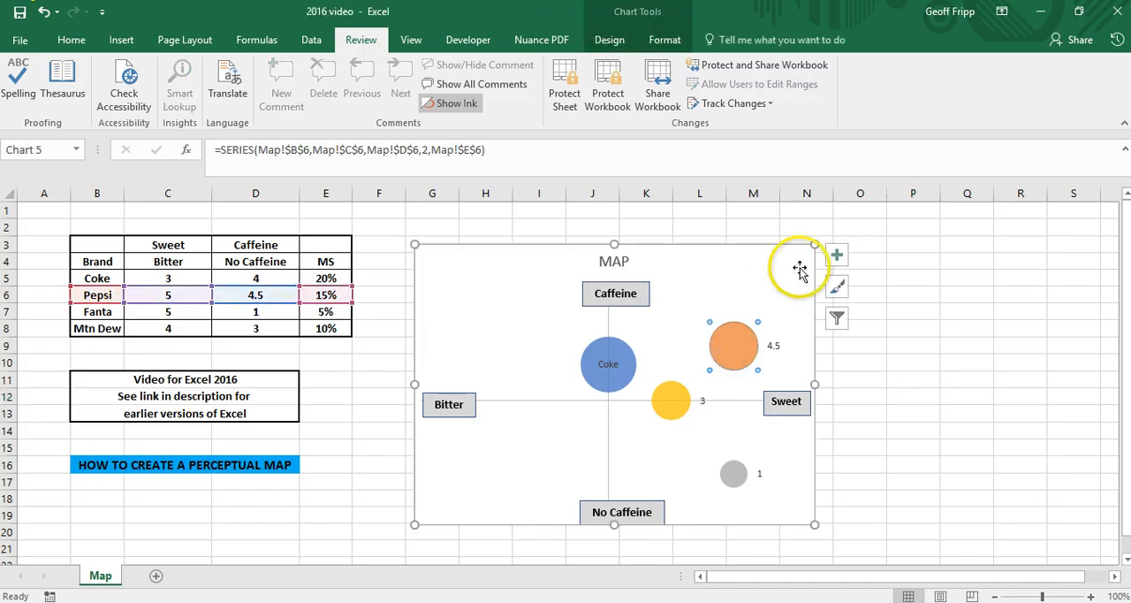
click(836, 255)
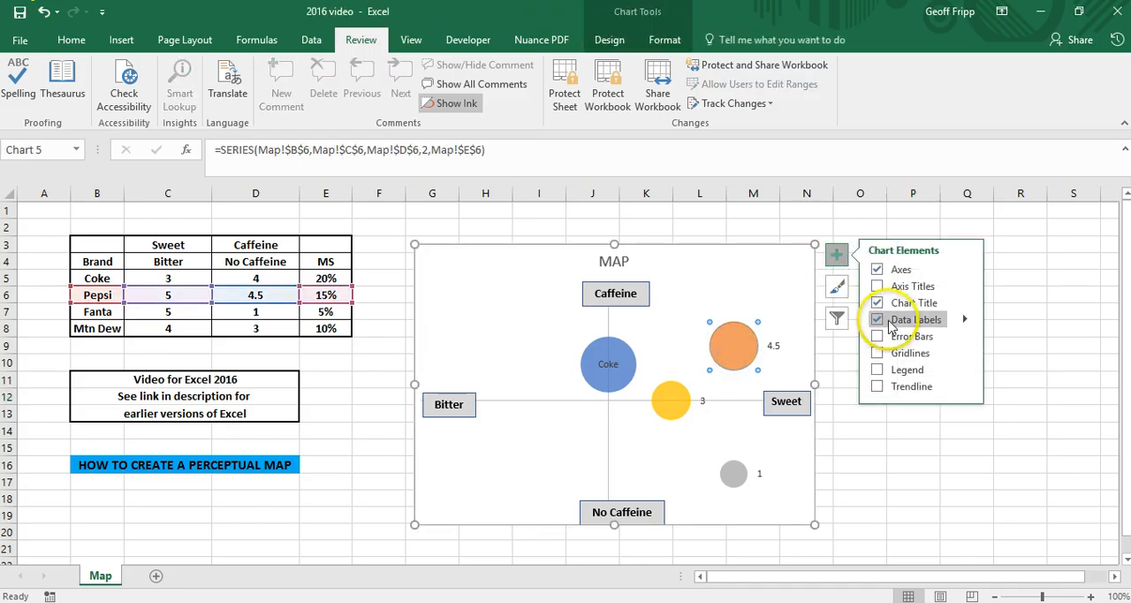
click(965, 318)
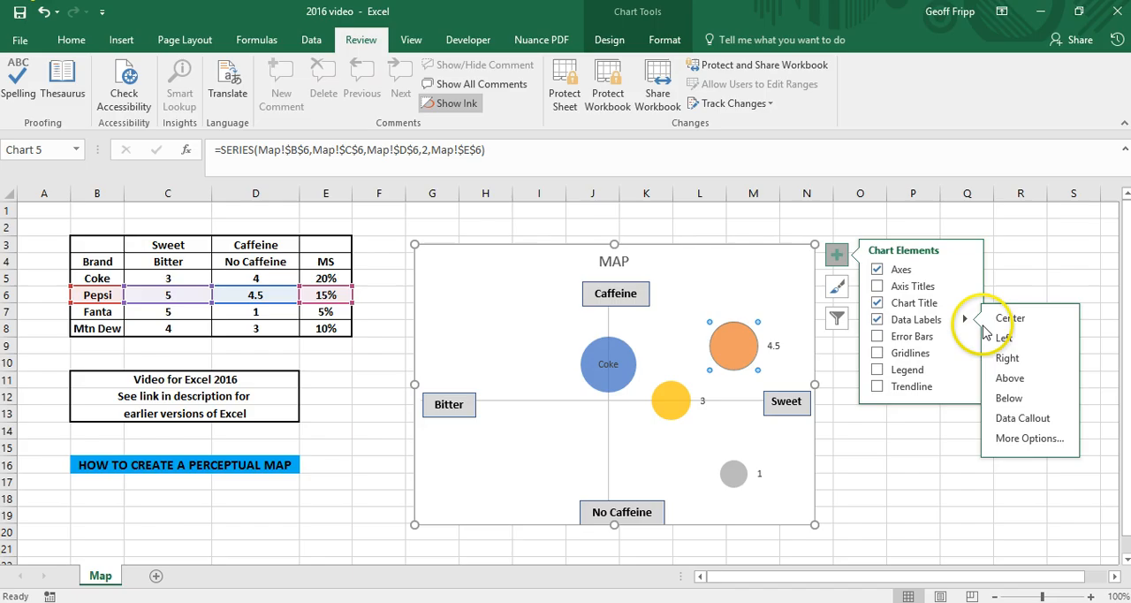
click(1029, 439)
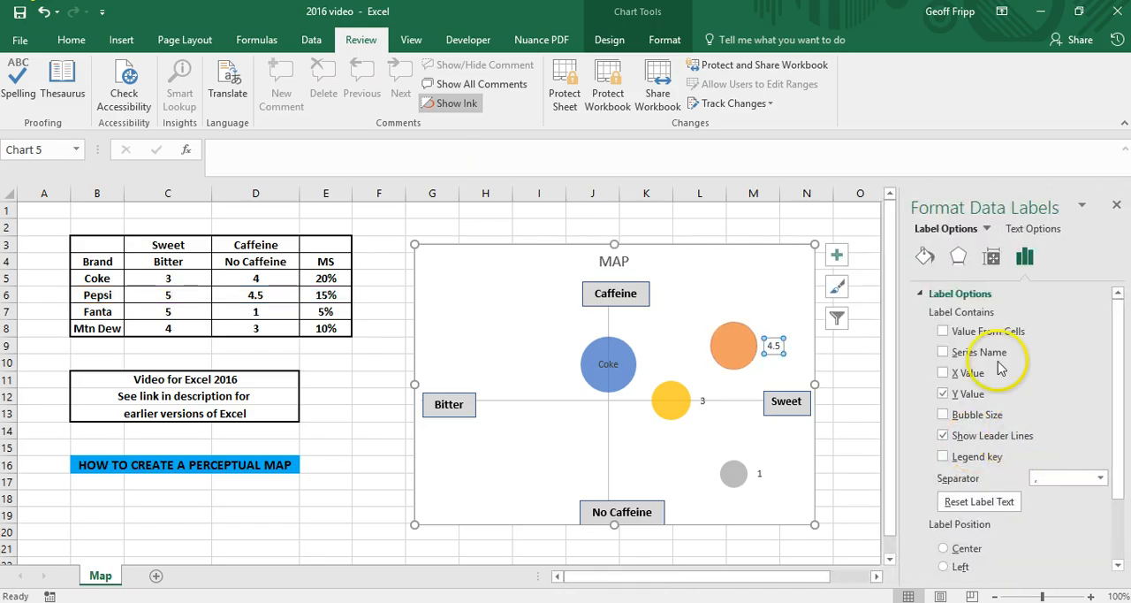
click(943, 352)
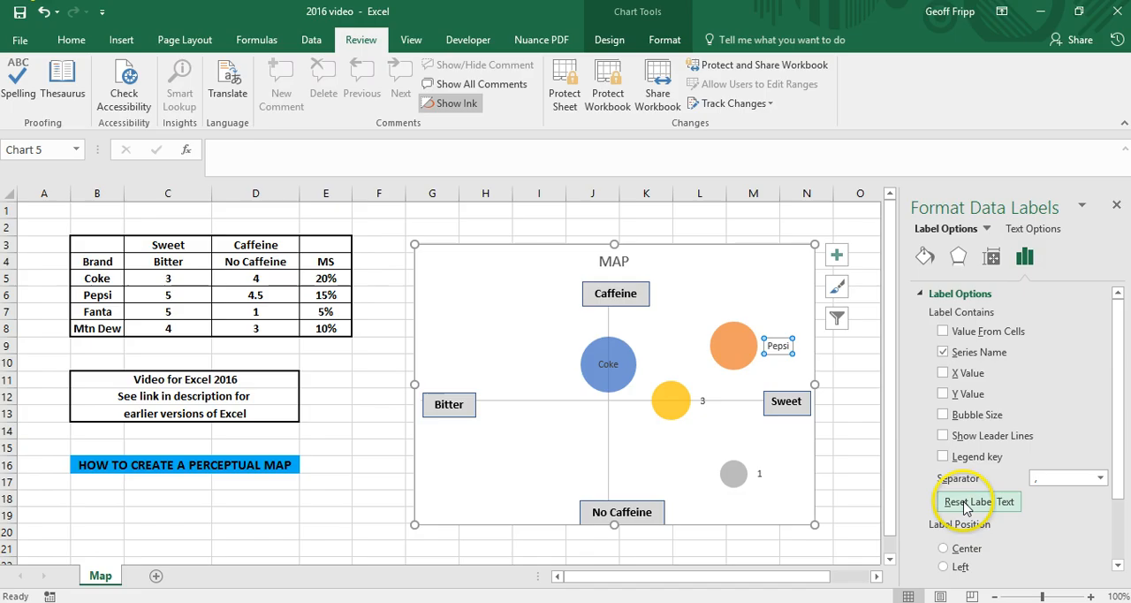
click(943, 375)
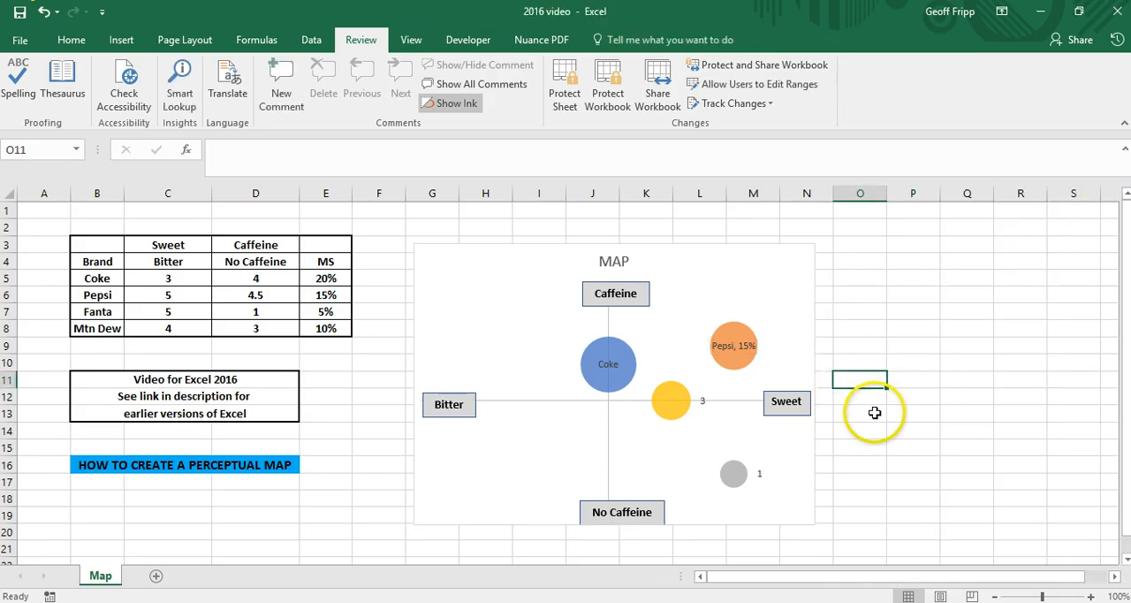
mouse_move(580, 374)
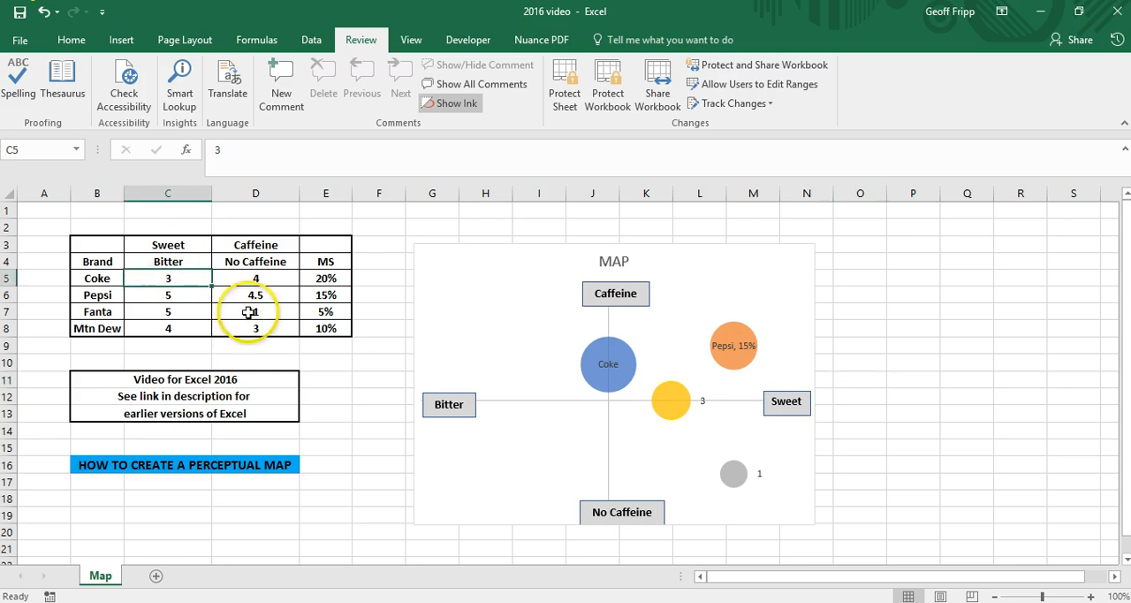
Enter the new Bitter score in cell C5 so the Coke bubble shifts toward Sweet.
text(5)
text(4)
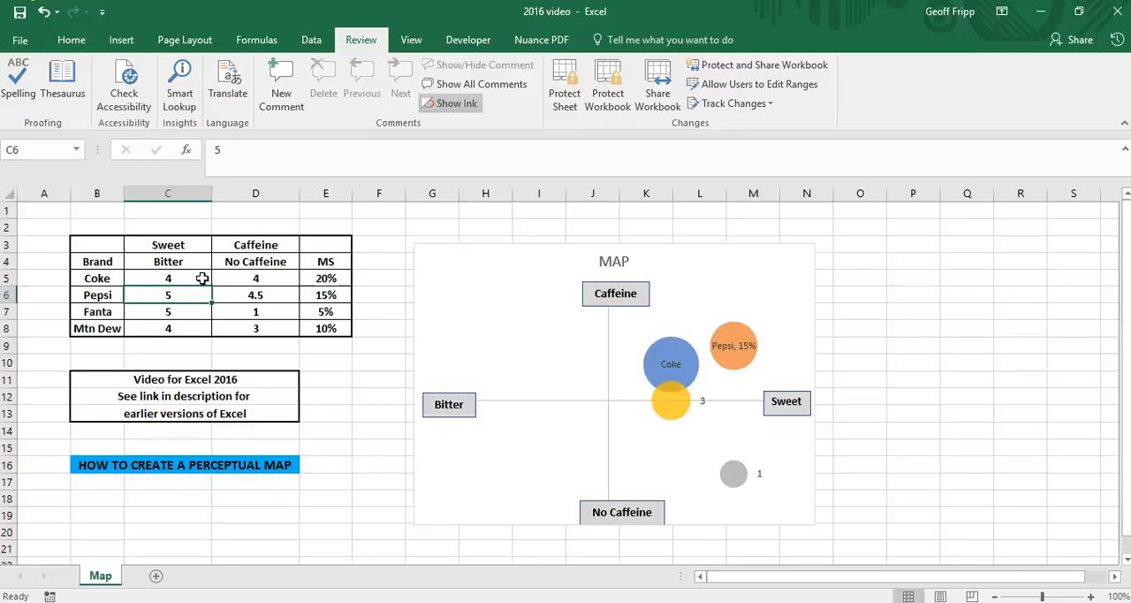
mouse_move(203, 293)
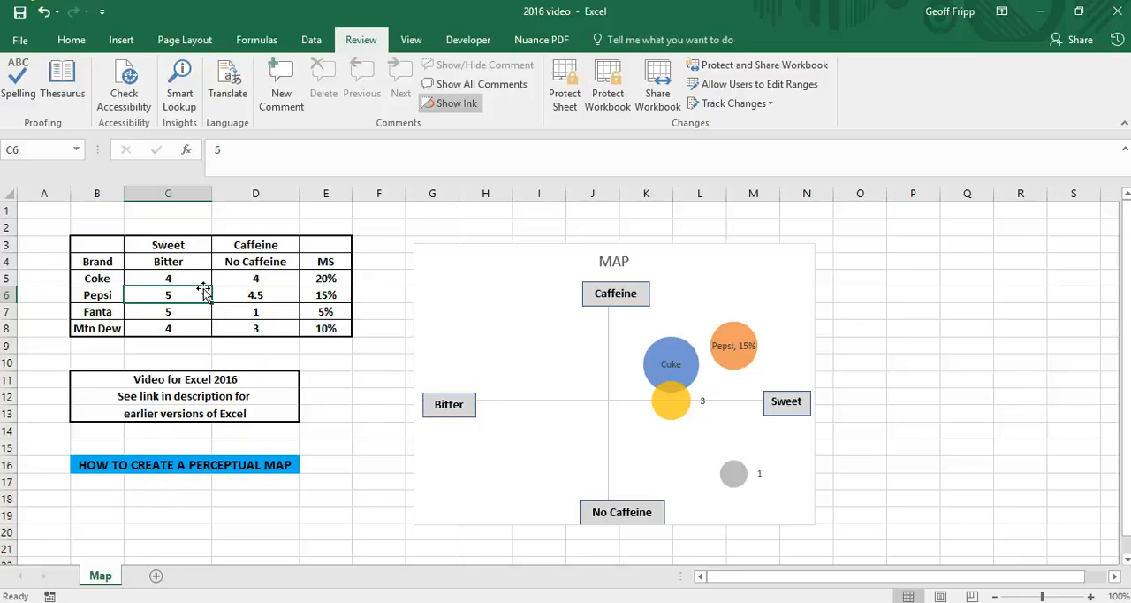
mouse_move(318, 527)
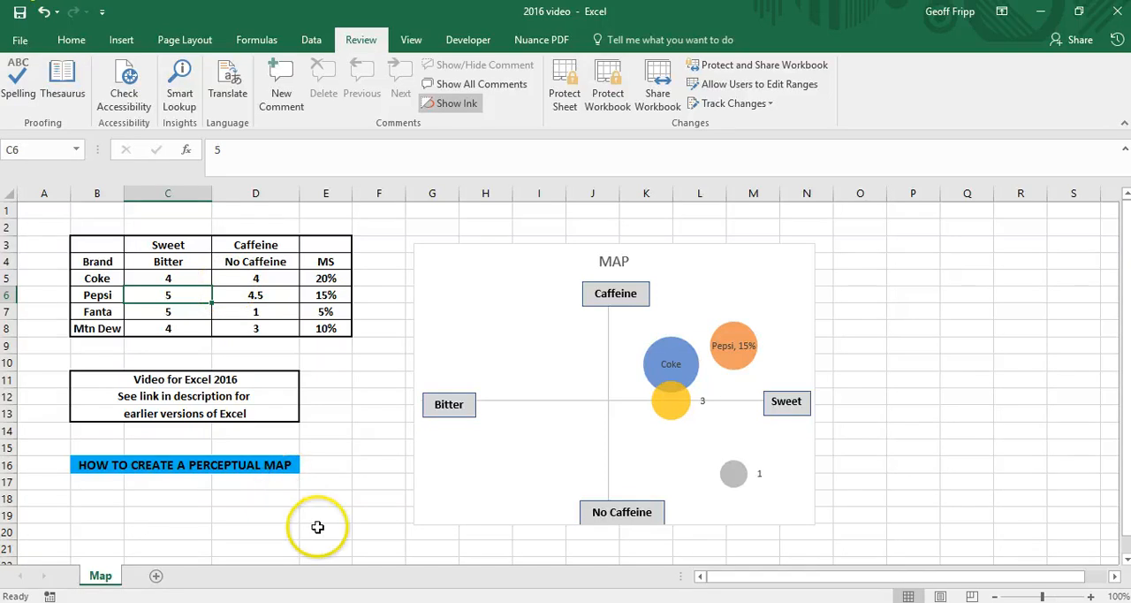